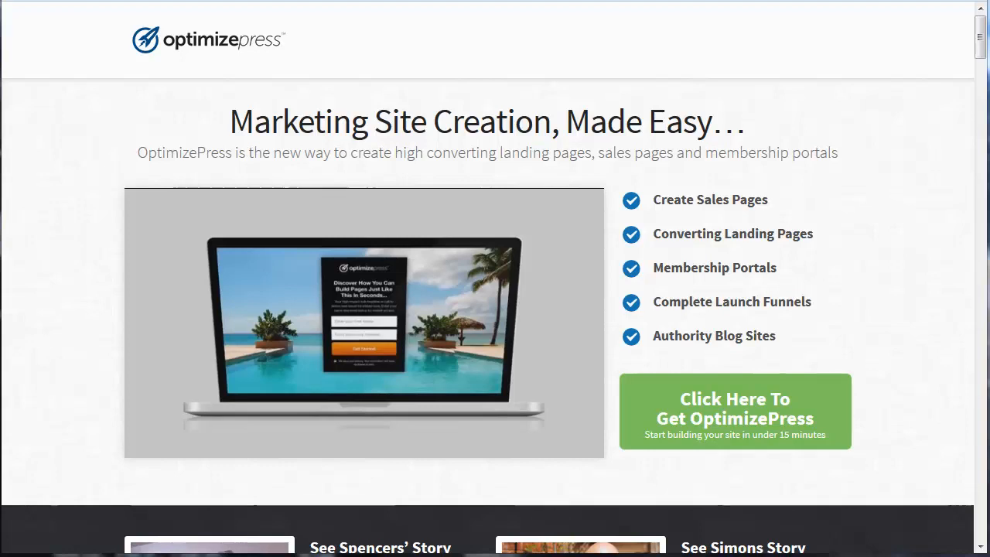
mouse_move(409, 360)
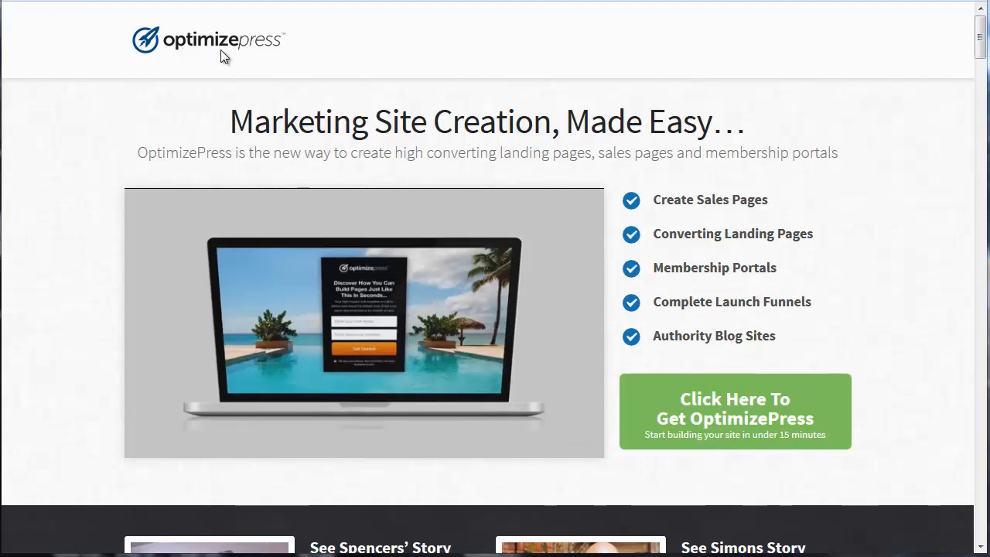
mouse_move(71, 213)
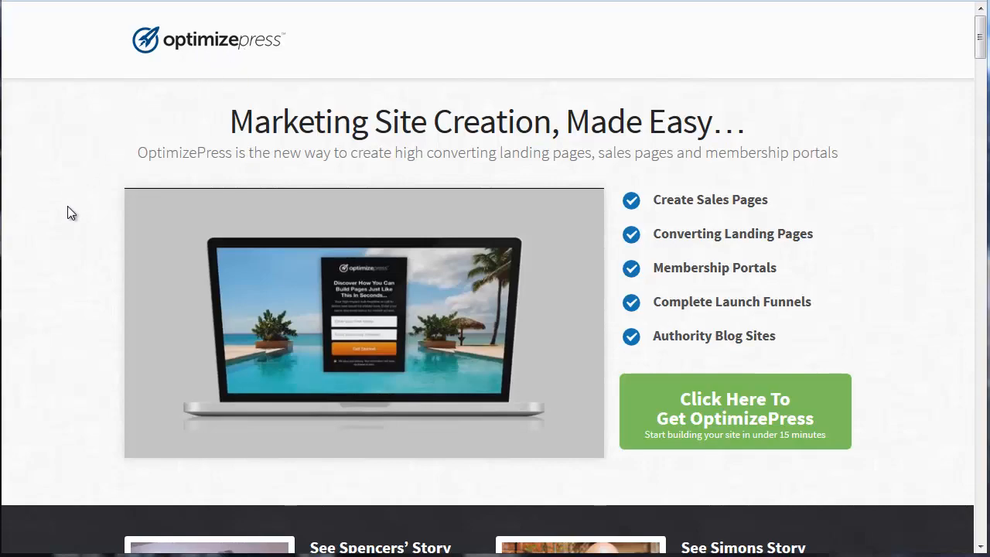
Scroll the Marketing Easy Street homepage down to the latest WordPress installation post
scroll("down", 3)
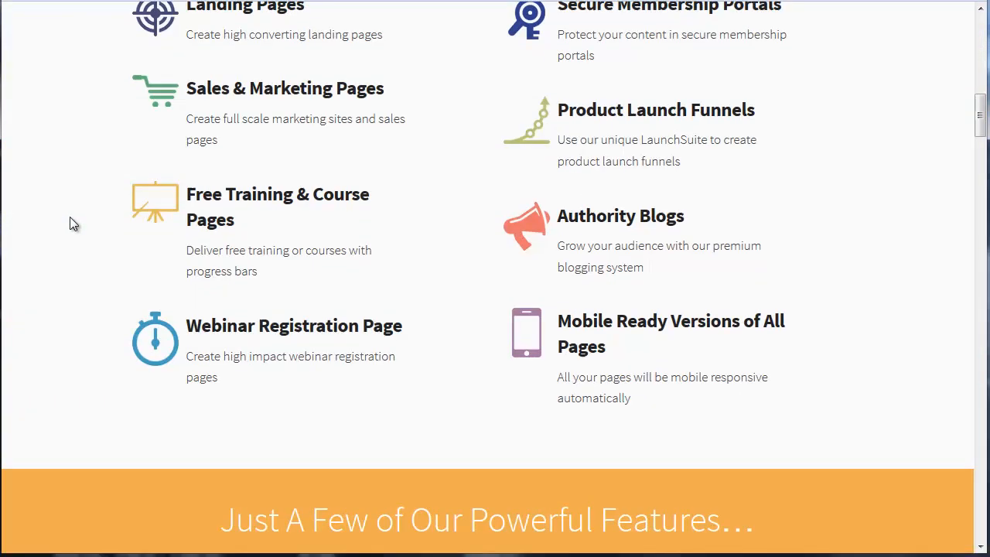
scroll("up", 3)
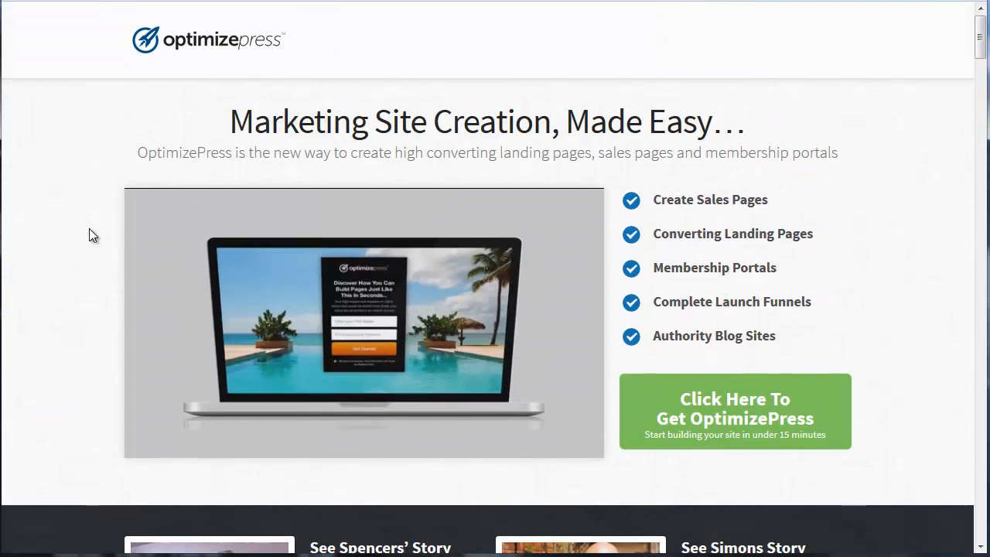
mouse_move(89, 234)
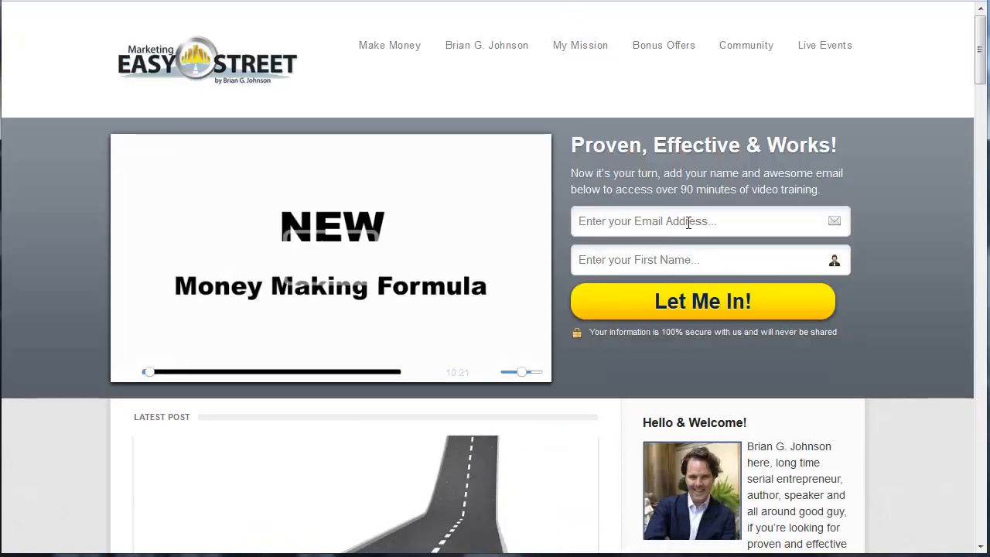
scroll("down", 3)
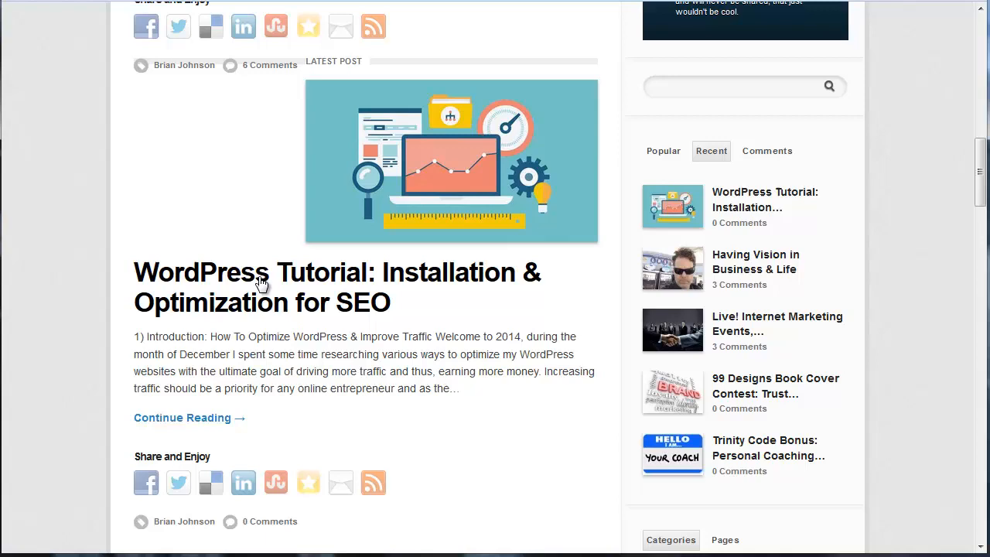
Open the WordPress Tutorial: Installation & Optimization for SEO post and begin reading
left_click(260, 284)
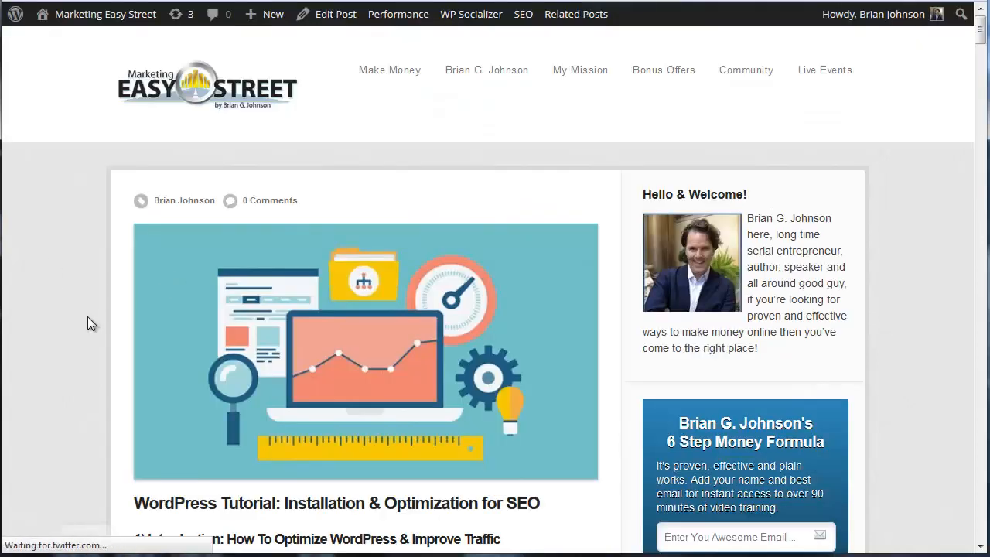
scroll("down", 3)
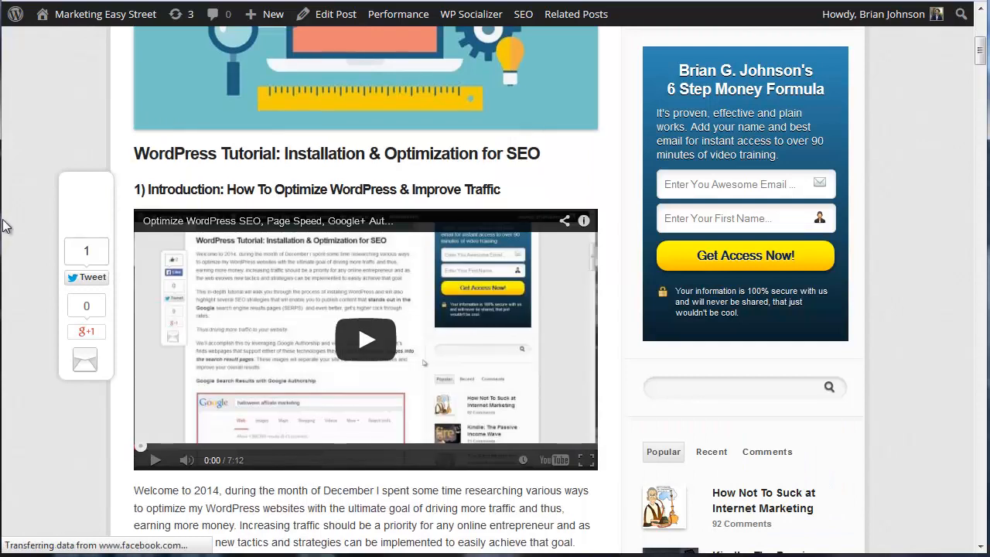
scroll("up", 3)
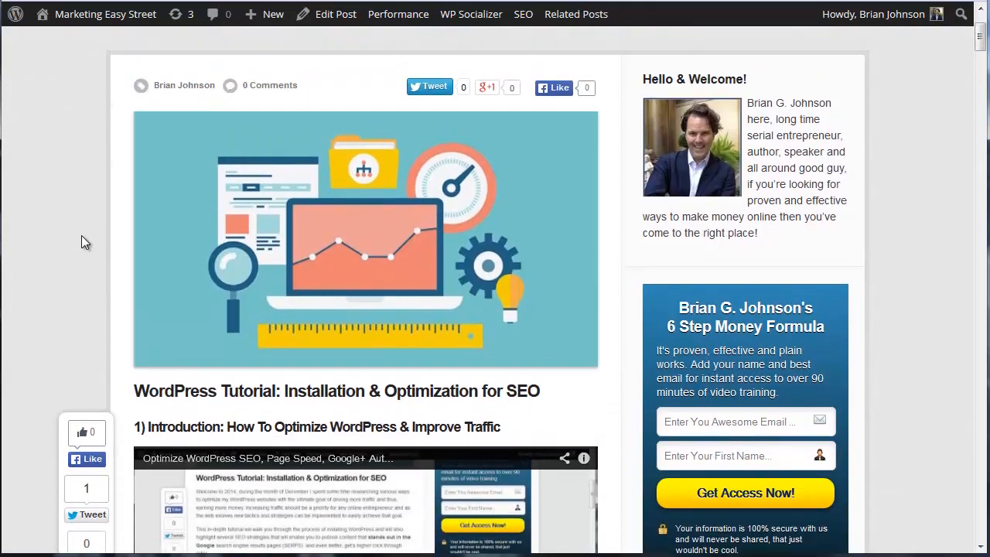
scroll("down", 3)
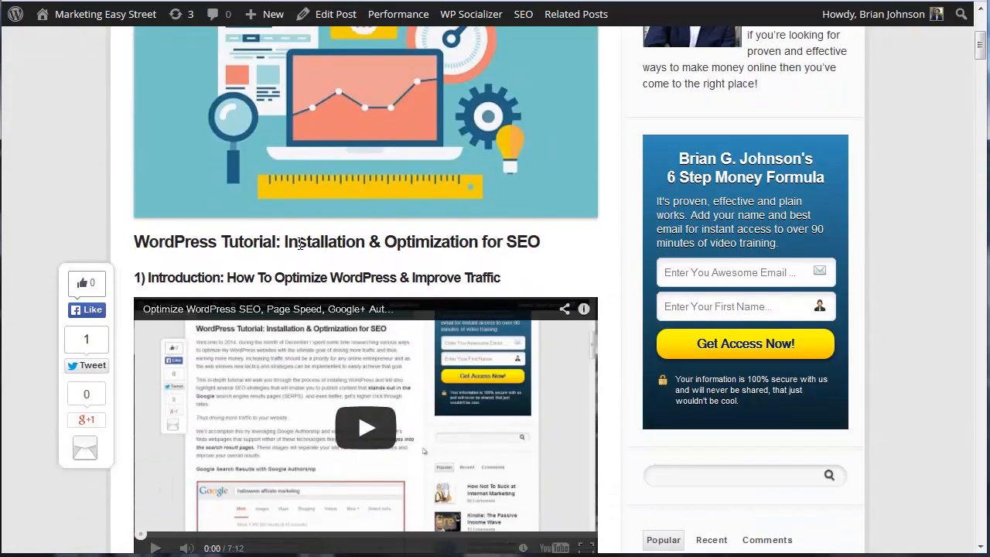
scroll("down", 3)
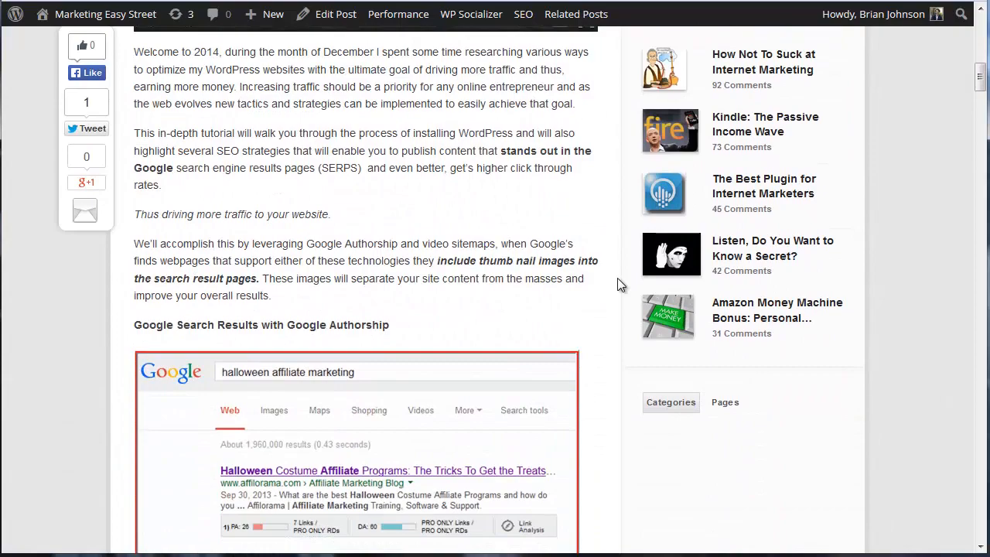
scroll("down", 3)
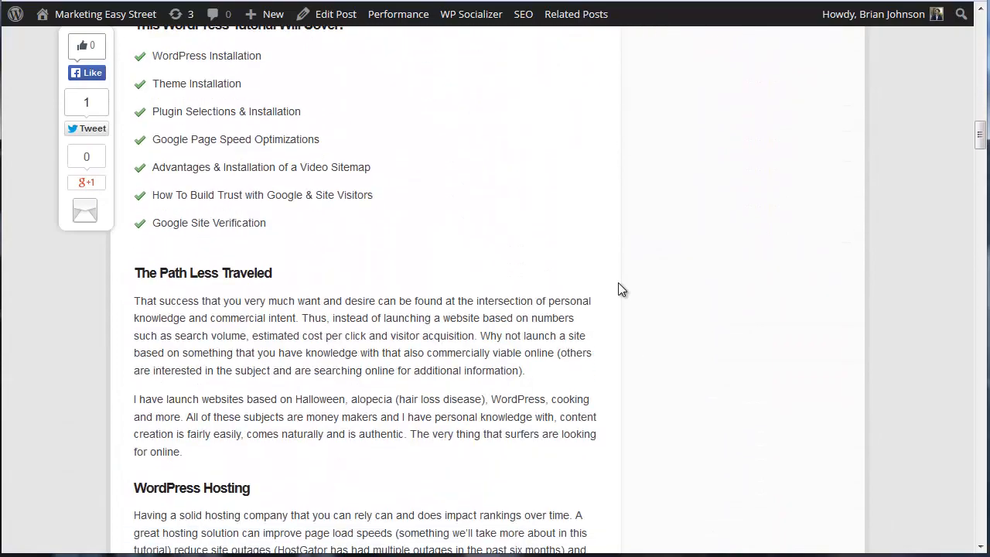
Scroll through the post's setup sections to theme selection and OptimizePress
scroll("down", 3)
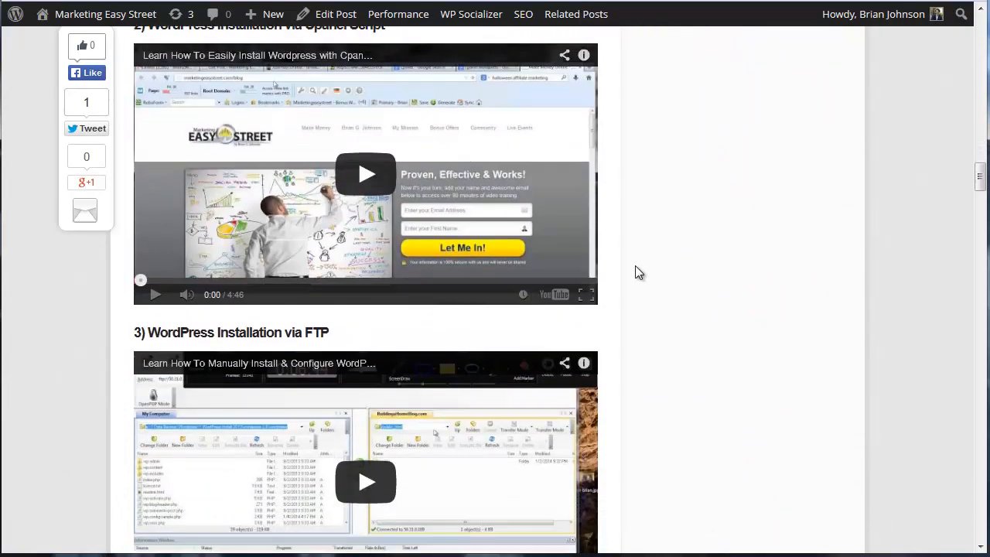
scroll("down", 3)
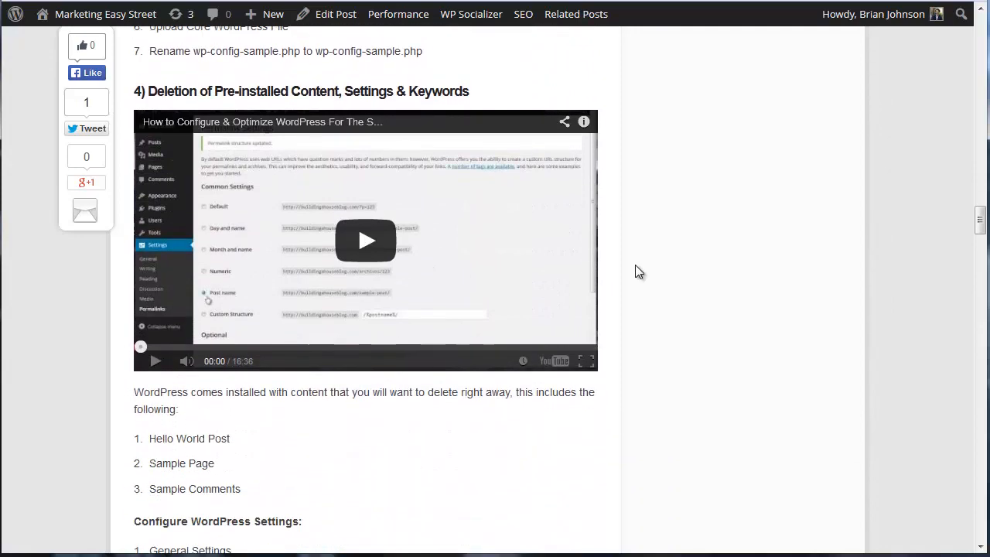
scroll("down", 3)
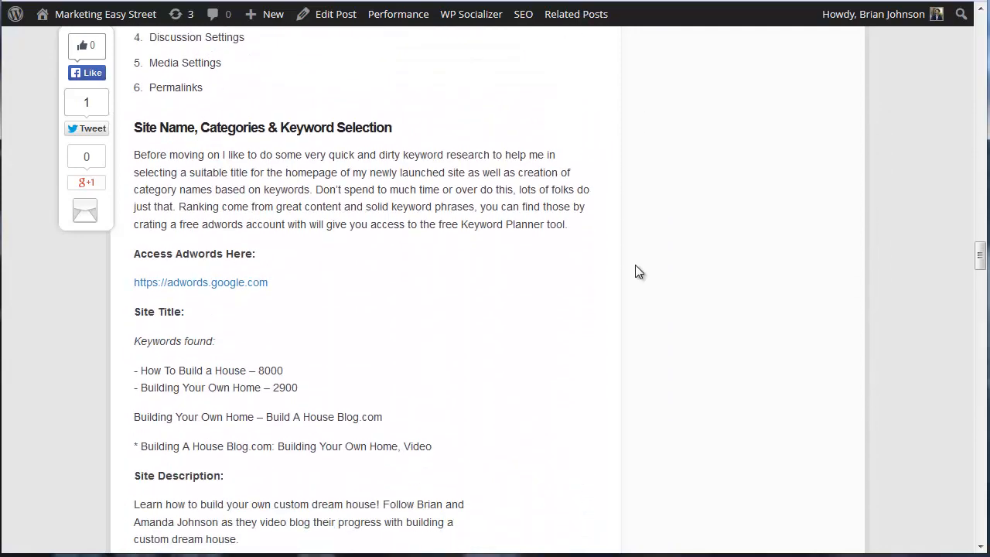
scroll("down", 3)
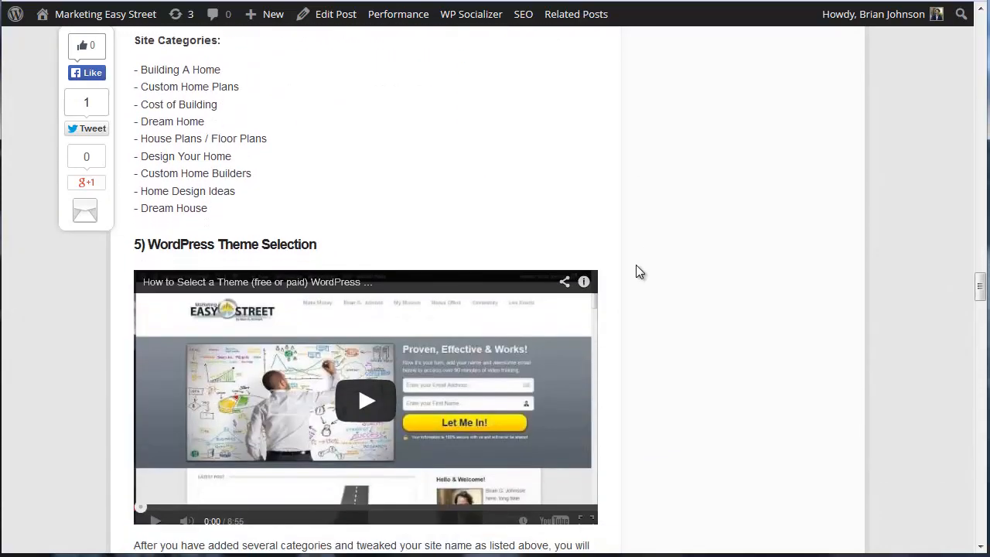
scroll("down", 3)
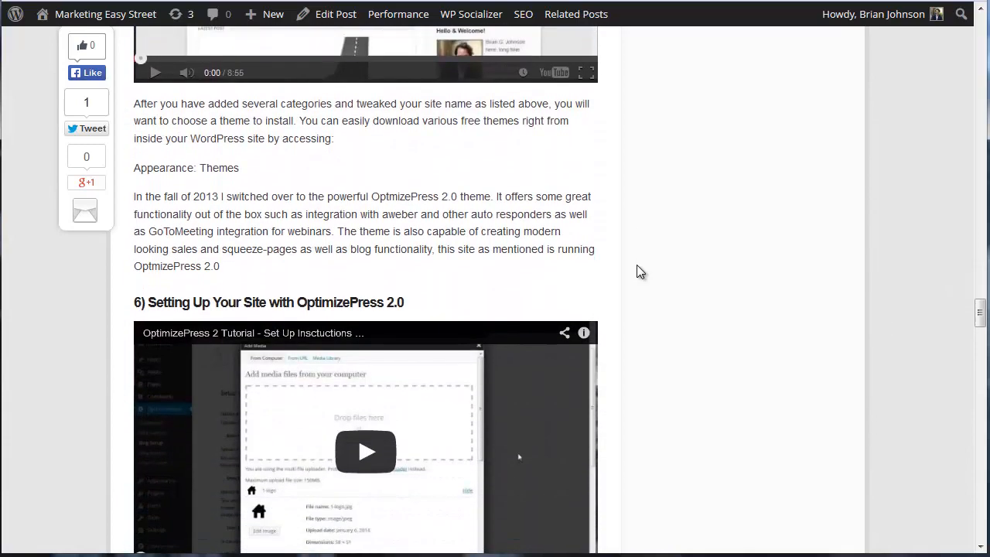
scroll("up", 3)
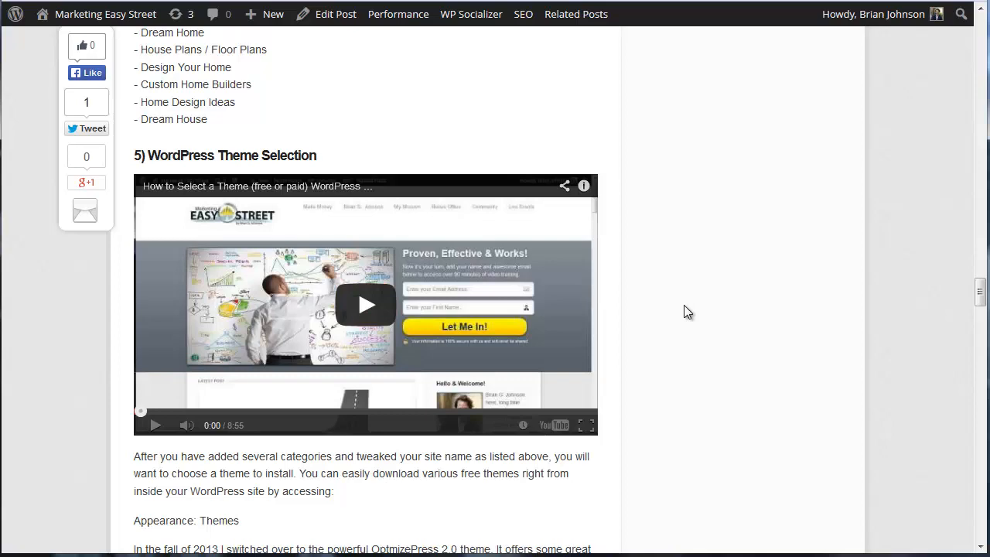
mouse_move(687, 308)
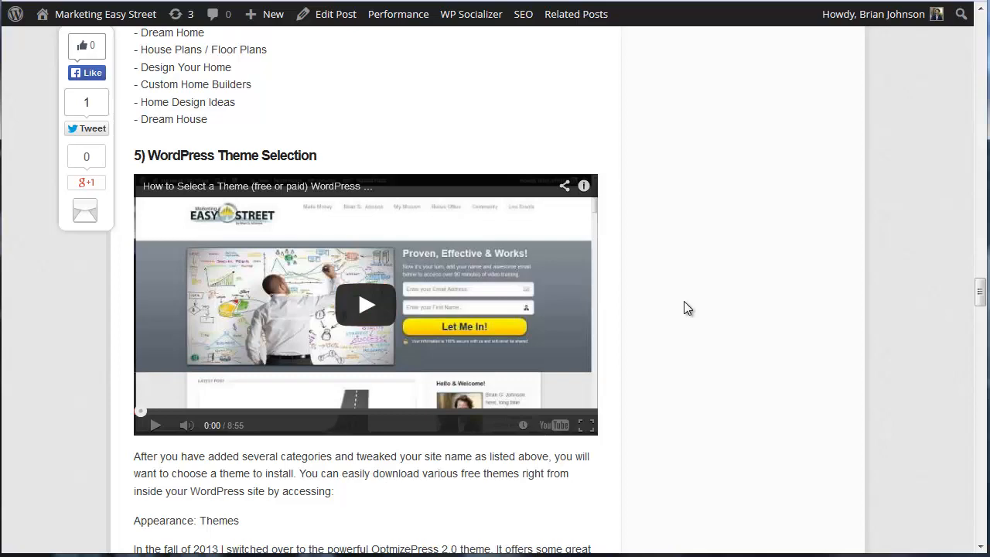
scroll("up", 3)
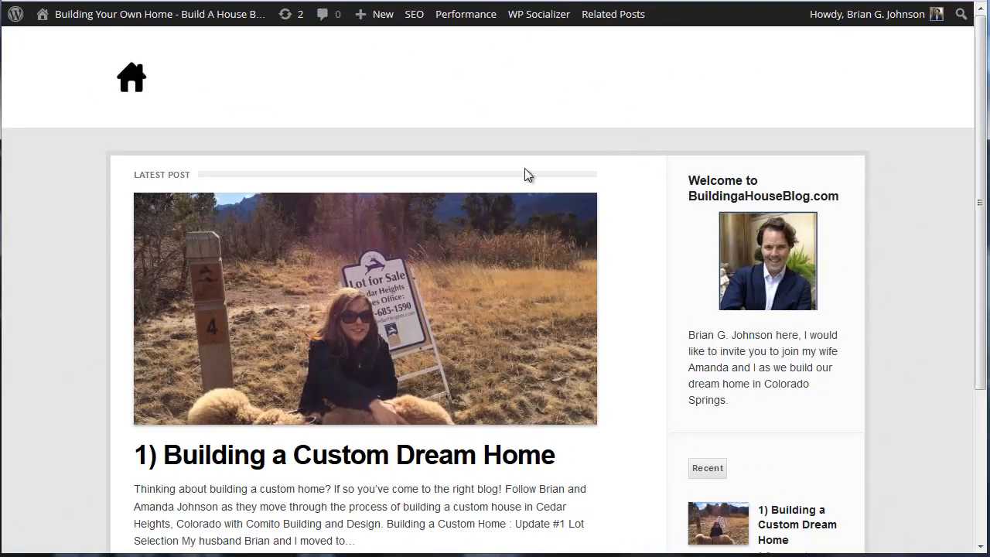
mouse_move(552, 5)
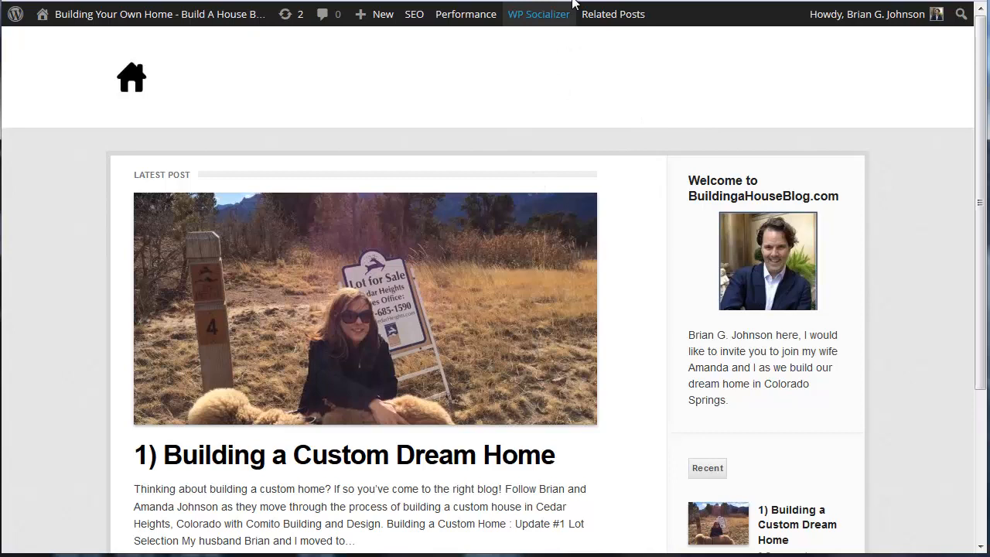
Go to the Building a House blog's admin dashboard from the admin bar
left_click(40, 15)
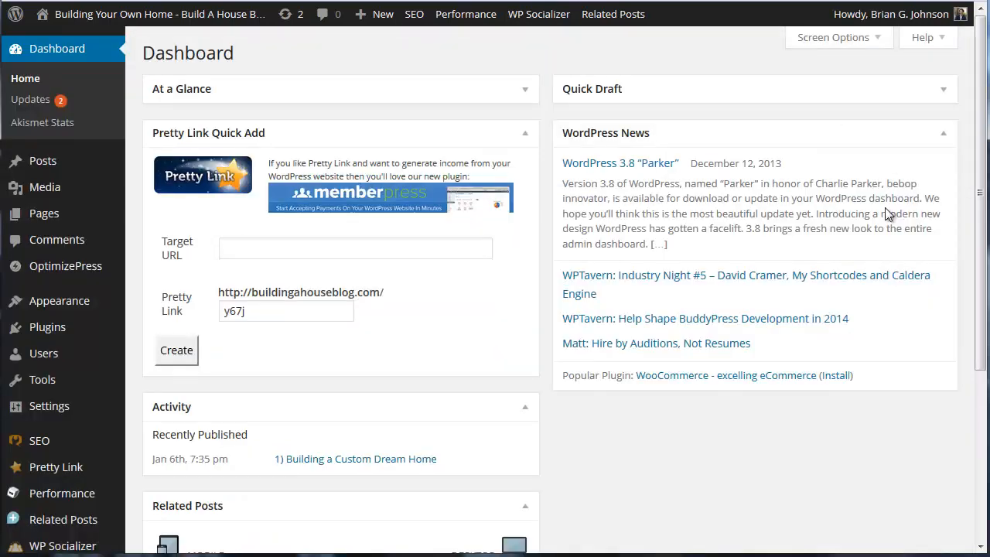
mouse_move(73, 275)
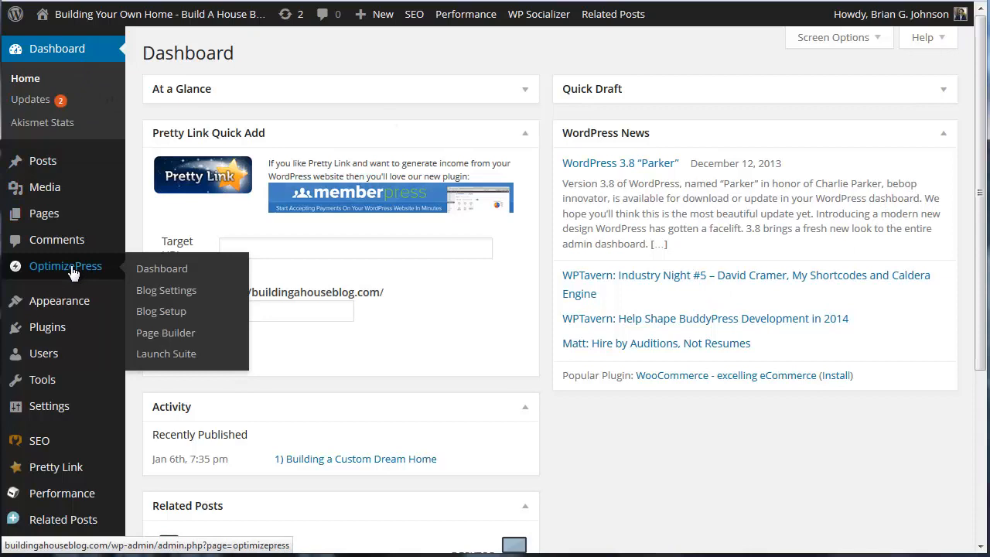
mouse_move(179, 297)
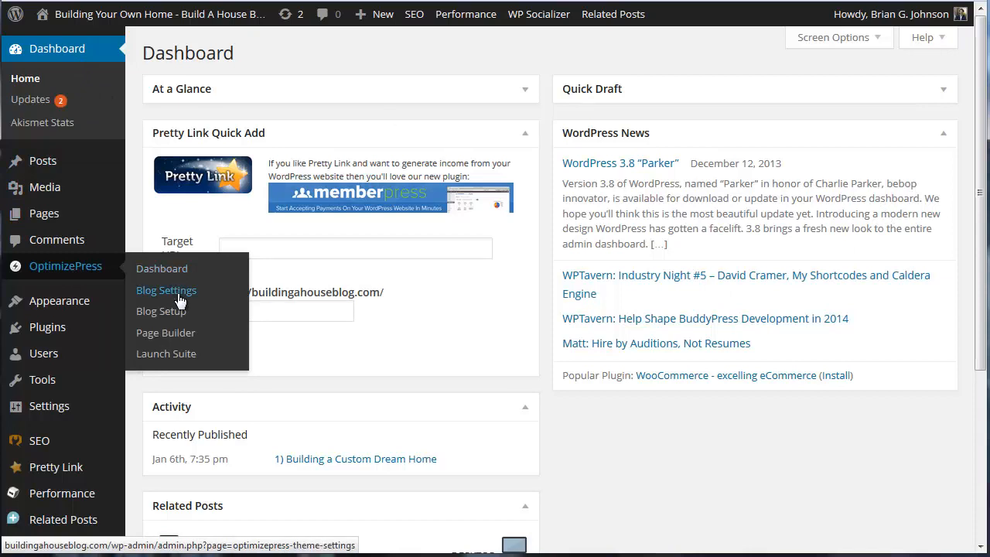
mouse_move(786, 381)
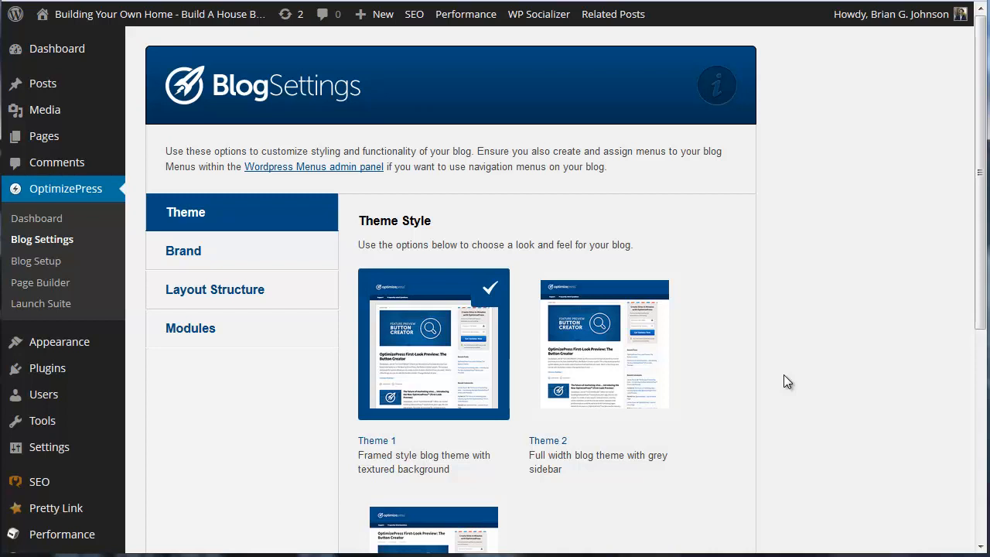
mouse_move(558, 216)
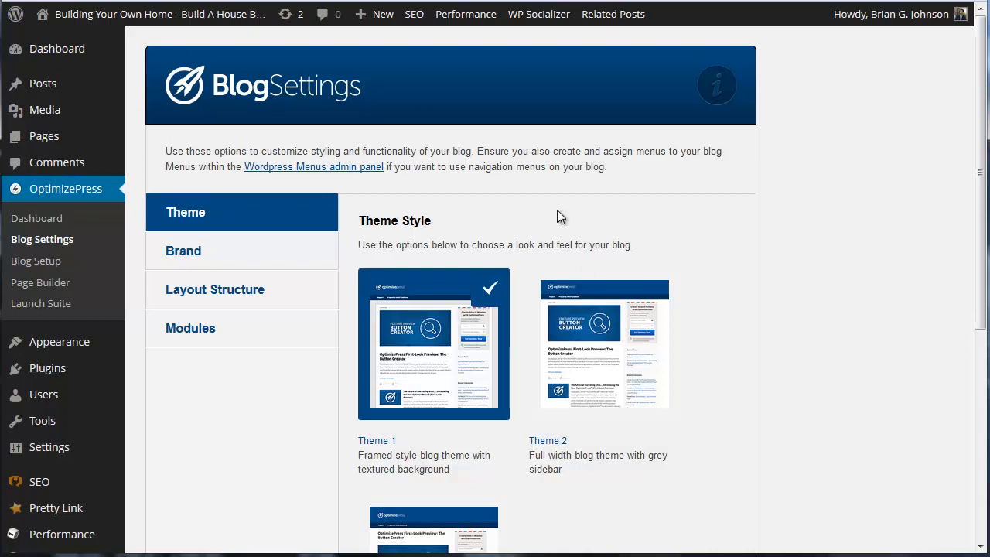
mouse_move(765, 276)
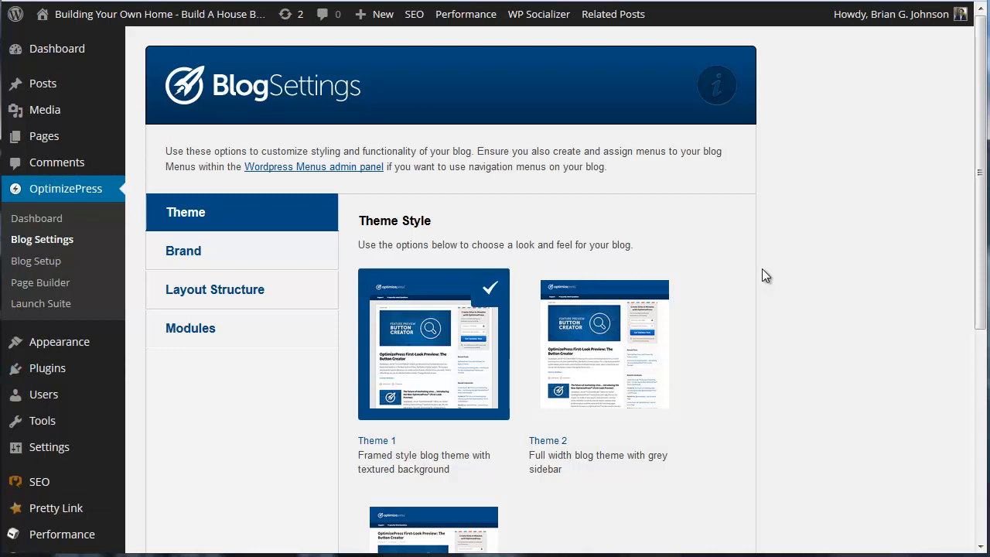
In the Modules settings, switch the Homepage Feature Area on with Video & Signup Form
scroll("down", 3)
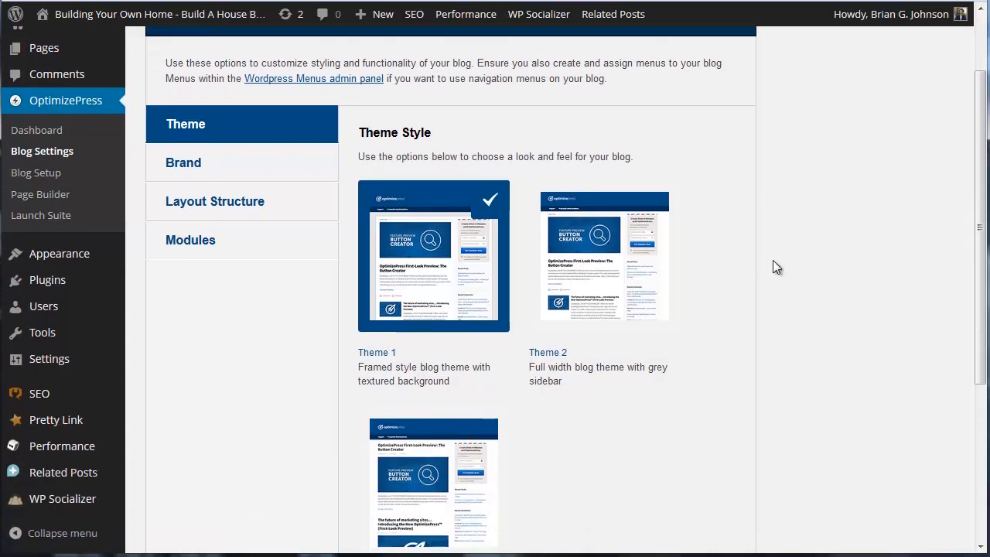
mouse_move(199, 243)
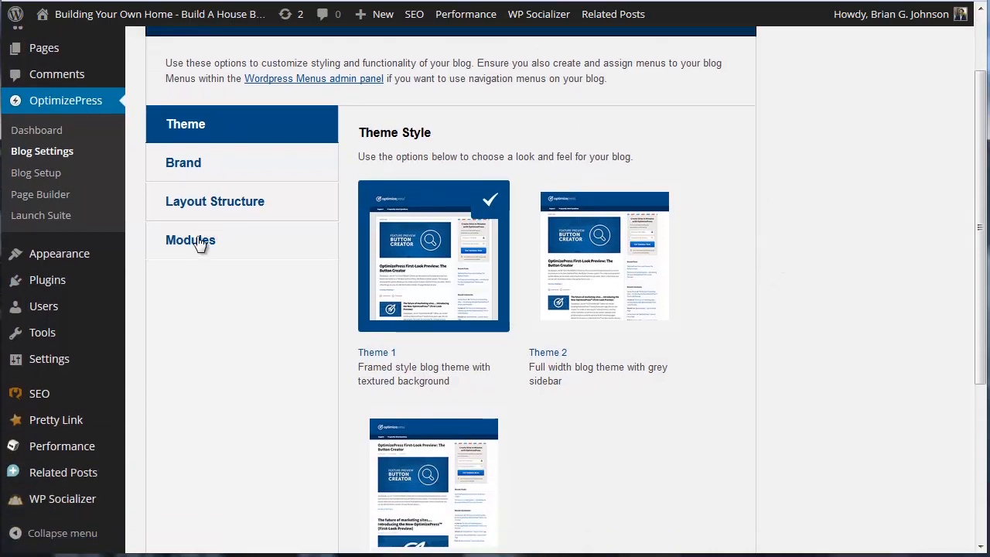
left_click(190, 240)
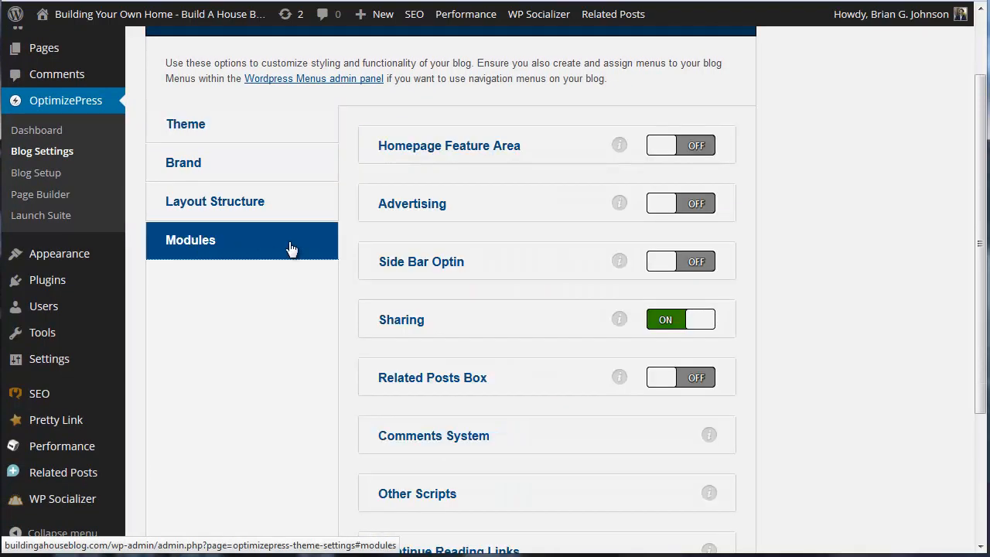
mouse_move(493, 156)
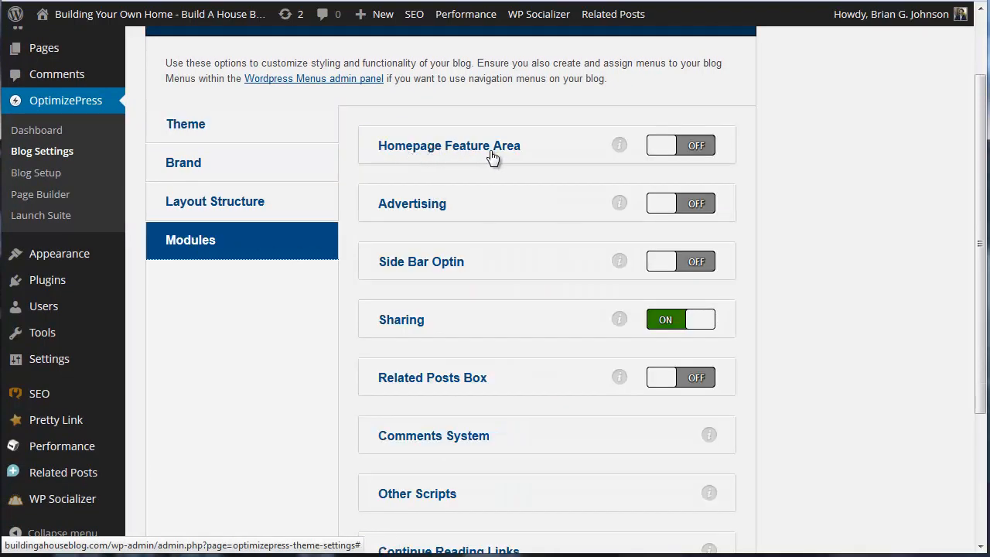
mouse_move(695, 148)
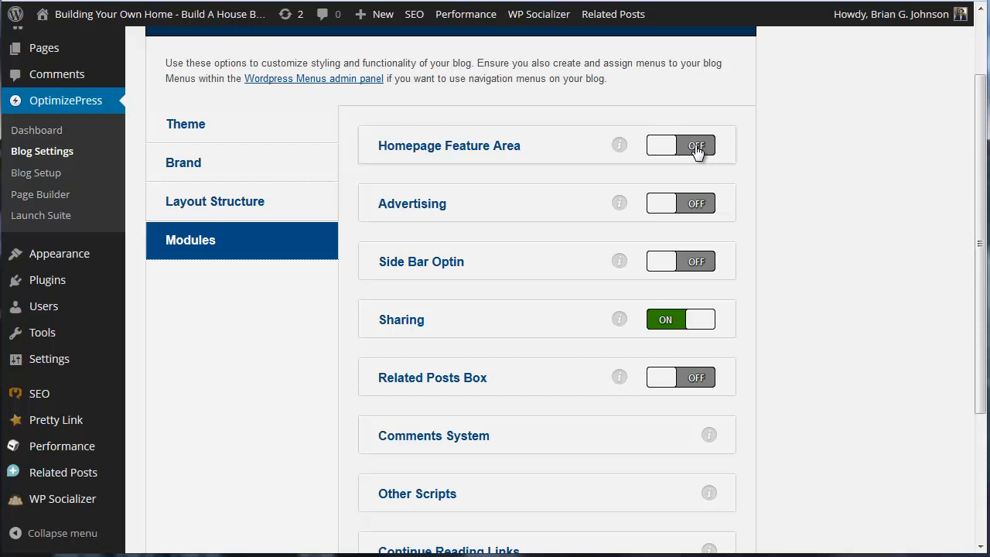
left_click(679, 145)
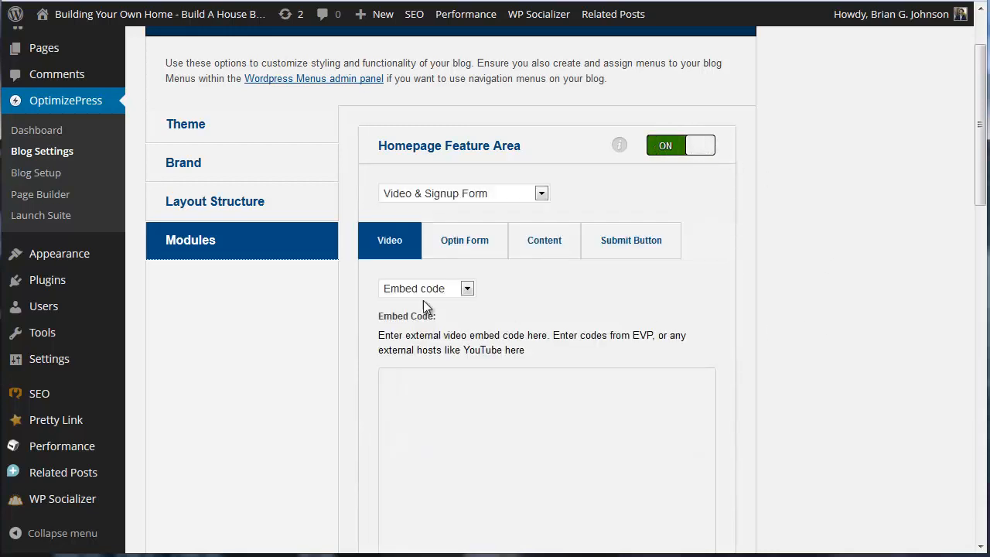
mouse_move(515, 256)
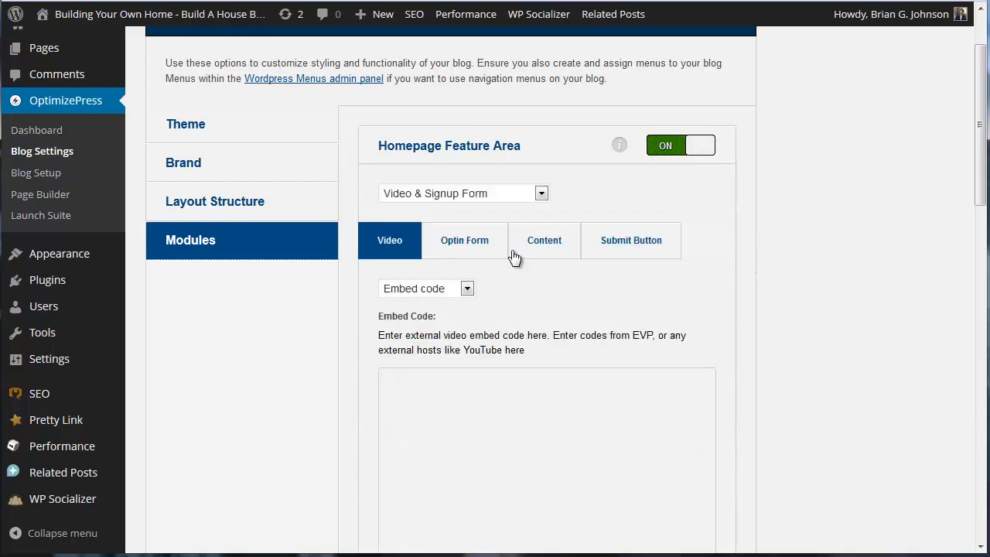
mouse_move(487, 255)
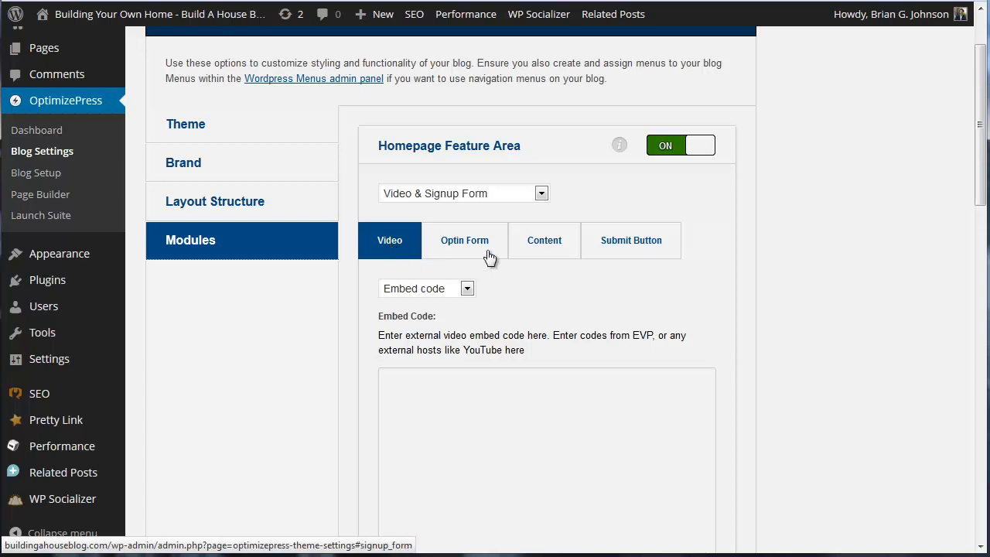
mouse_move(561, 266)
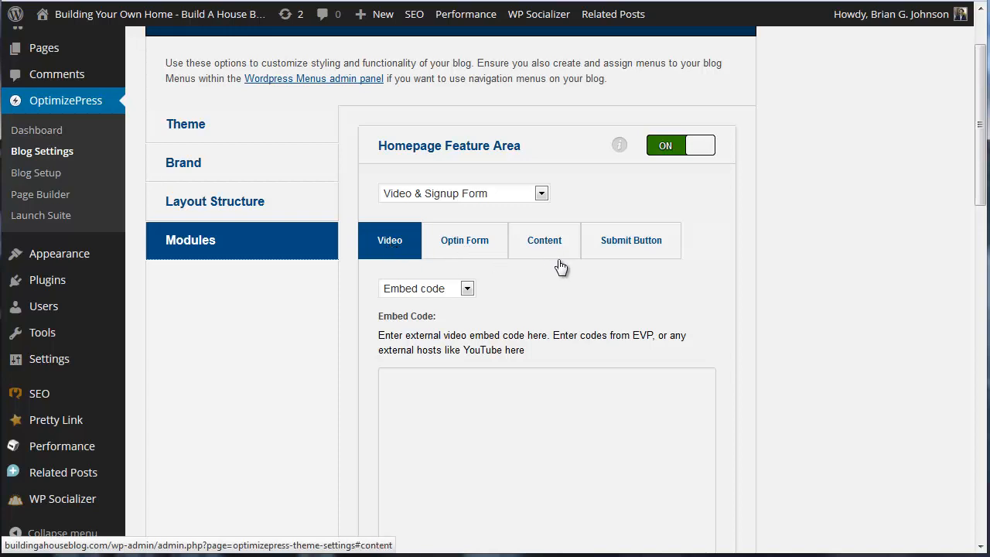
scroll("down", 3)
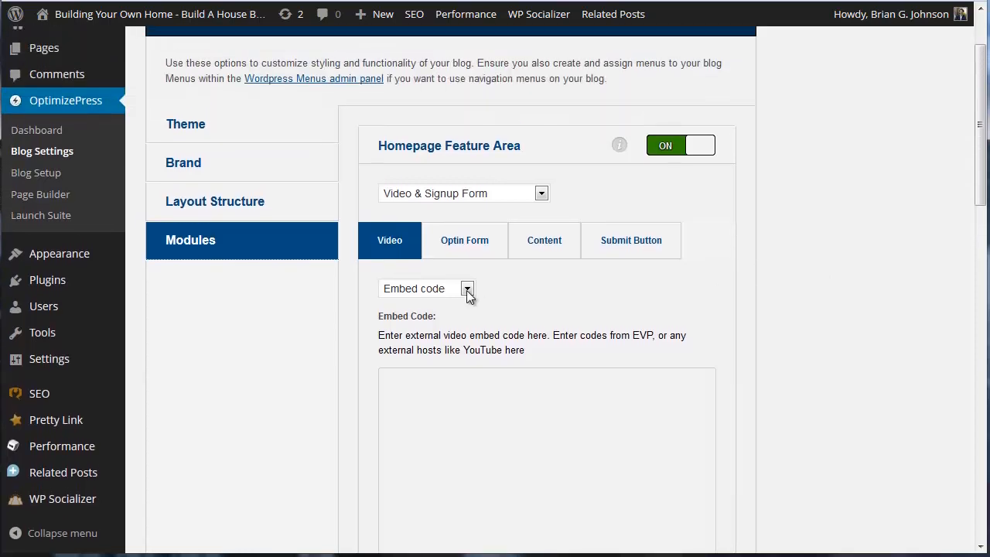
mouse_move(783, 314)
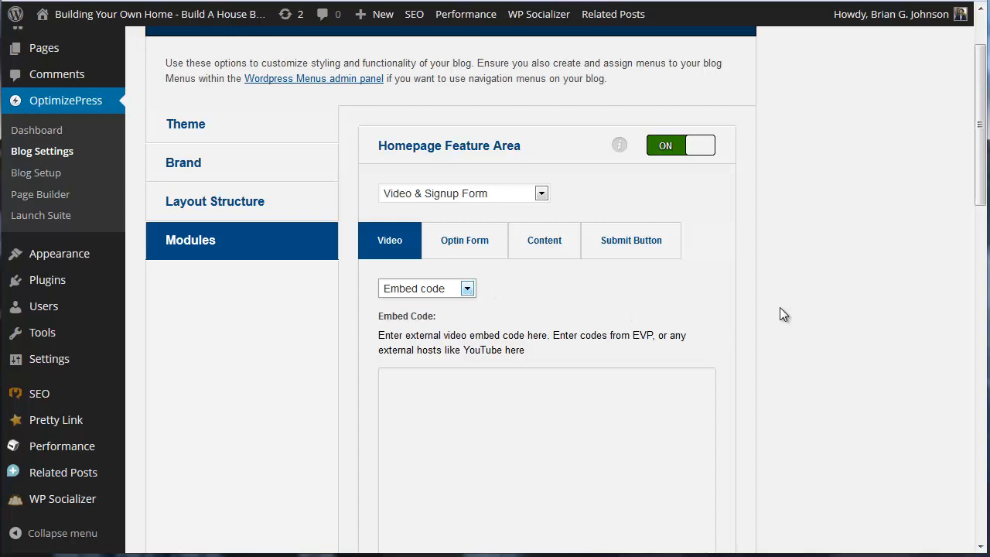
mouse_move(442, 283)
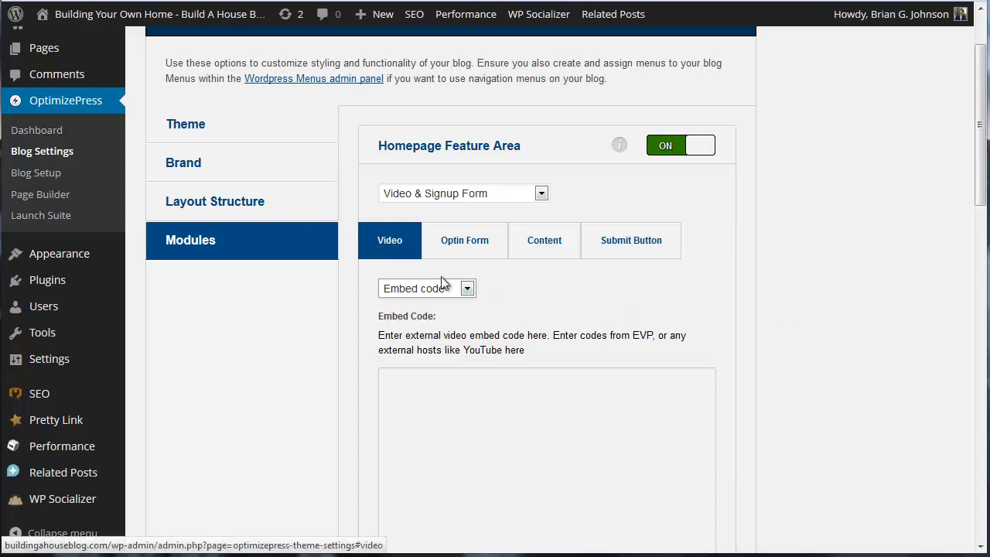
Set the feature area's video source type to URL
left_click(426, 288)
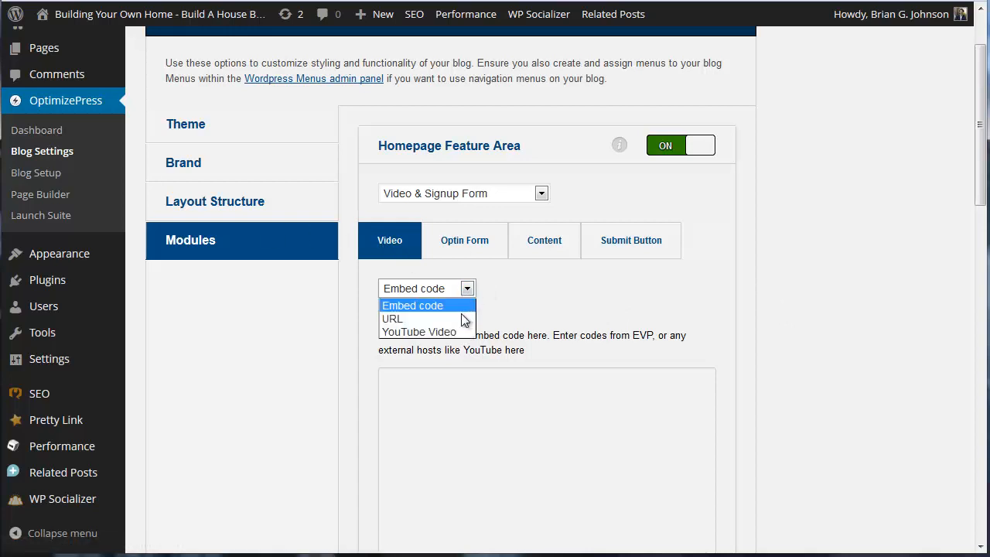
left_click(392, 319)
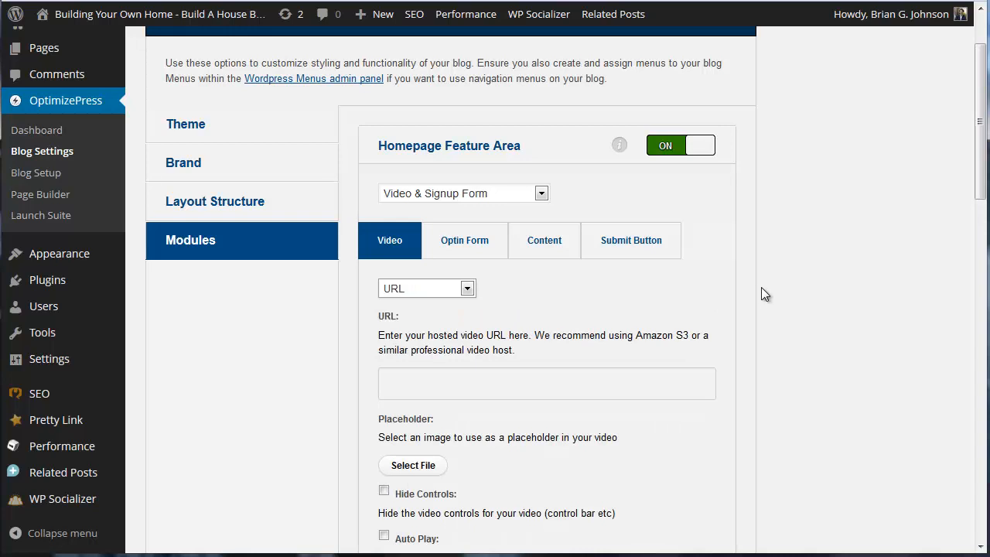
mouse_move(631, 514)
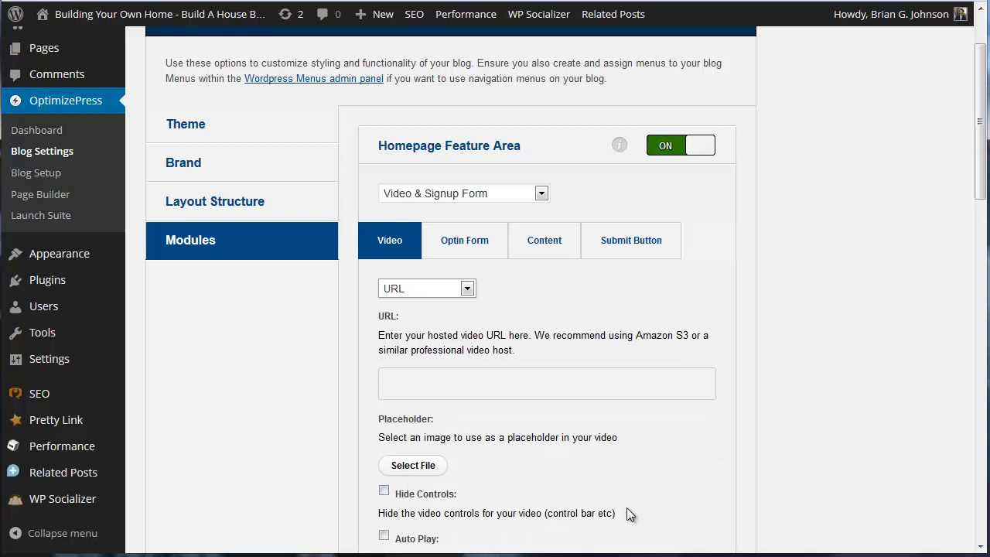
mouse_move(542, 389)
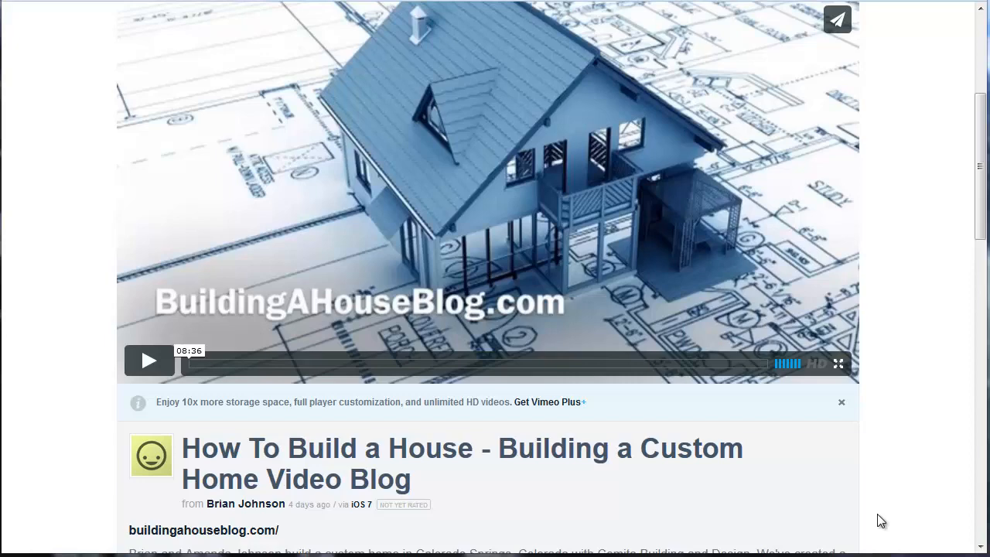
Play the house-building video on Vimeo and review its HD and SD MP4 downloads
left_click(149, 360)
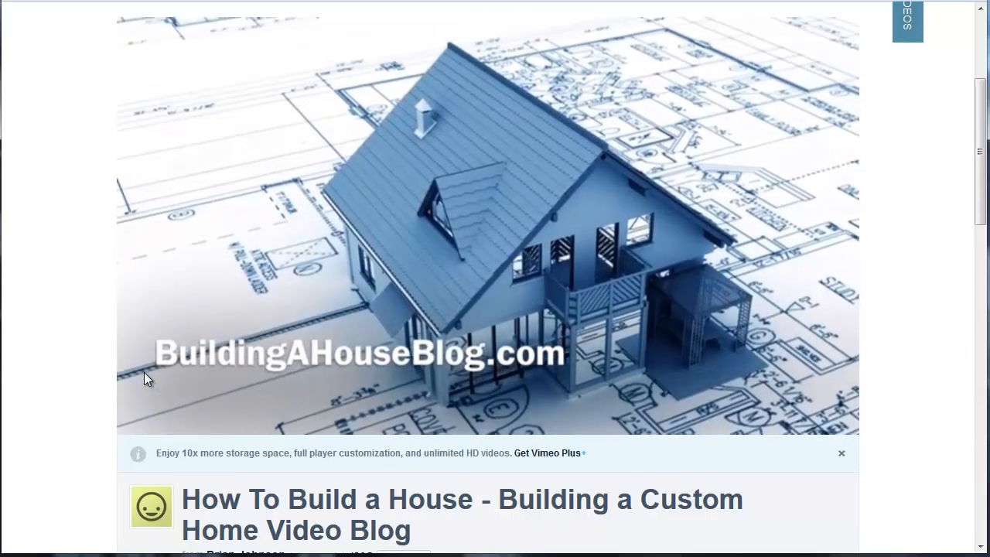
left_click(487, 232)
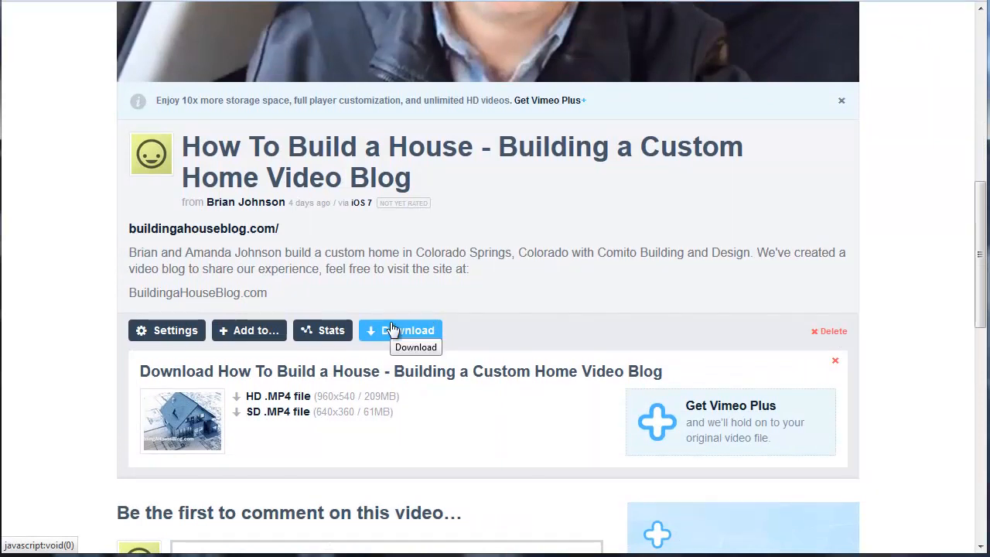
mouse_move(535, 195)
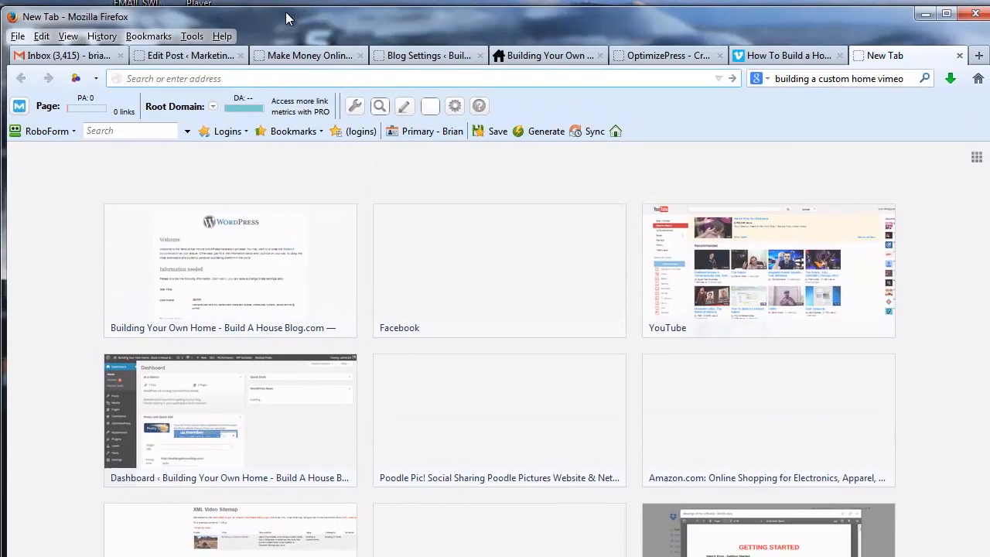
Launch S3 Organizer, browse to local BuildingHouseBlog, and open the buildingahouseblog bucket
left_click(191, 32)
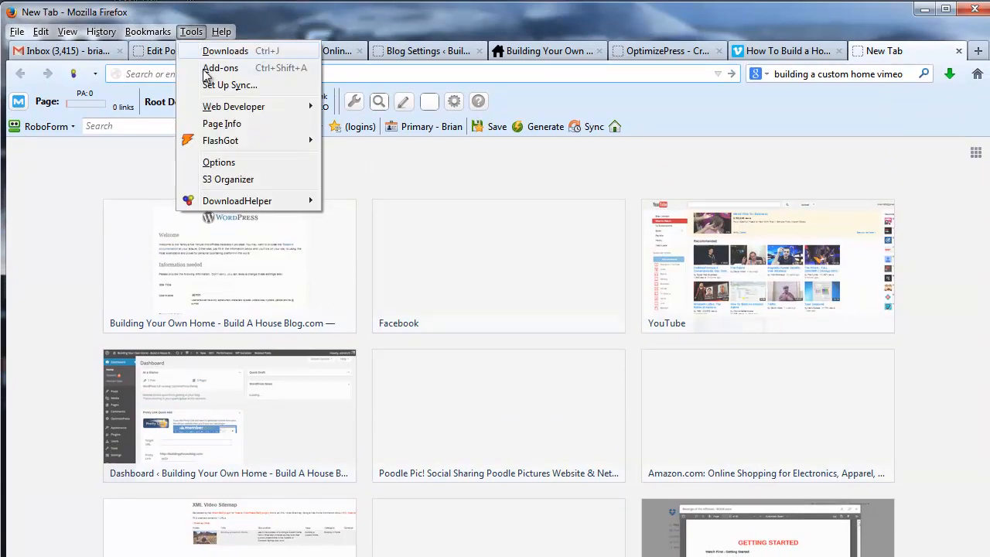
left_click(228, 179)
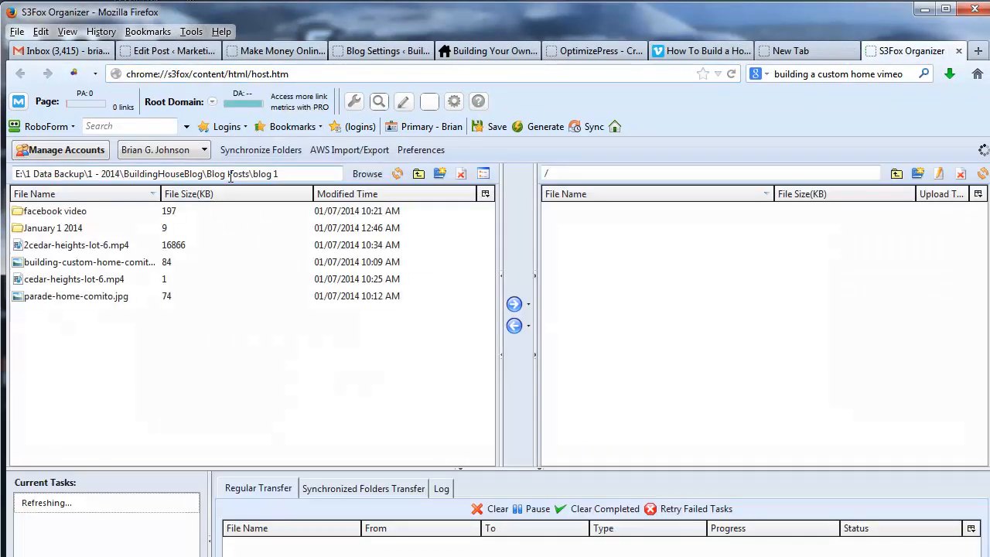
left_click(804, 49)
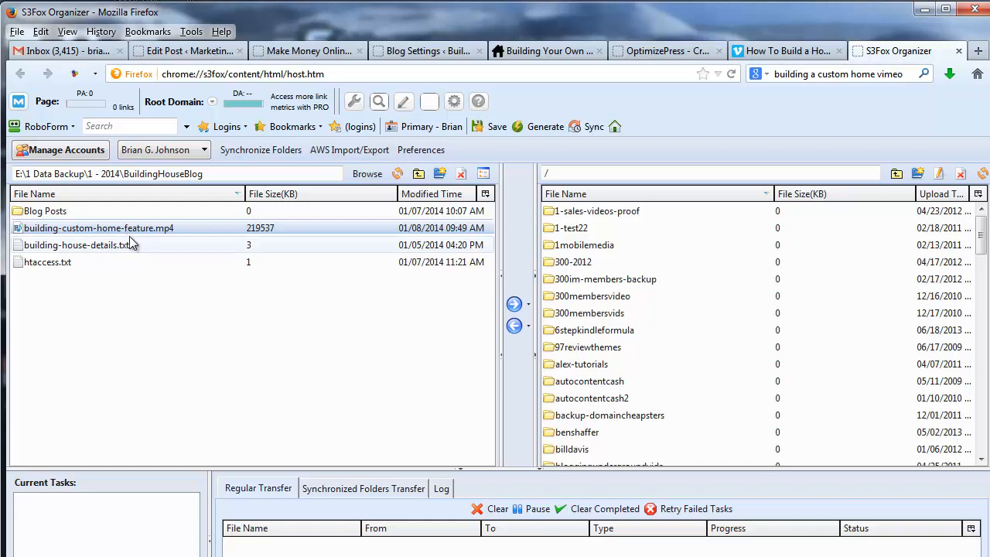
mouse_move(621, 310)
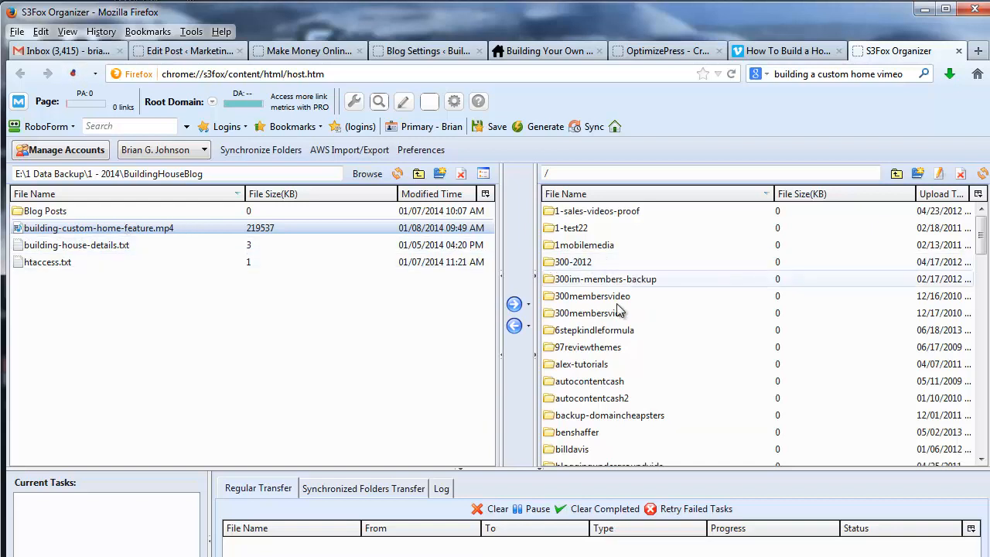
scroll("down", 3)
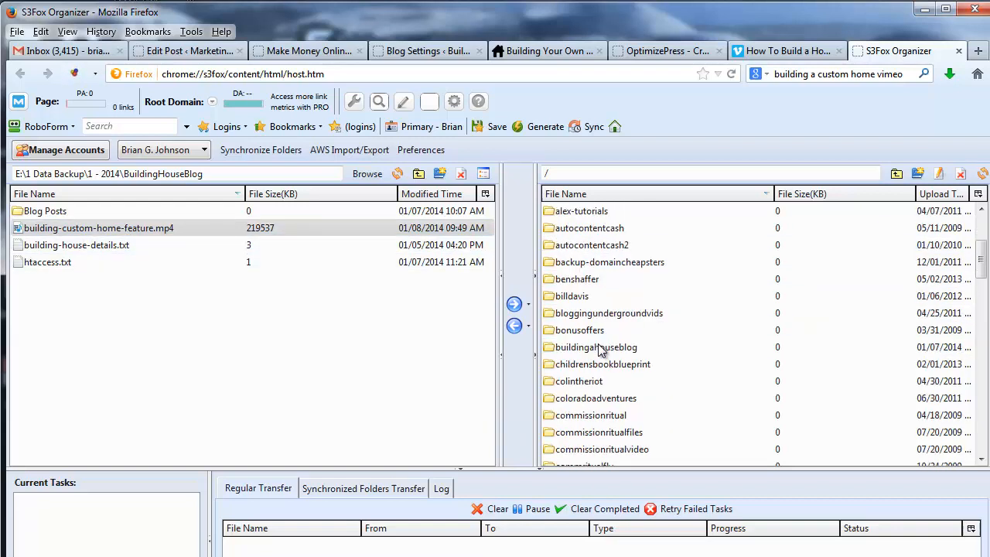
scroll("down", 3)
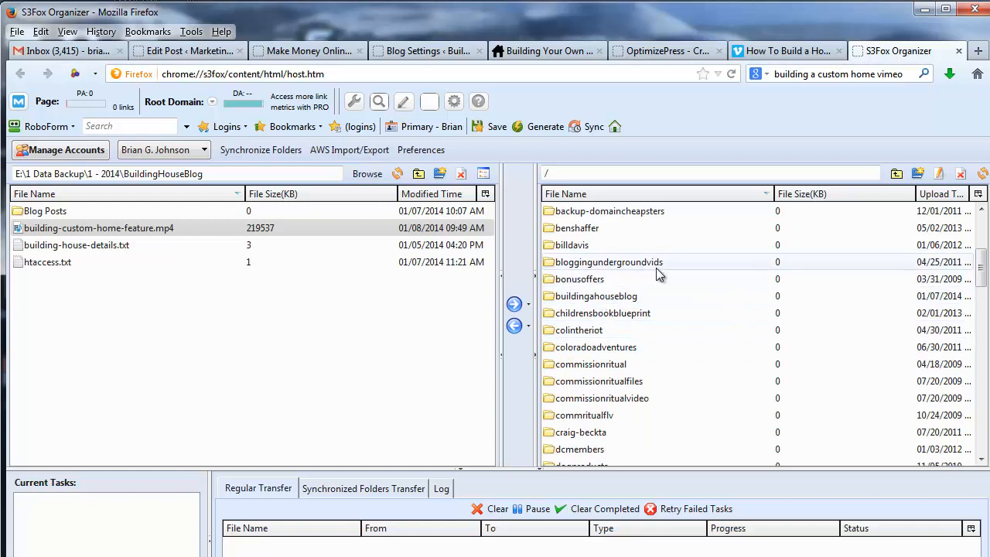
scroll("down", 3)
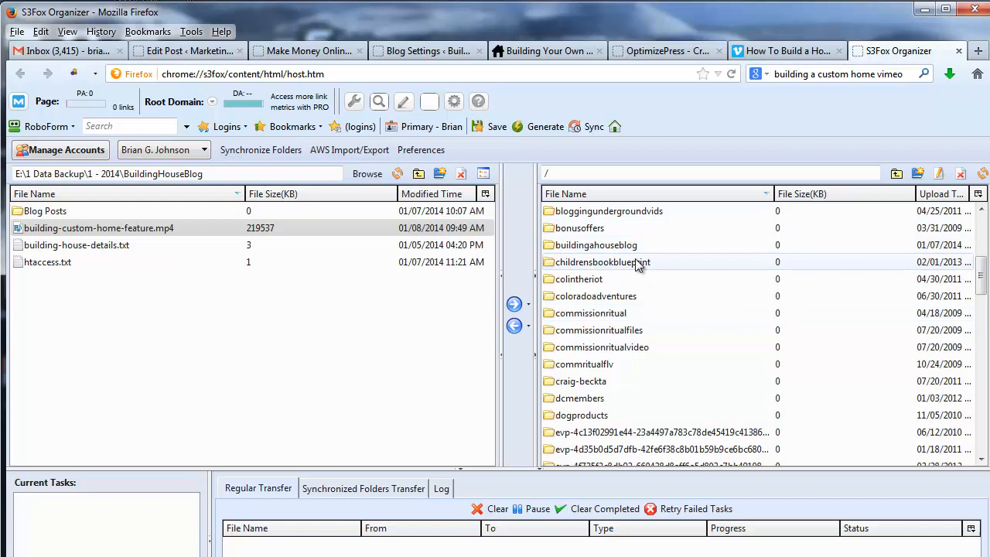
double_click(596, 245)
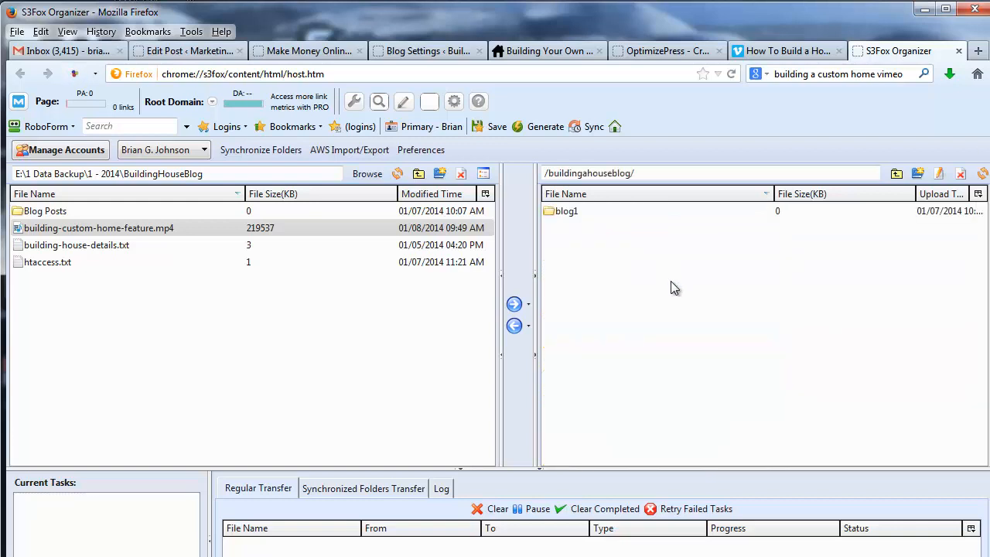
mouse_move(570, 277)
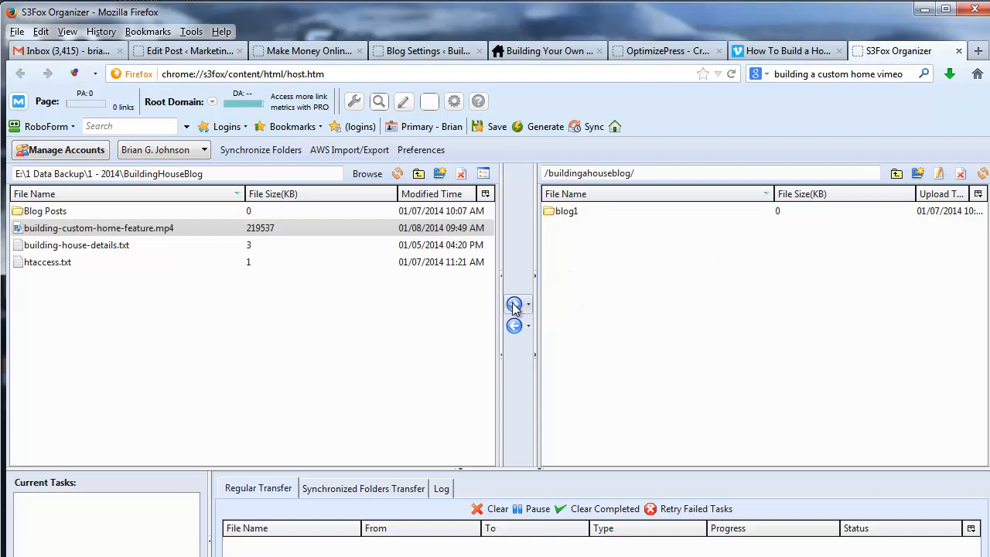
Upload building-custom-home-feature.mp4 to the buildingahouseblog bucket
left_click(528, 304)
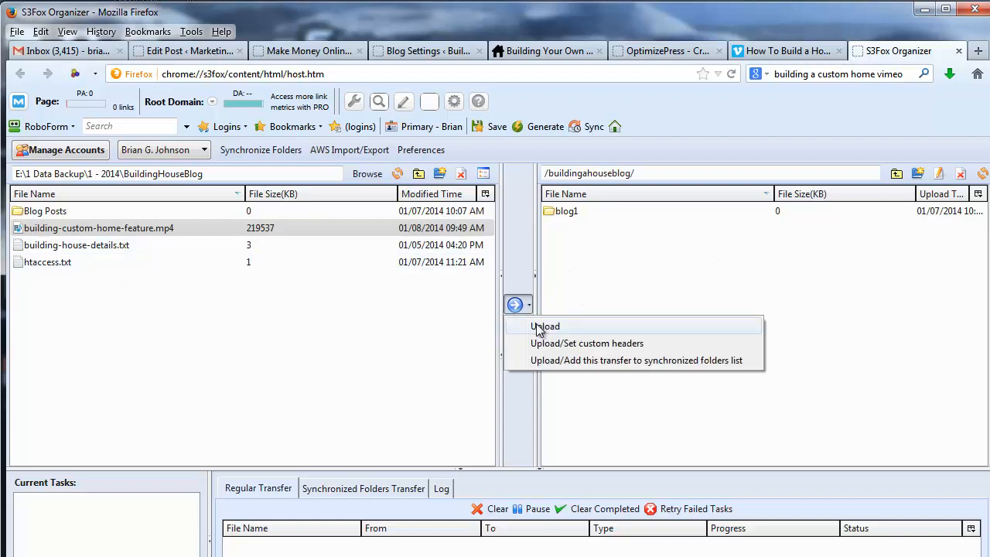
left_click(544, 326)
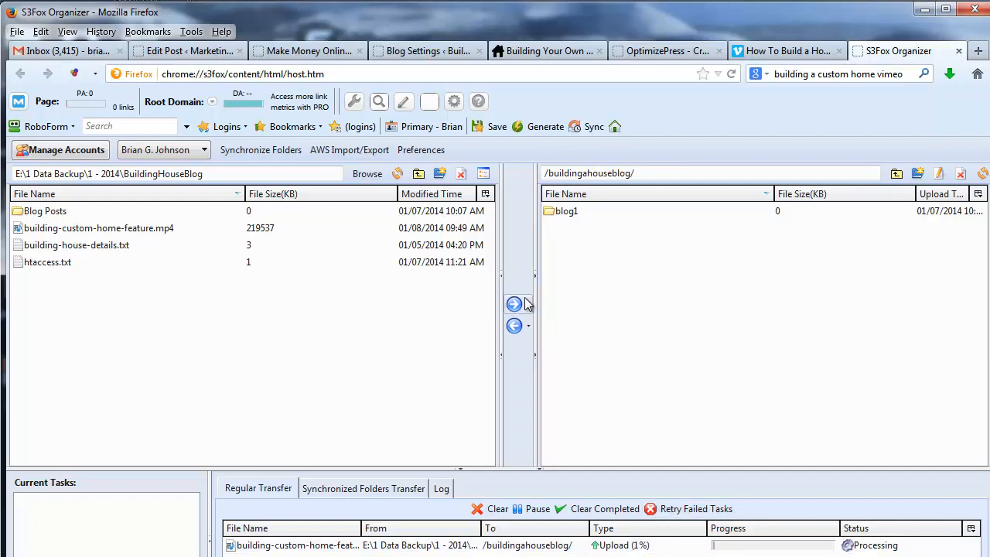
mouse_move(514, 304)
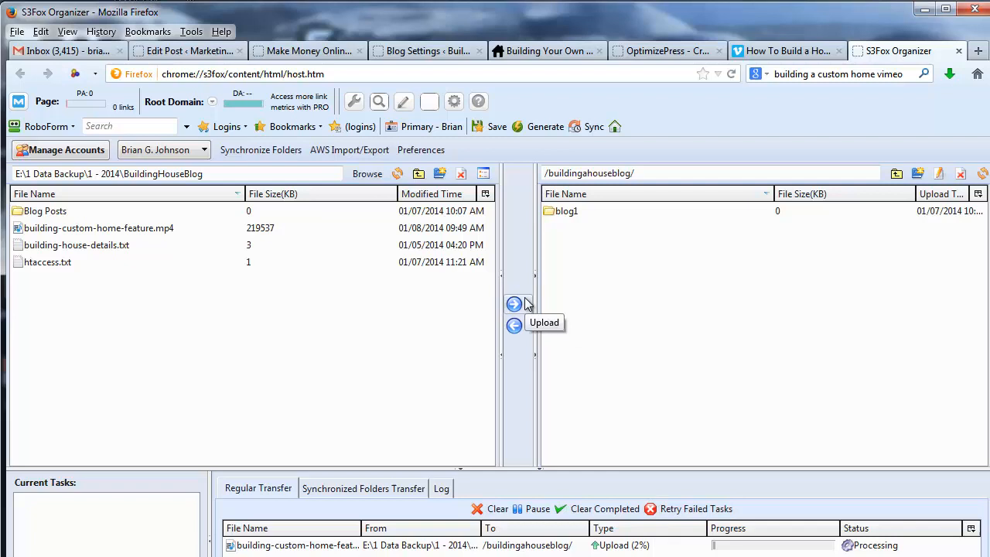
mouse_move(668, 367)
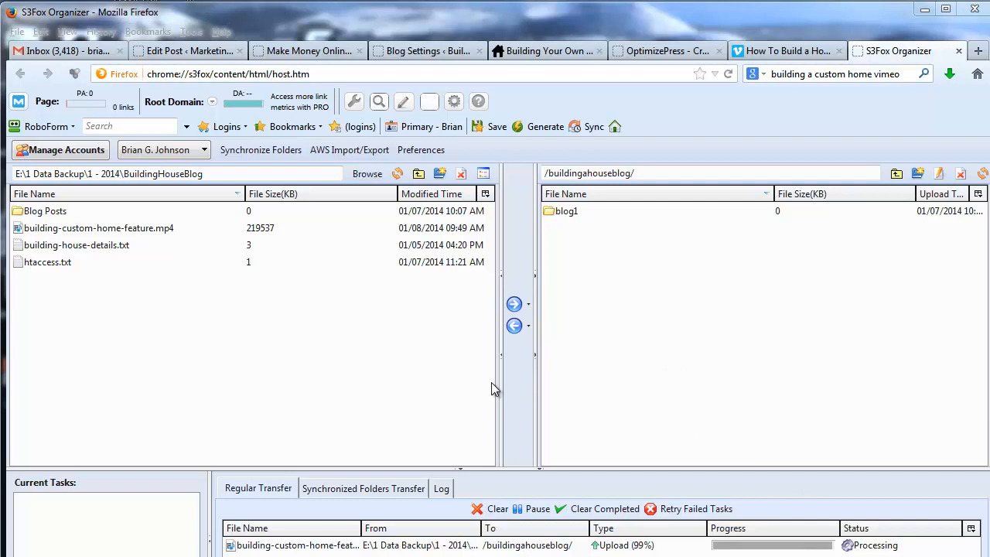
mouse_move(630, 551)
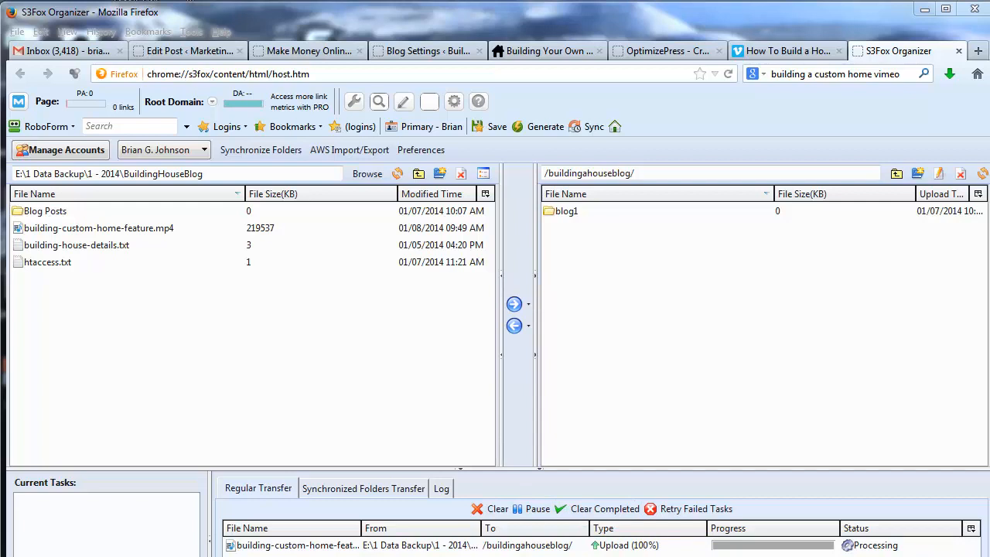
mouse_move(866, 428)
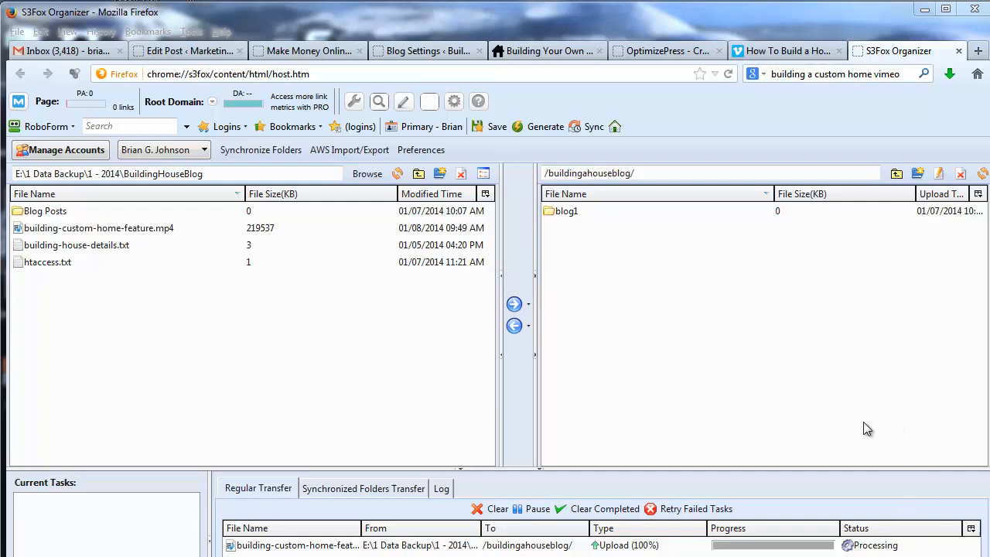
mouse_move(856, 381)
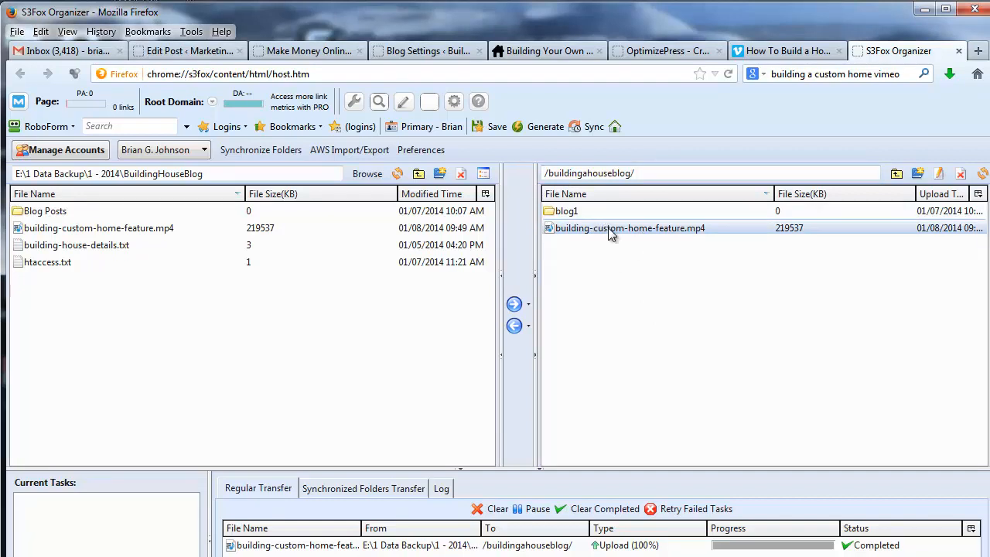
Edit the uploaded MP4's ACL to grant Read access to Everyone
right_click(629, 227)
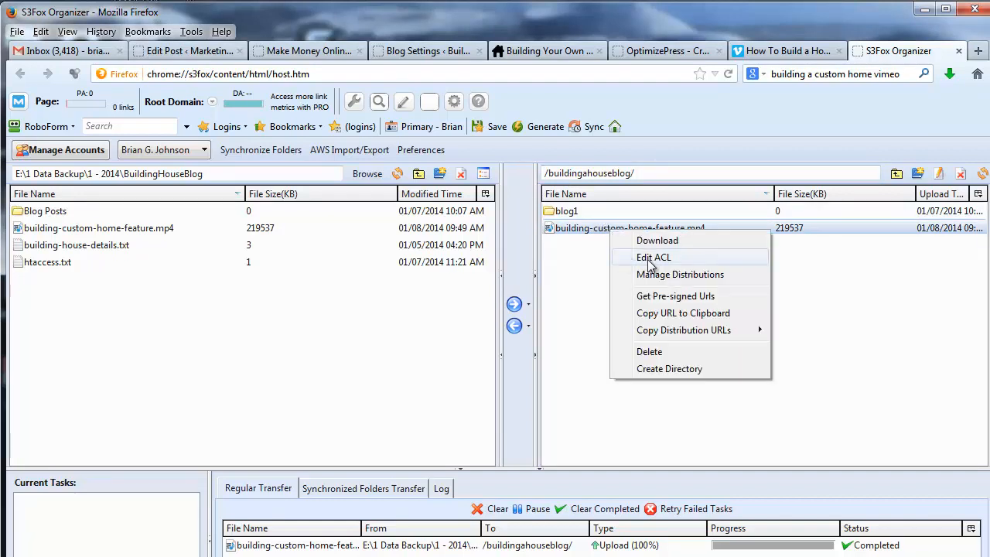
left_click(653, 257)
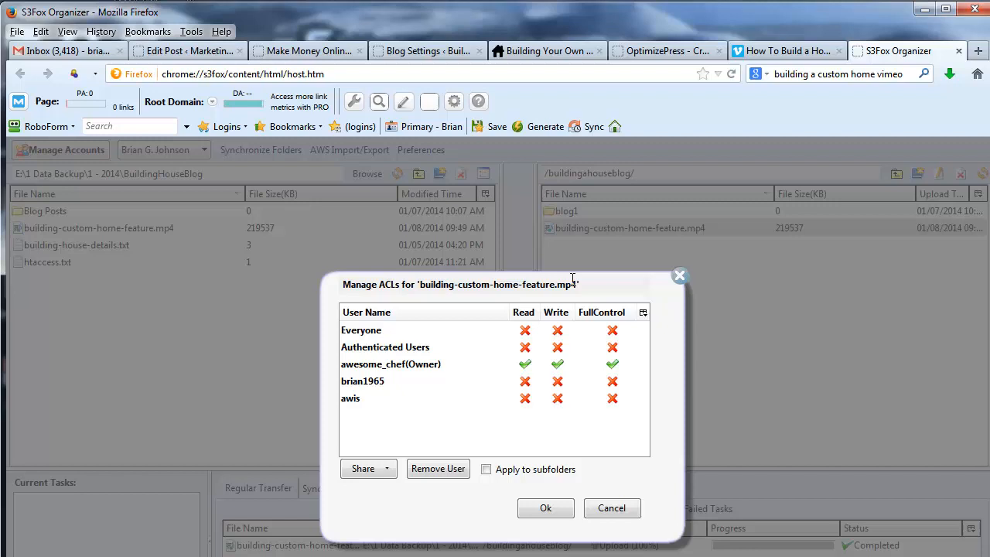
mouse_move(514, 346)
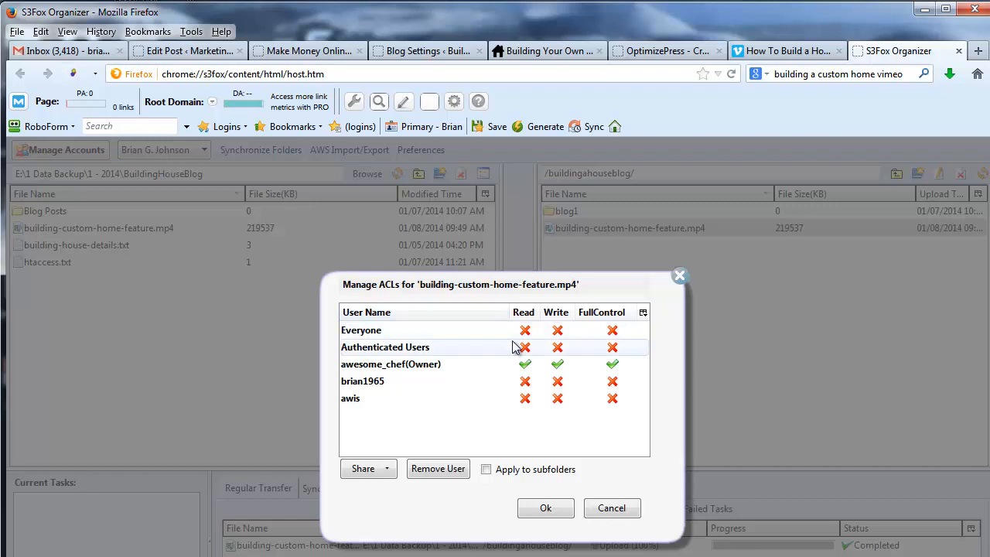
mouse_move(539, 329)
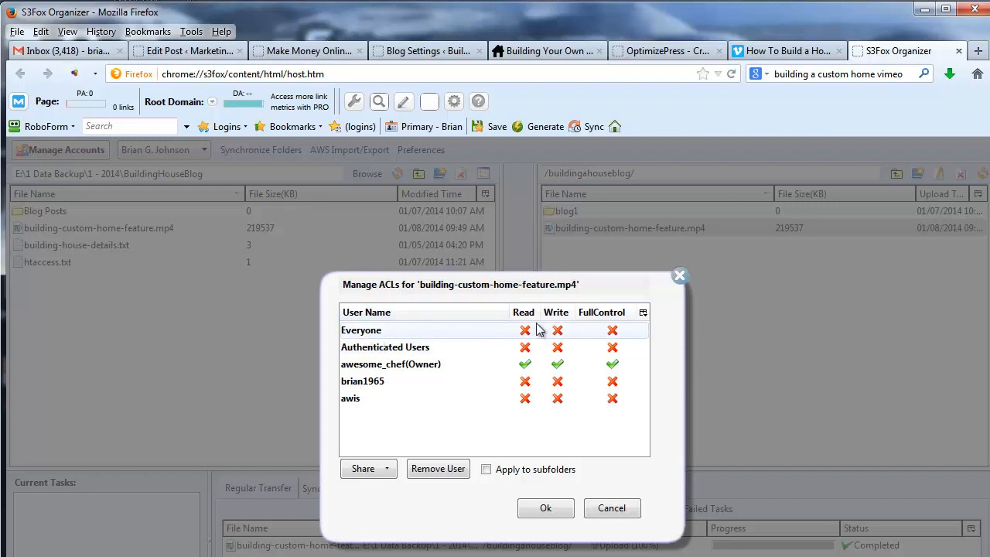
left_click(523, 329)
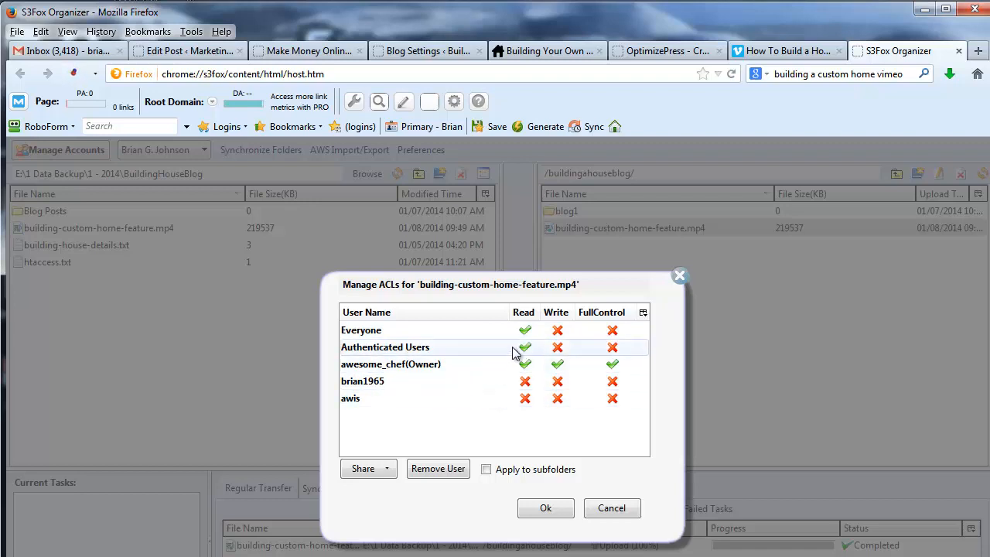
mouse_move(465, 380)
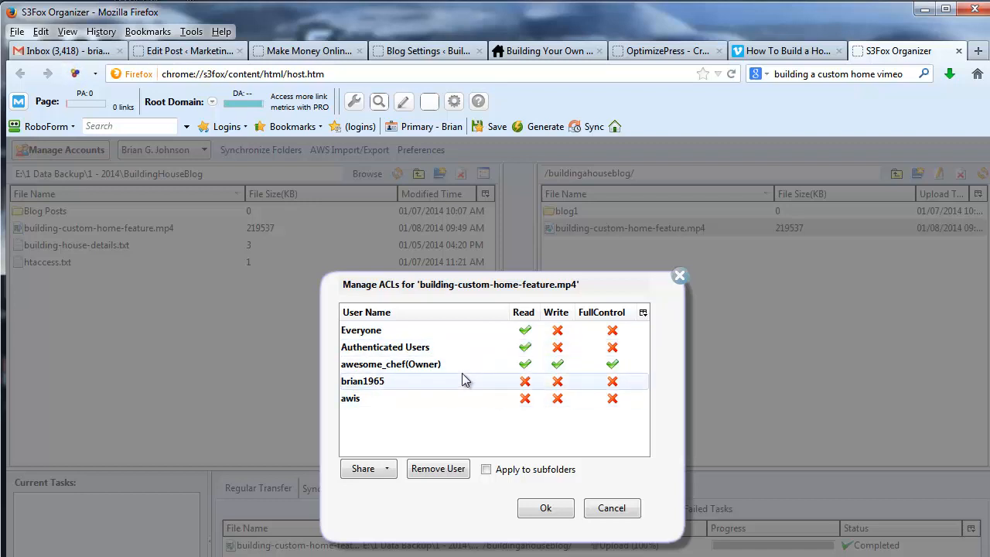
left_click(545, 508)
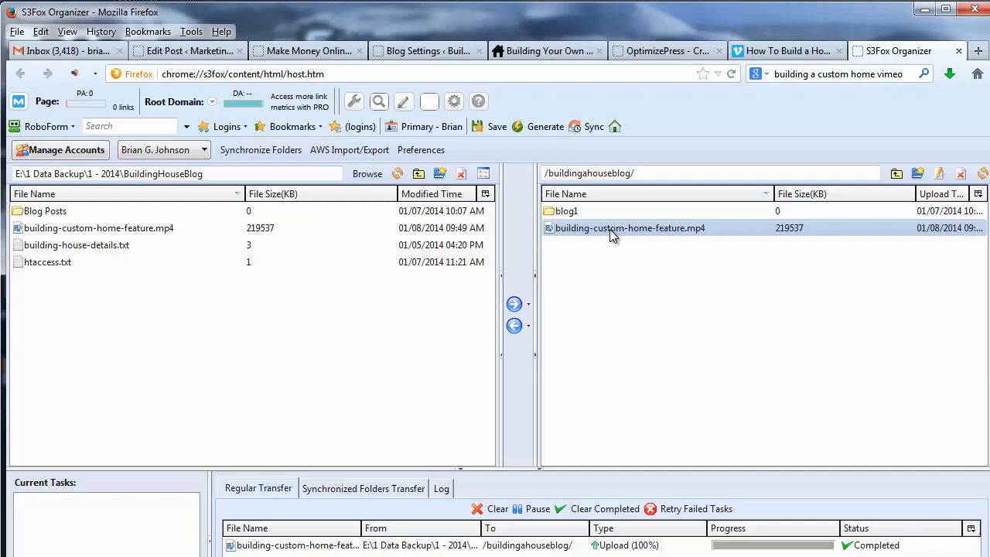
right_click(630, 228)
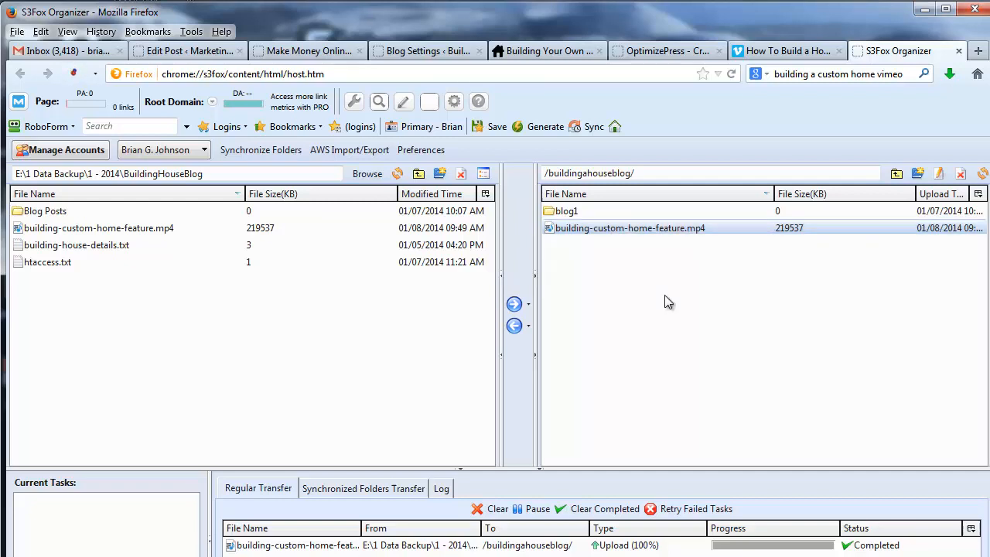
left_click(978, 50)
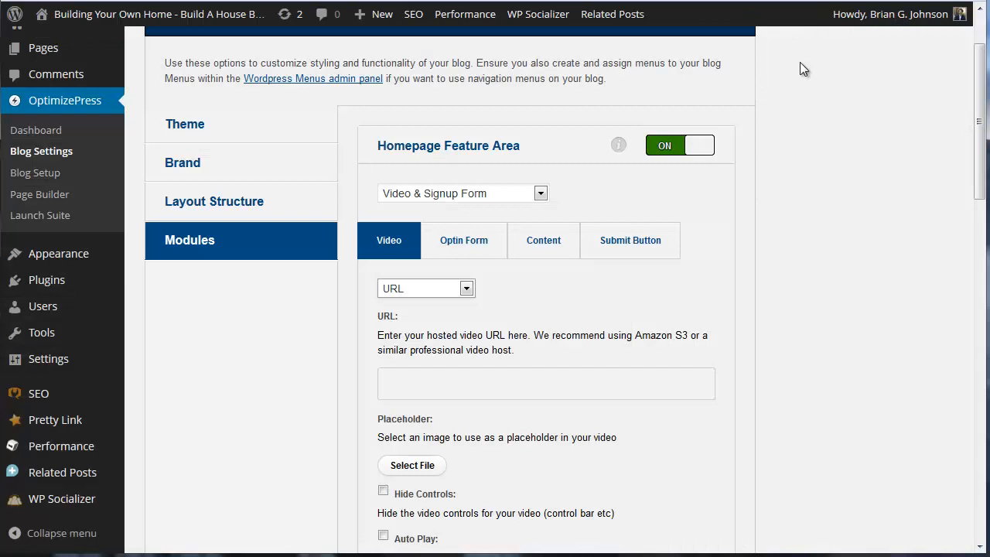
mouse_move(458, 300)
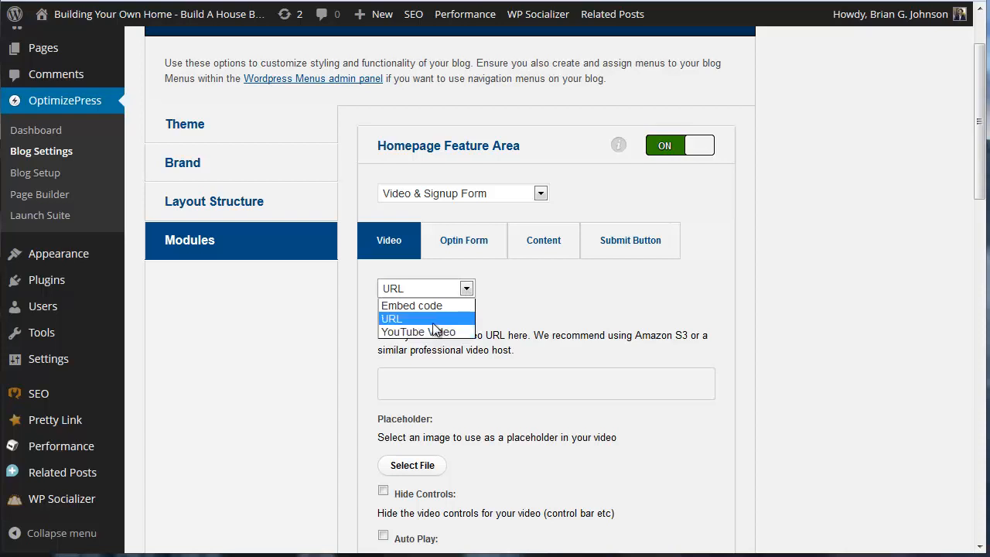
Enter the S3 link to building-custom-home-feature.mp4 as the video URL and pick a placeholder image
left_click(391, 318)
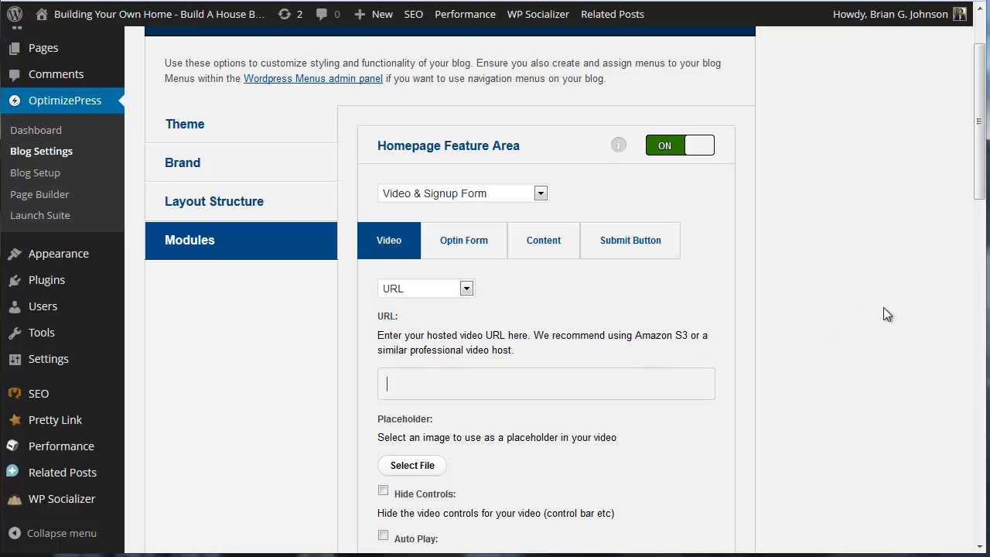
type("og.s3.amazonaws.com/building-custom-home-feature.mp4")
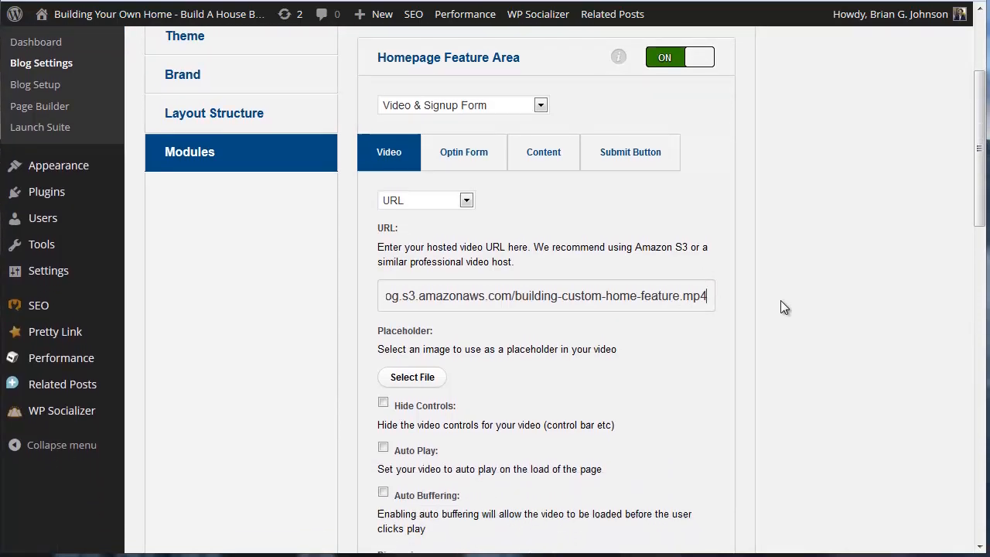
mouse_move(780, 316)
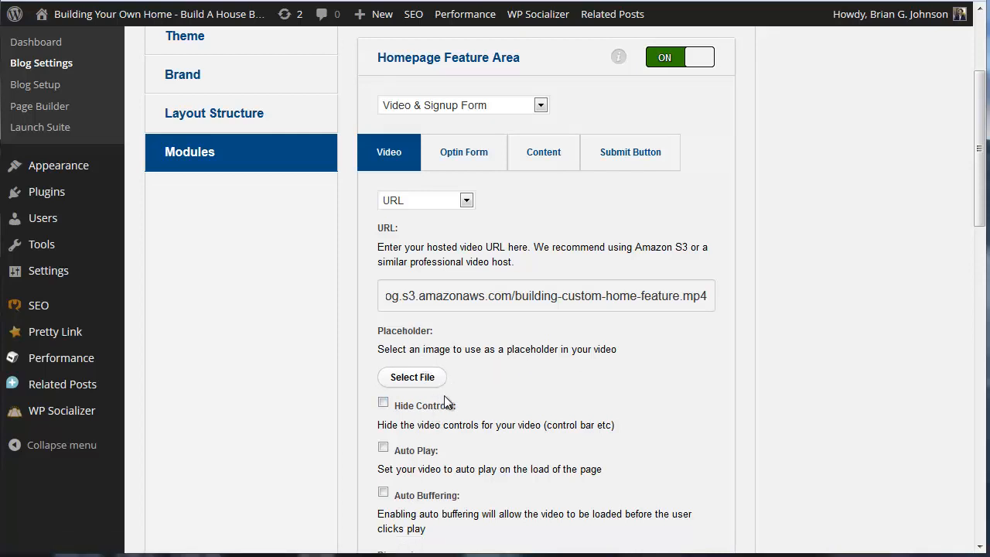
left_click(411, 377)
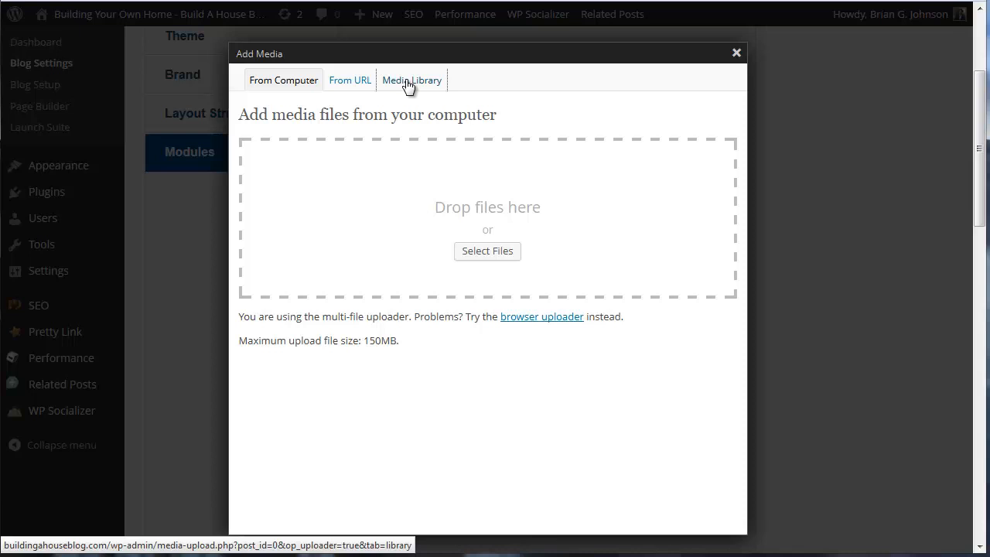
Show the Media Library listing of existing images in the Add Media dialog
left_click(412, 80)
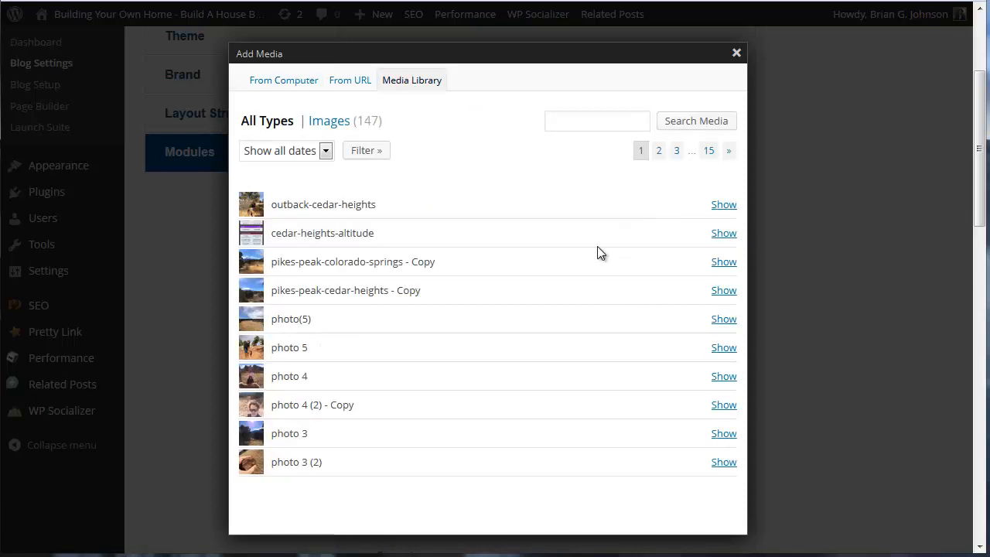
mouse_move(580, 259)
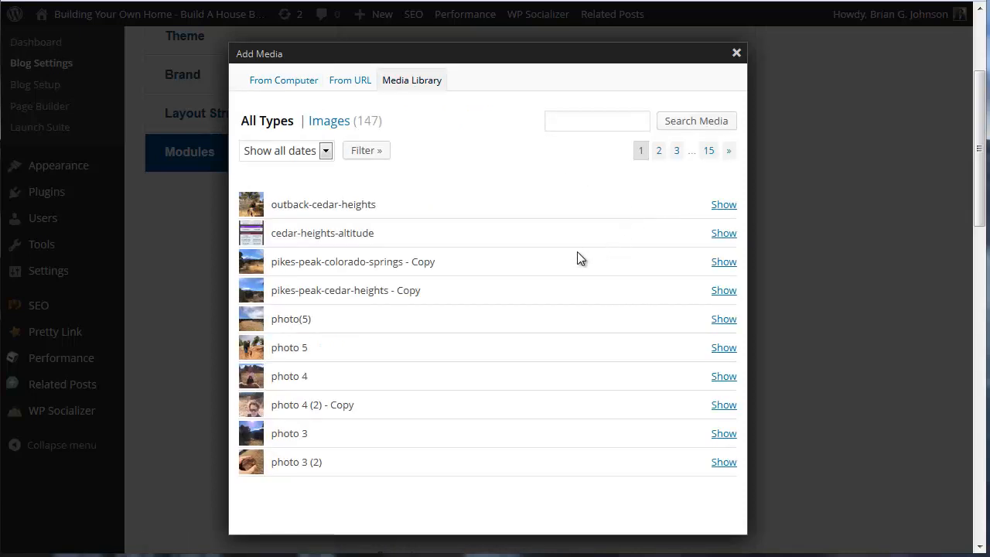
mouse_move(727, 74)
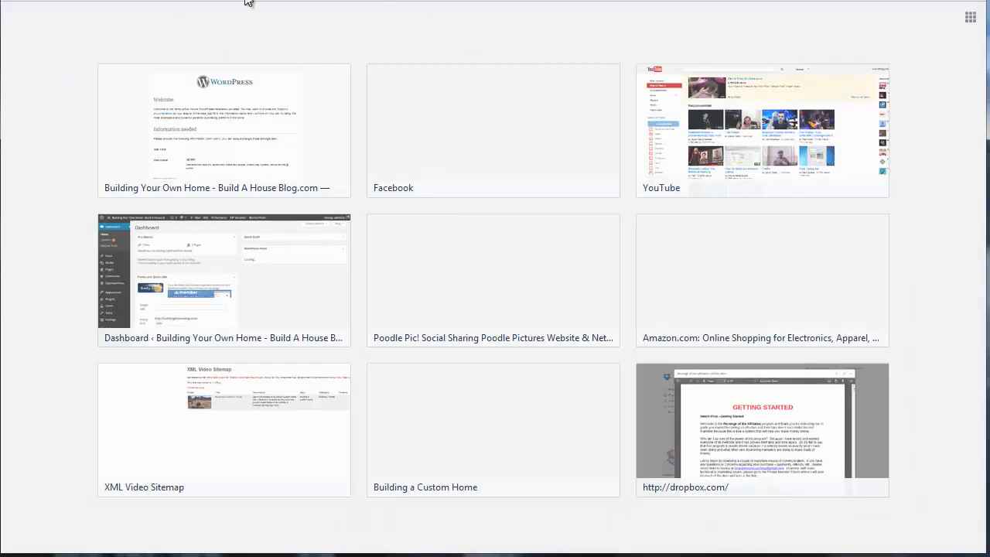
Search Bigstock for 'home blueprint', cart the small Sketchy blueprint vector, and accept the Standard Agreement
left_click(41, 27)
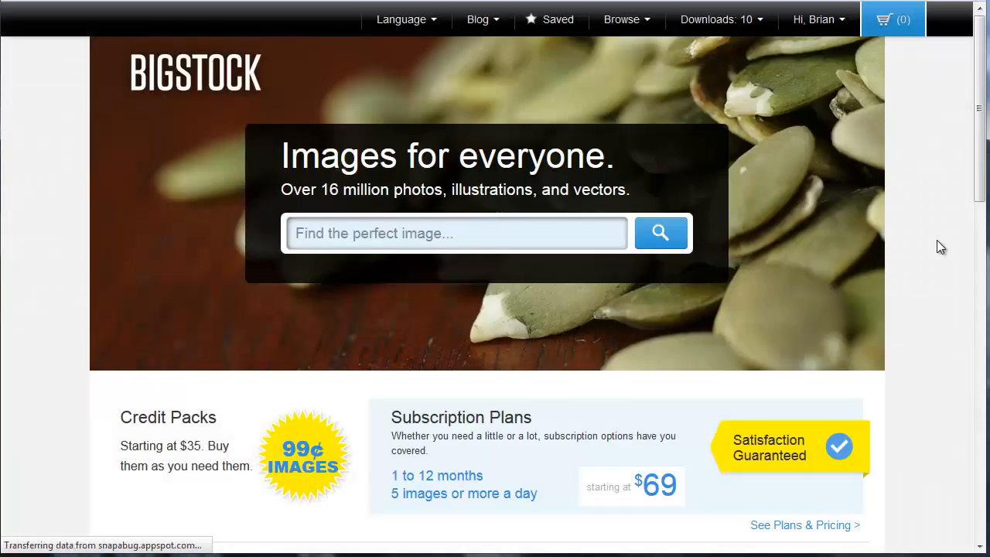
left_click(818, 19)
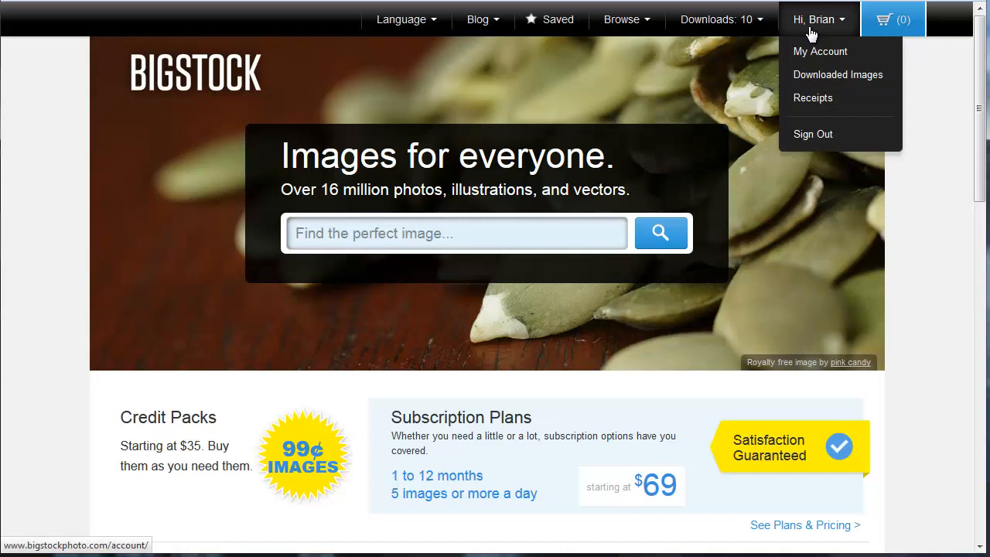
type("home blueprin")
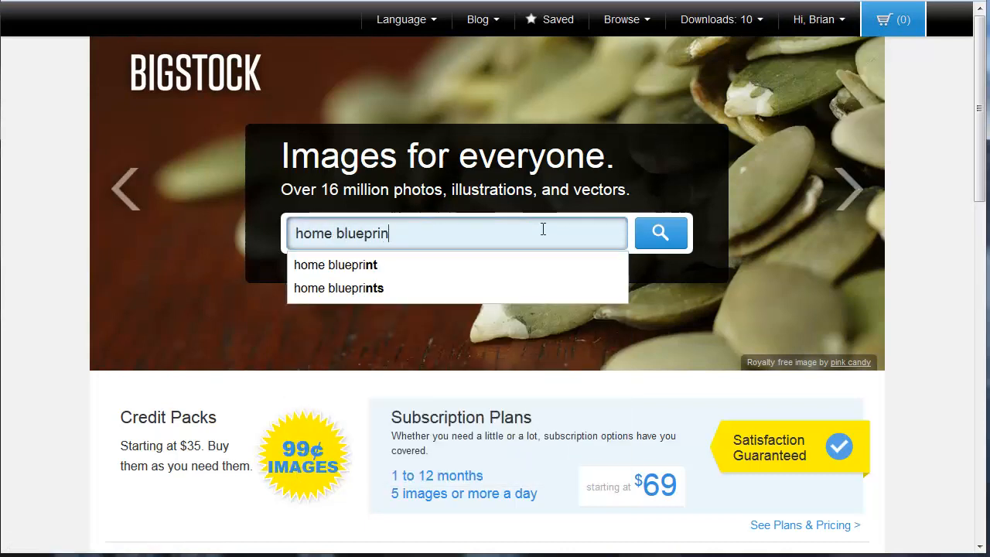
type("hom")
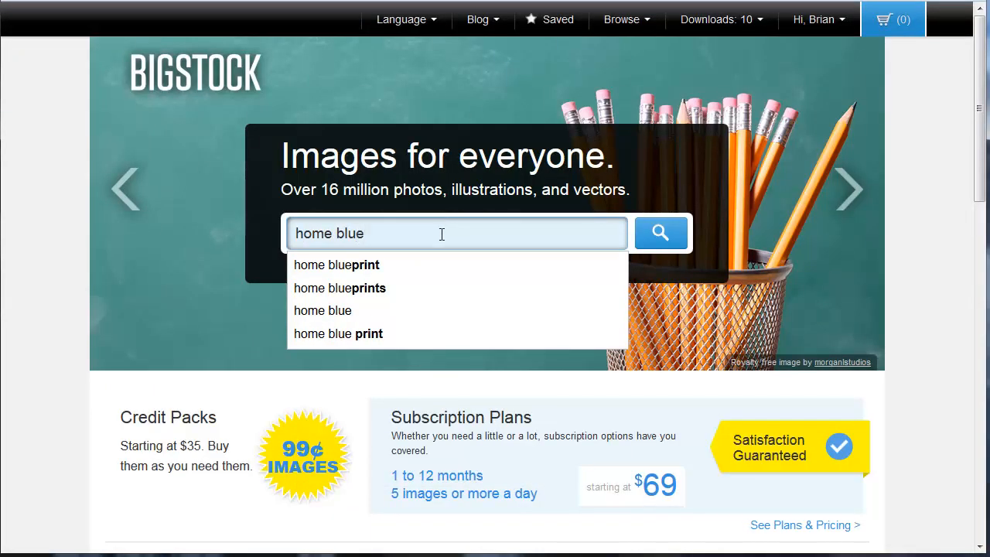
left_click(336, 264)
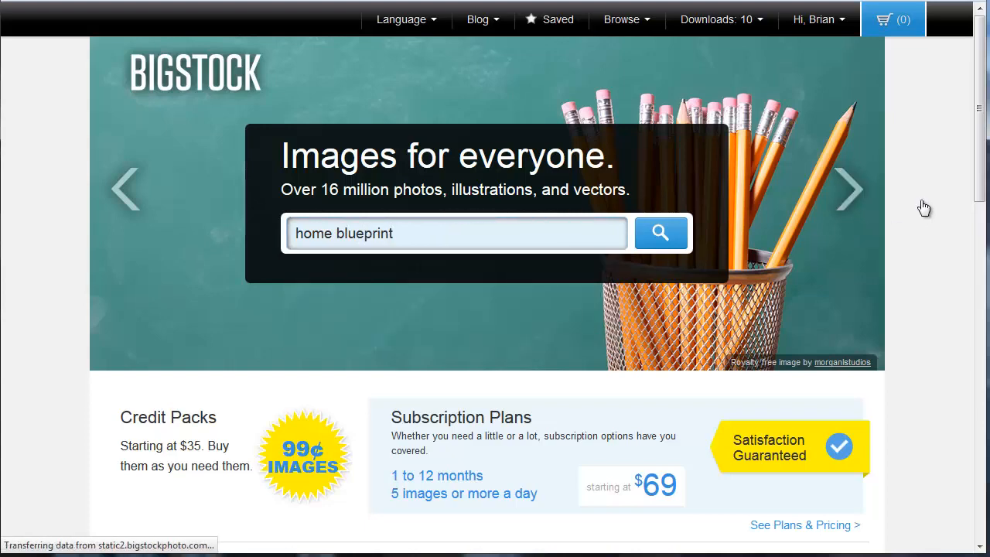
left_click(660, 233)
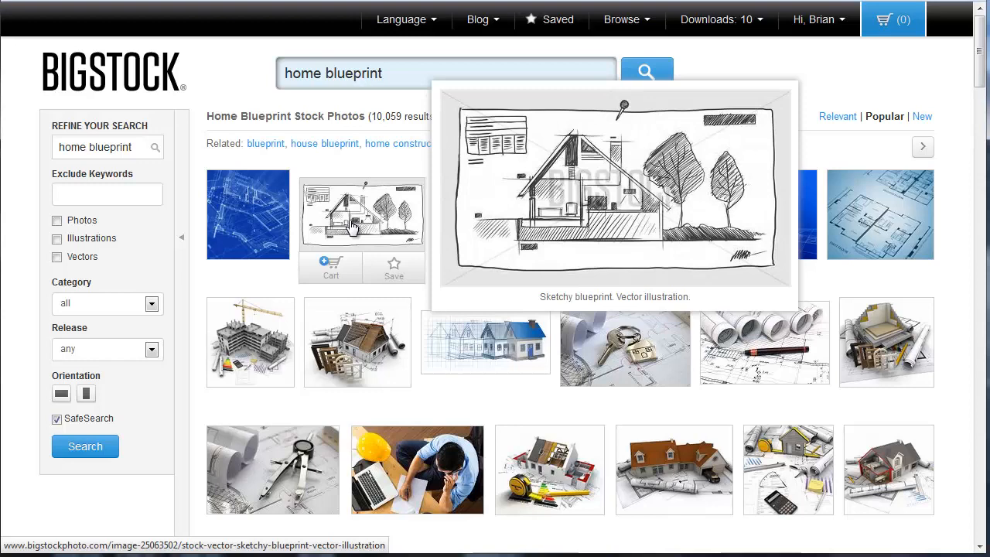
mouse_move(357, 342)
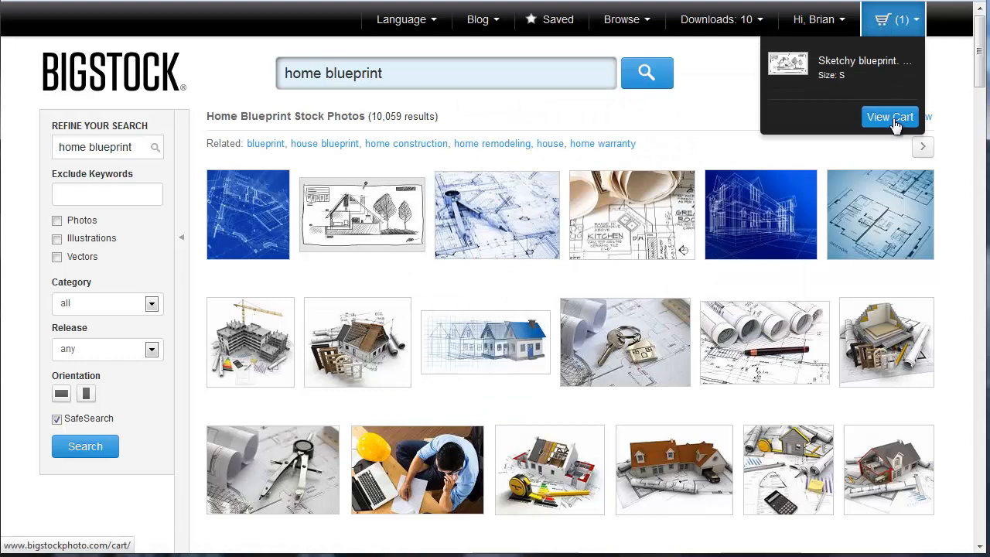
left_click(889, 116)
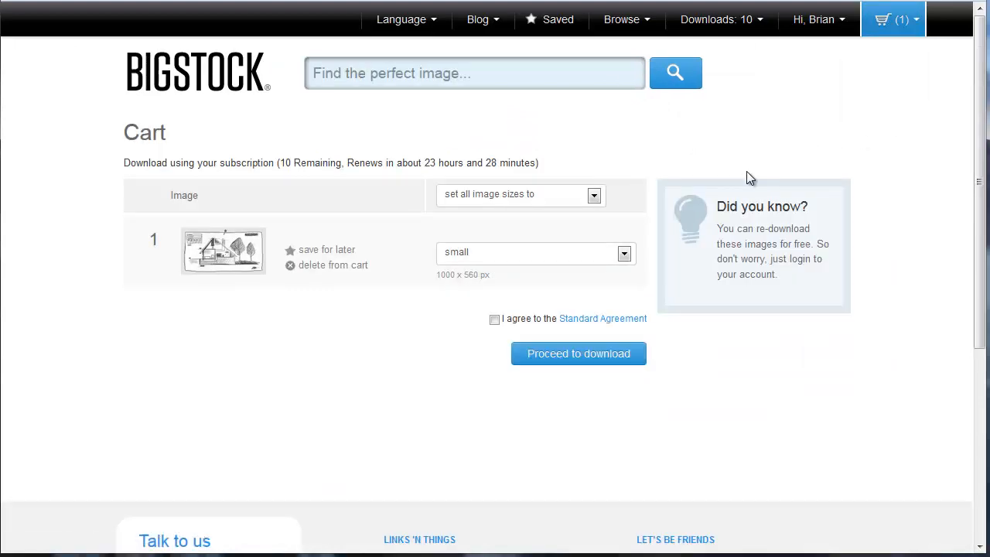
left_click(494, 319)
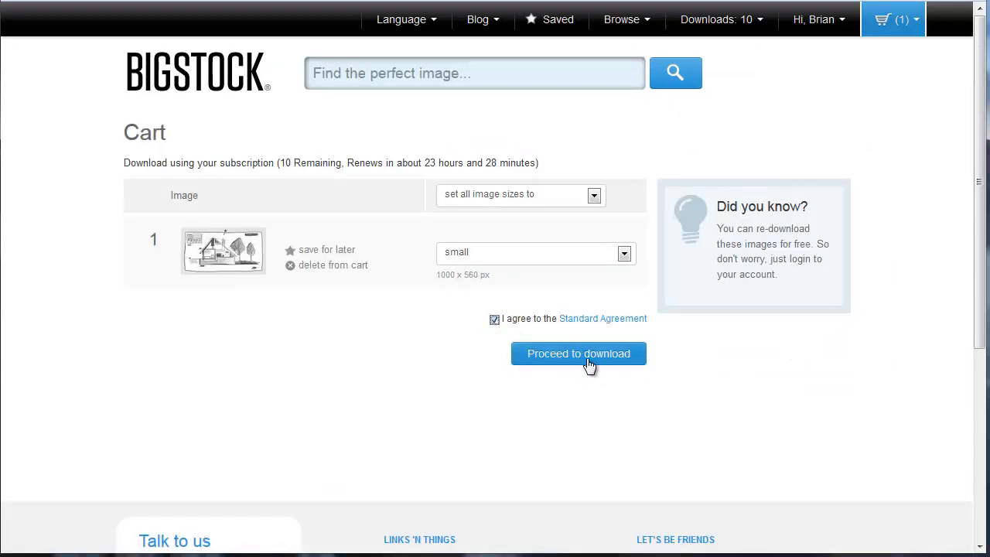
Check out and download the small Sketchy blueprint illustration from Bigstock
left_click(579, 354)
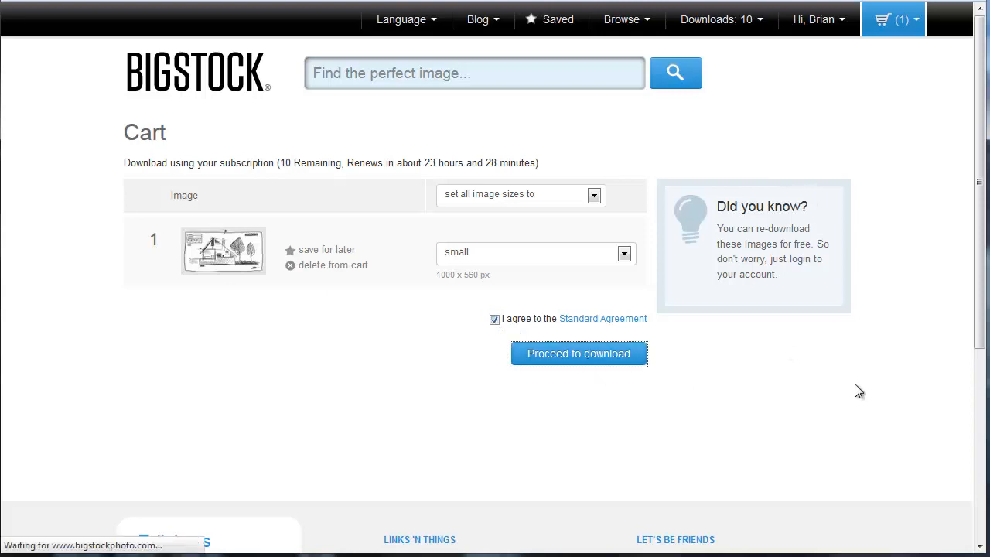
left_click(579, 354)
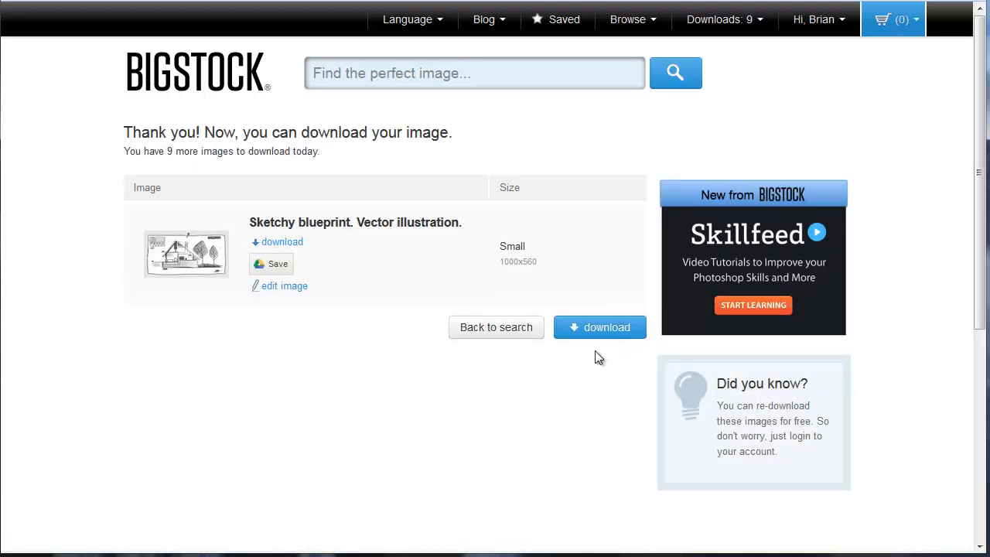
left_click(599, 327)
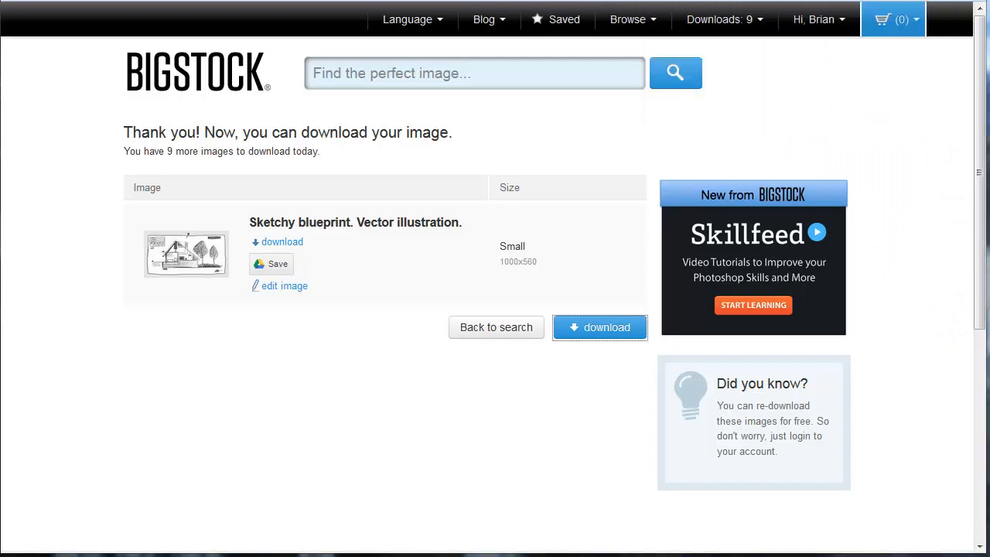
mouse_move(941, 292)
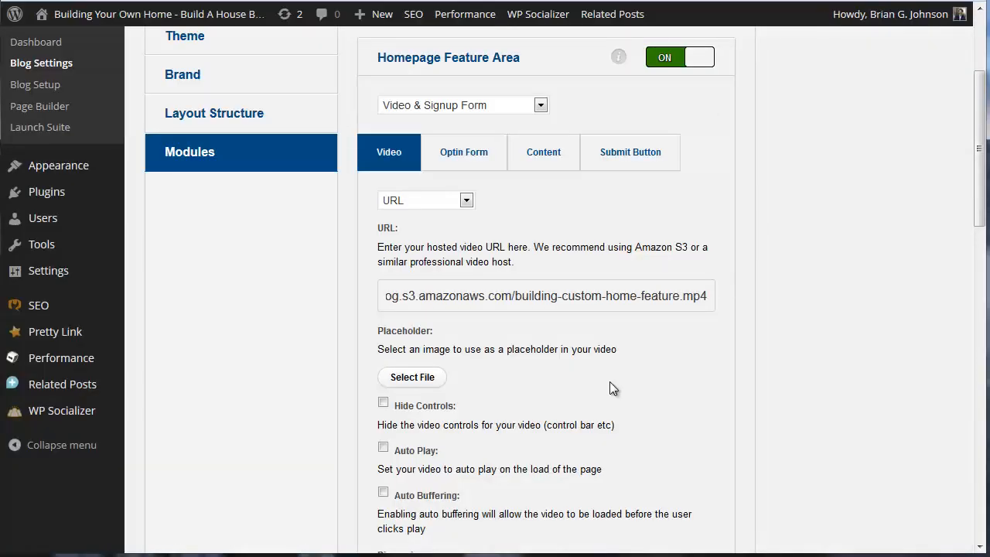
Upload blueprint-custom-home.jpg as the feature video's placeholder image
left_click(411, 377)
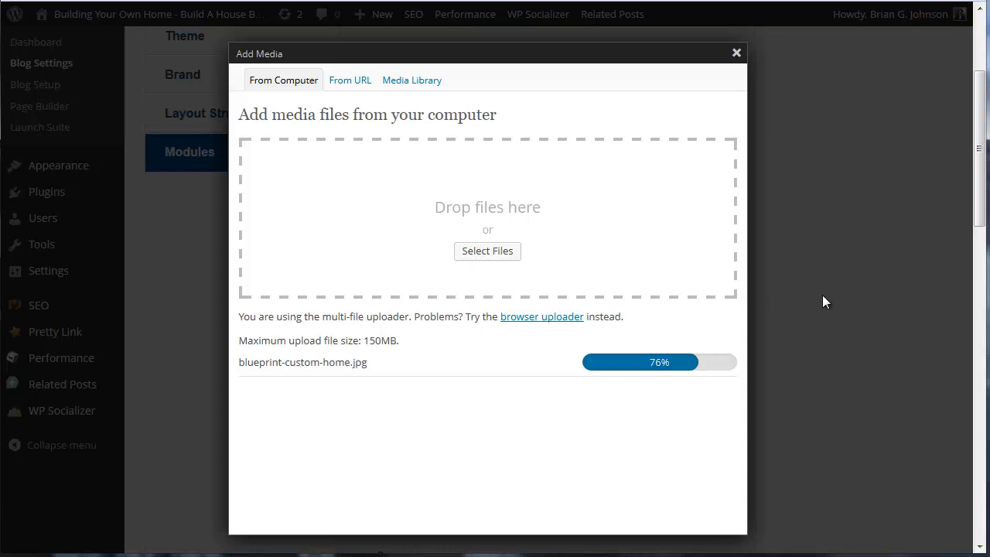
mouse_move(785, 336)
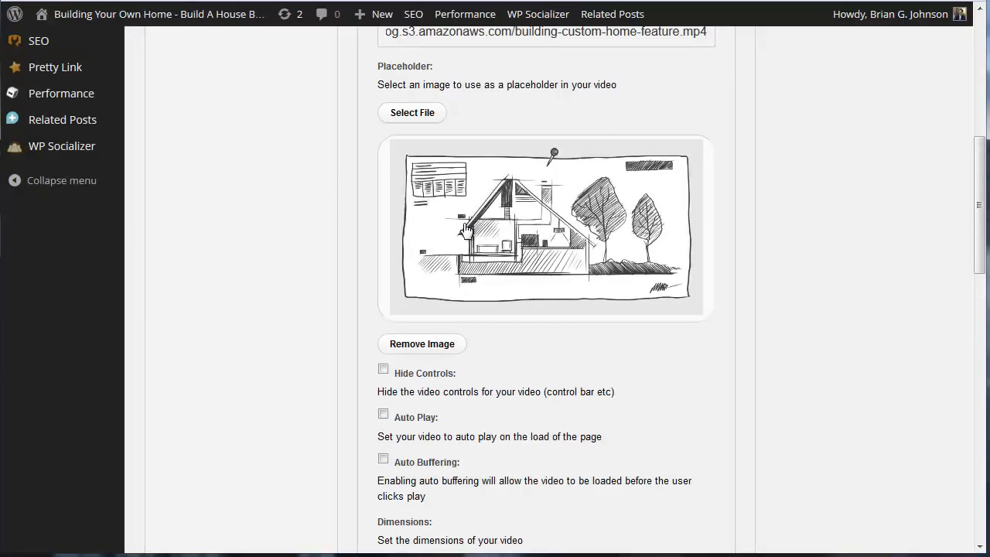
Turn on Auto Buffering and pick the 560x315 preset from the video Dimensions list
scroll("down", 3)
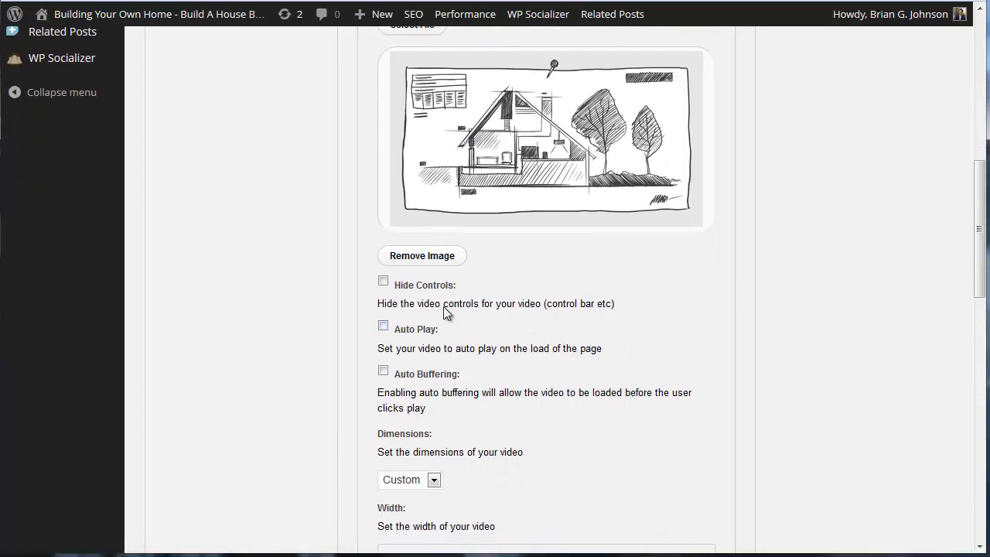
mouse_move(456, 325)
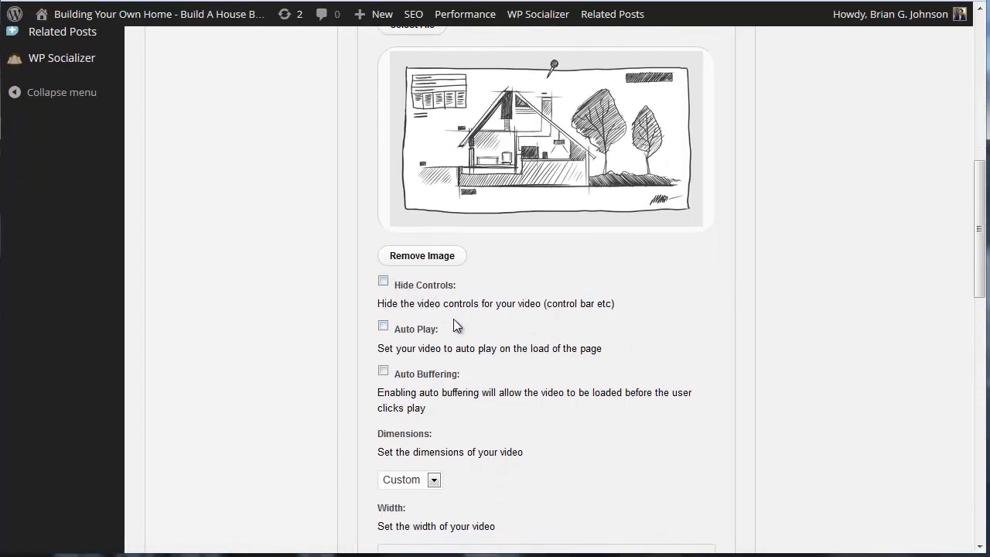
mouse_move(435, 344)
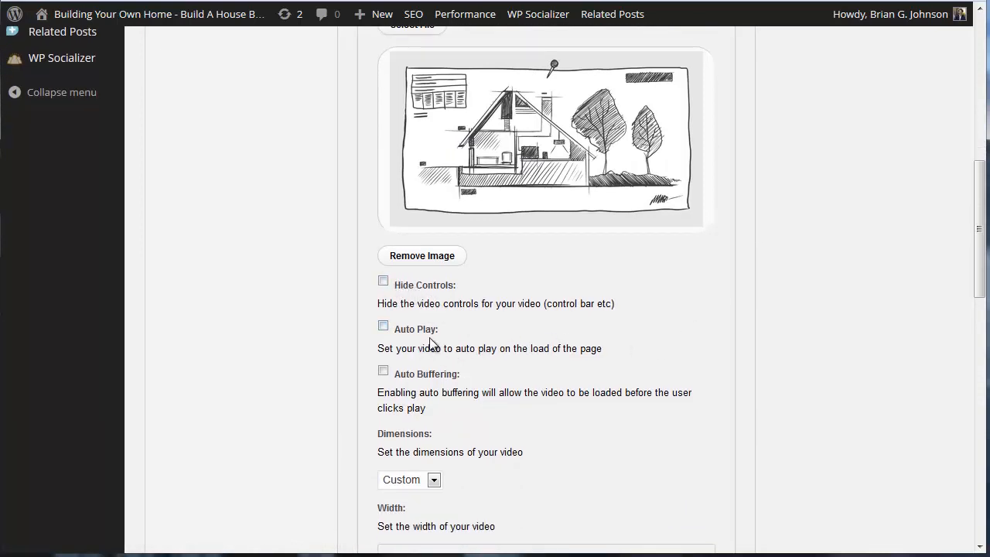
mouse_move(425, 389)
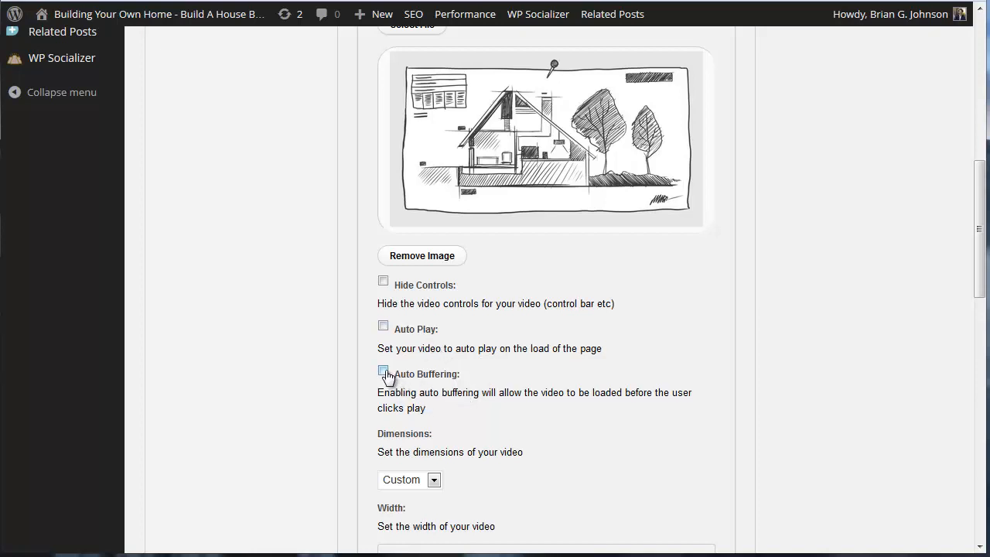
left_click(383, 371)
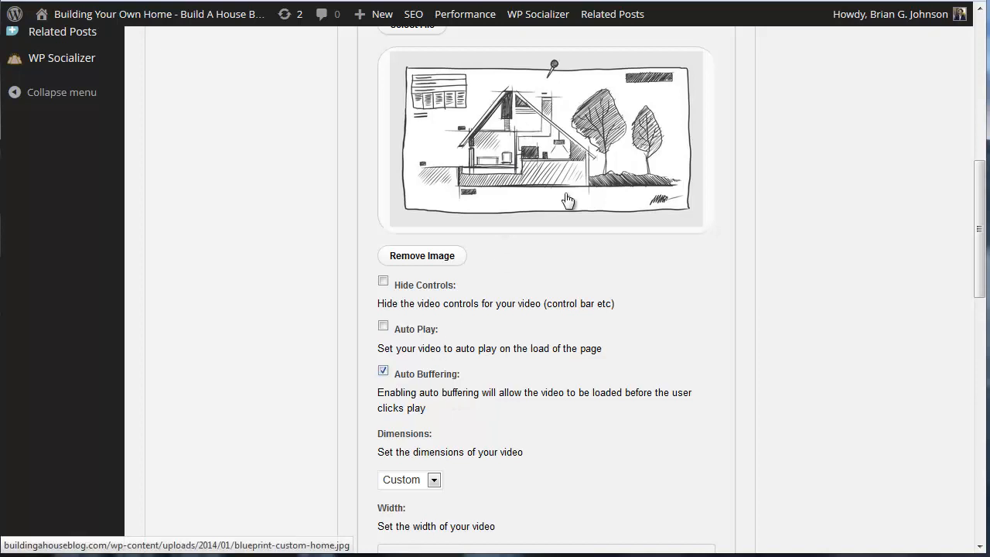
mouse_move(611, 225)
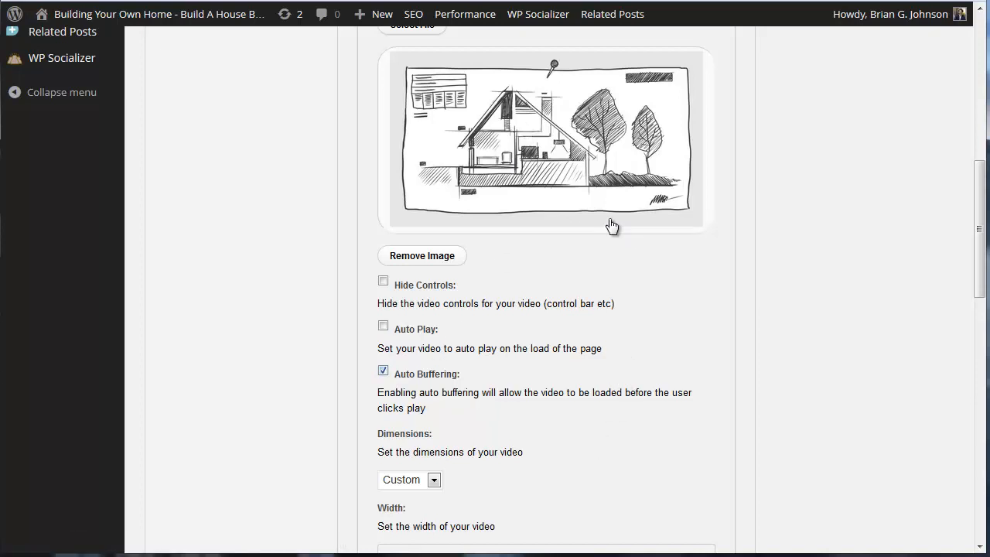
mouse_move(558, 206)
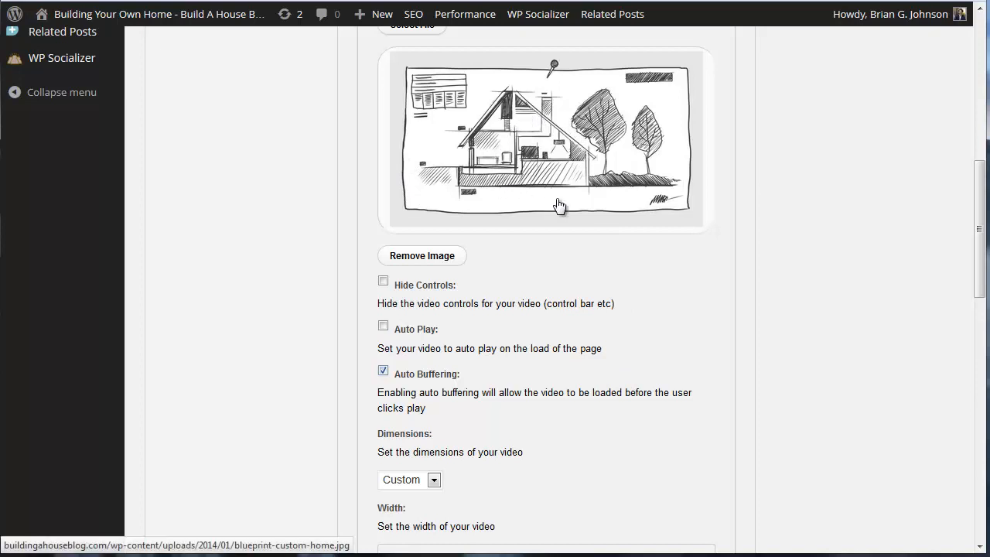
mouse_move(451, 218)
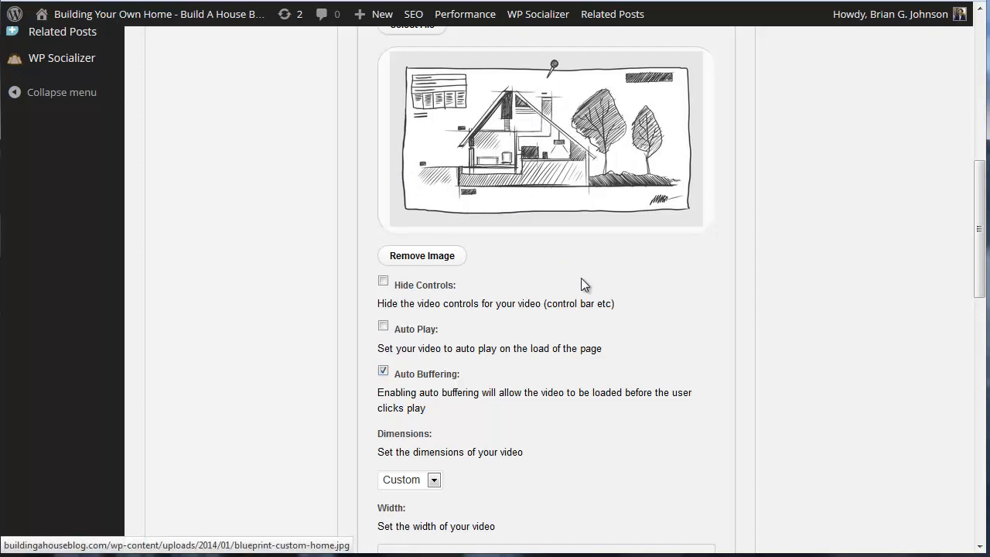
scroll("down", 3)
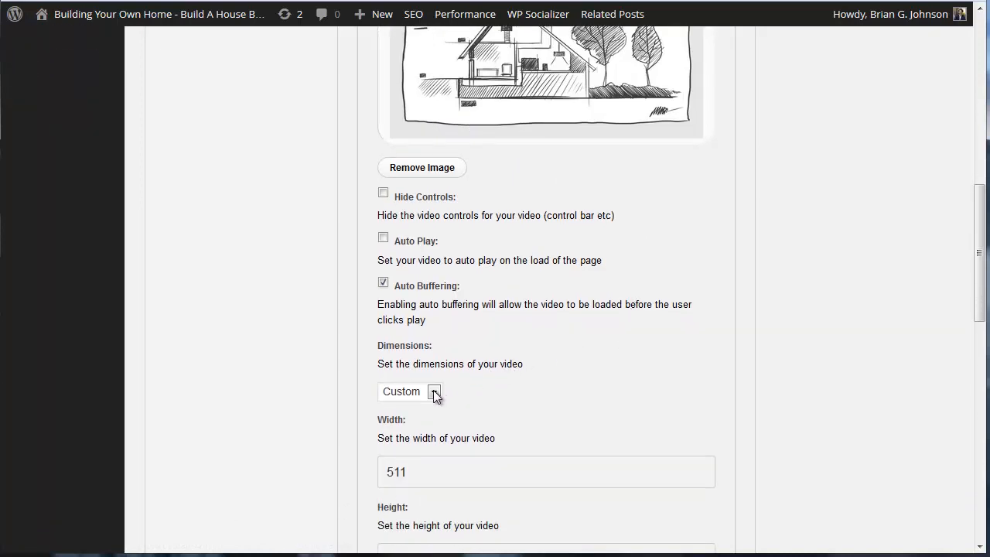
scroll("down", 3)
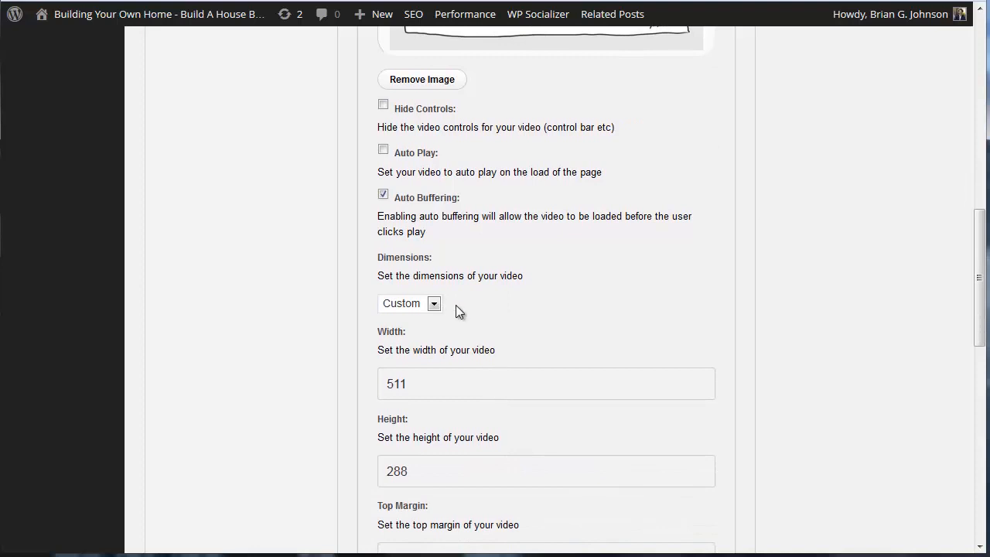
left_click(432, 303)
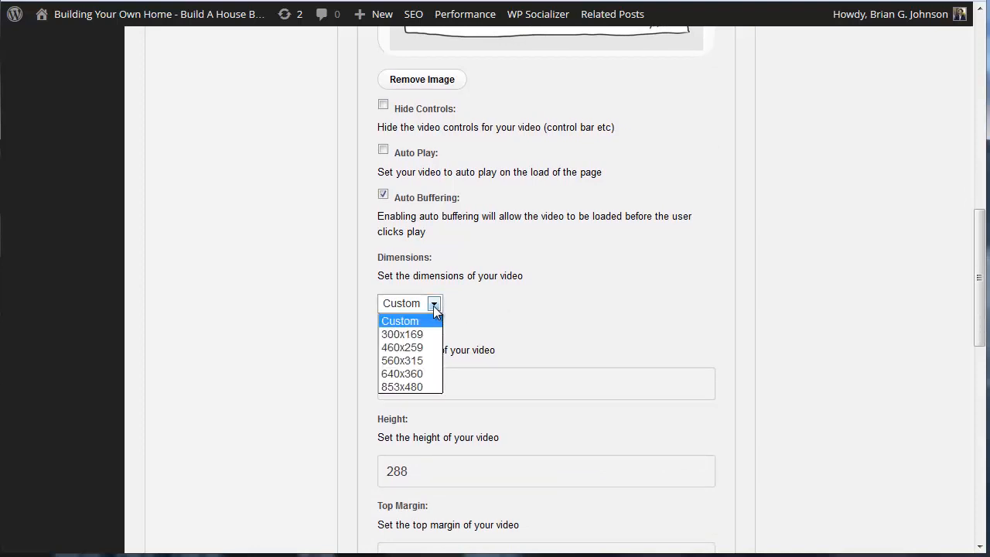
mouse_move(424, 374)
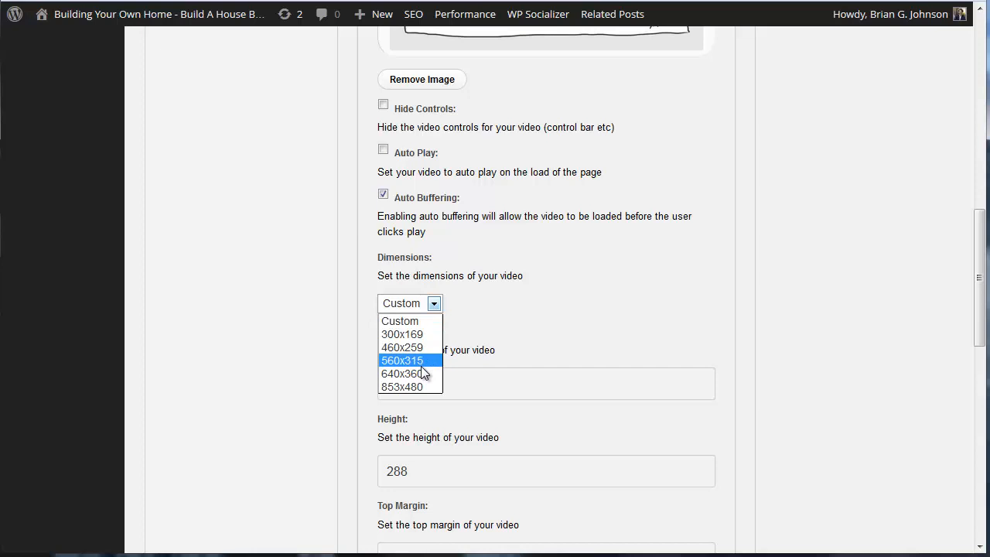
mouse_move(424, 371)
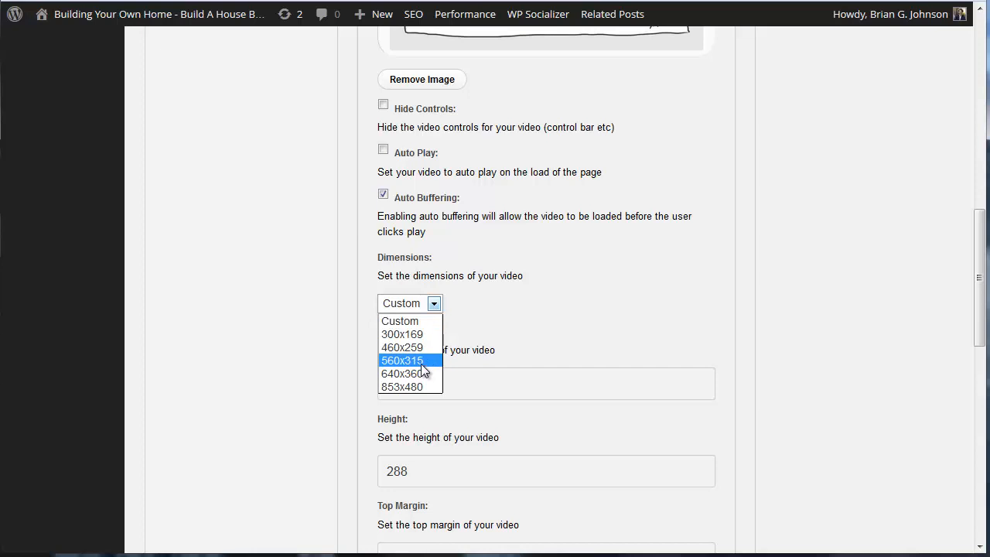
left_click(403, 360)
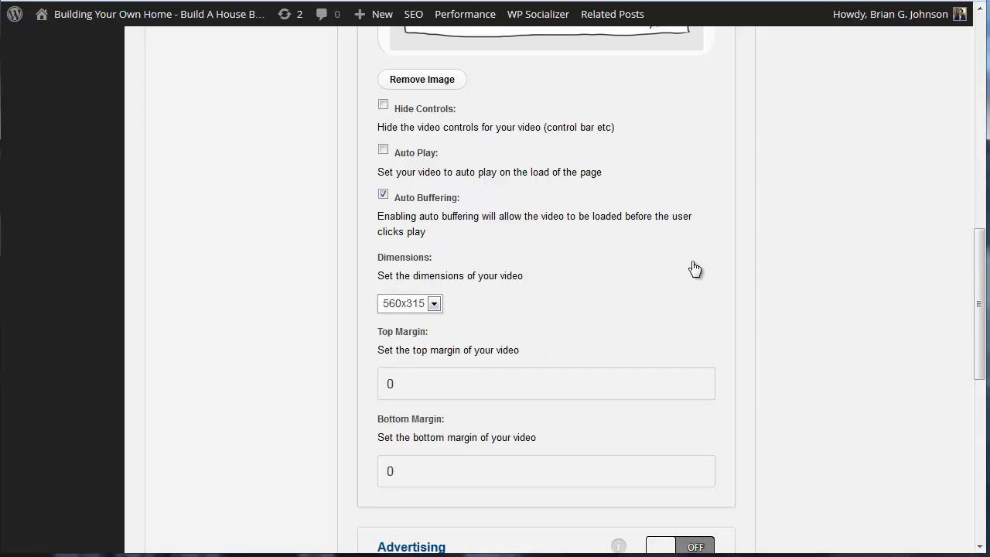
scroll("down", 3)
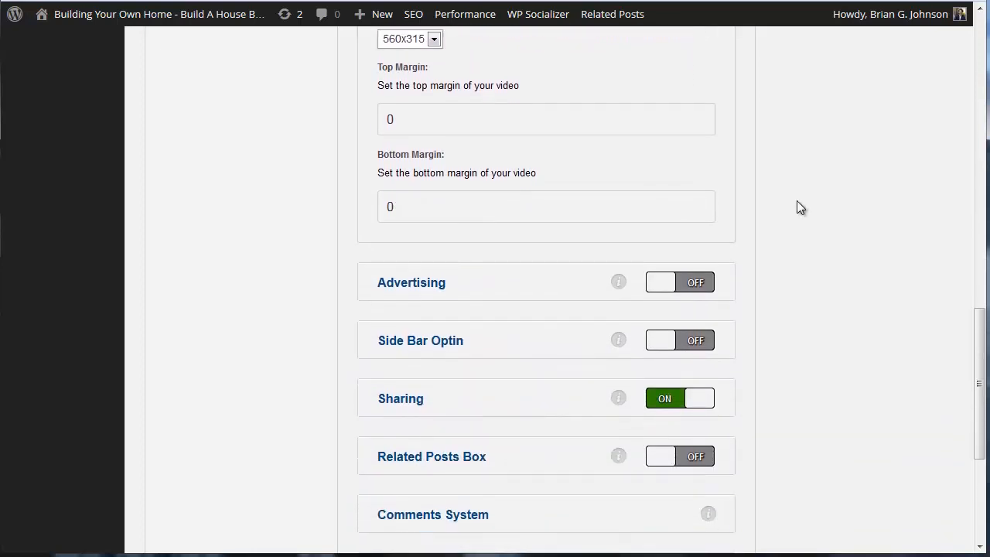
scroll("down", 3)
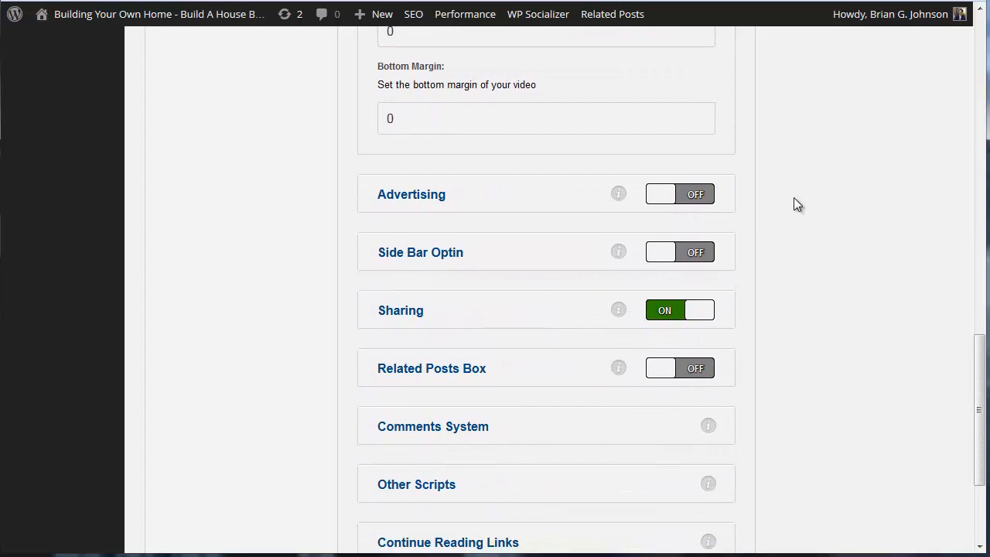
mouse_move(646, 200)
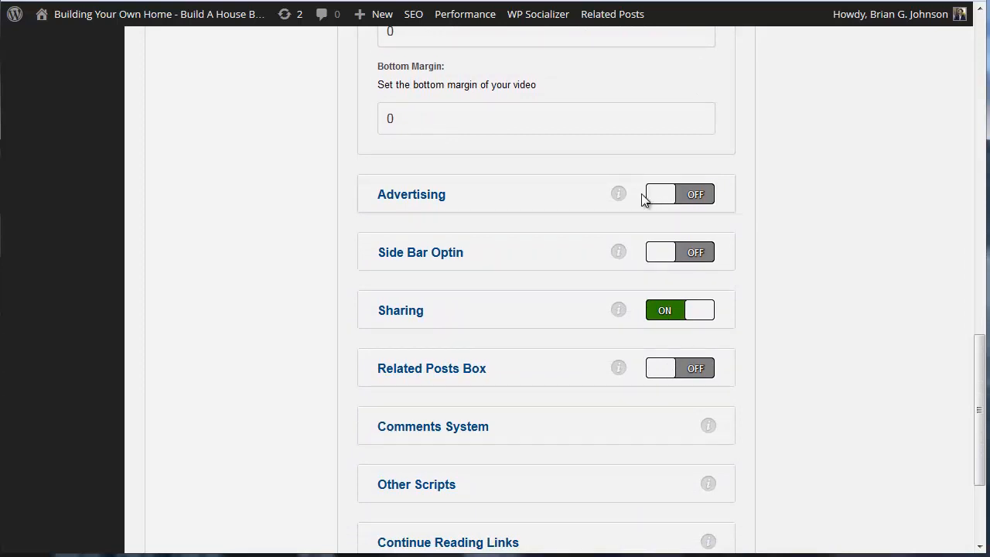
mouse_move(547, 205)
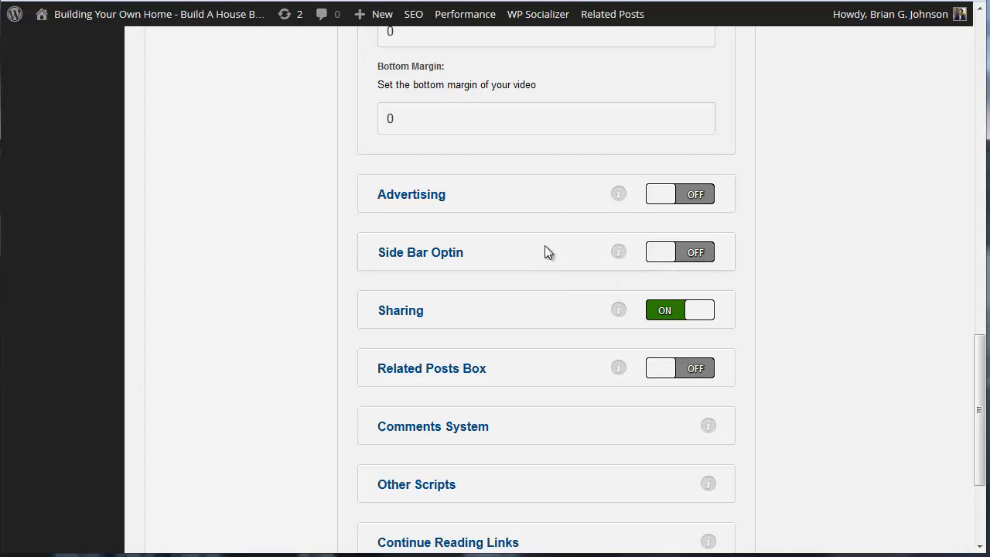
Scroll to the bottom of Blog Settings and save them
scroll("down", 3)
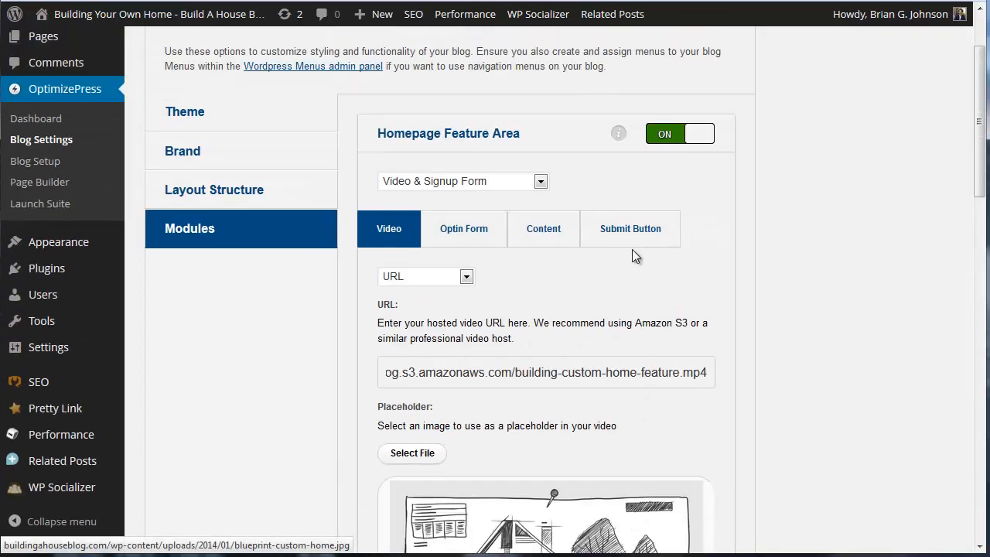
scroll("down", 3)
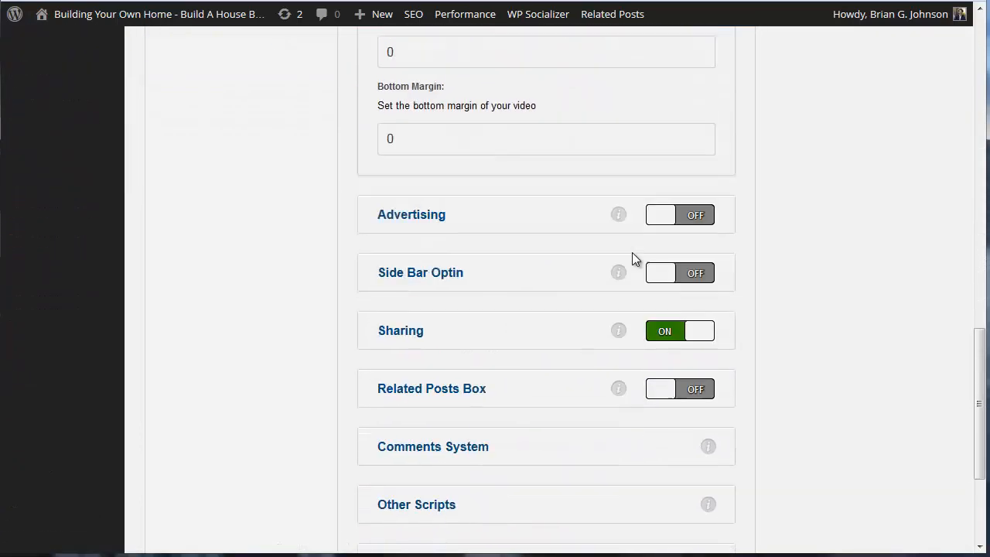
scroll("down", 3)
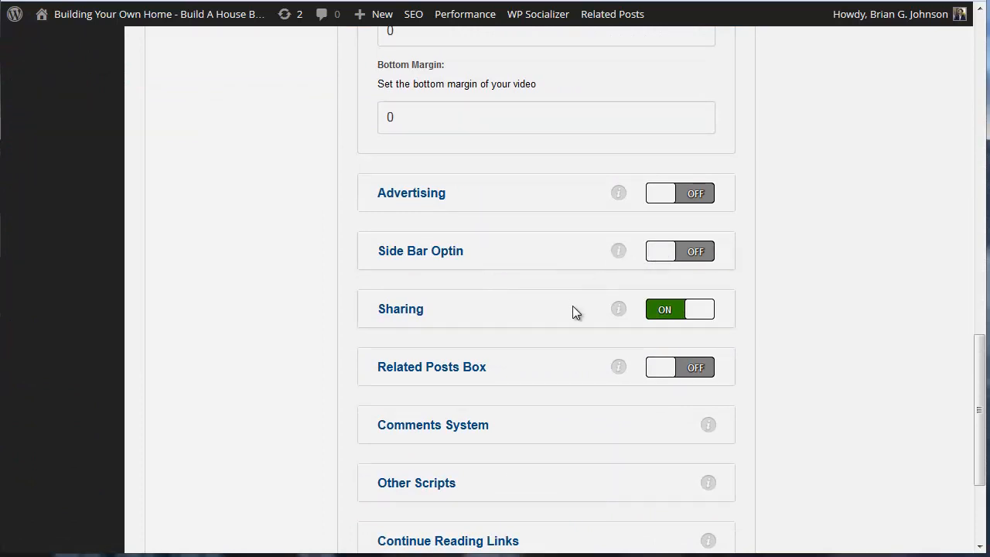
mouse_move(584, 306)
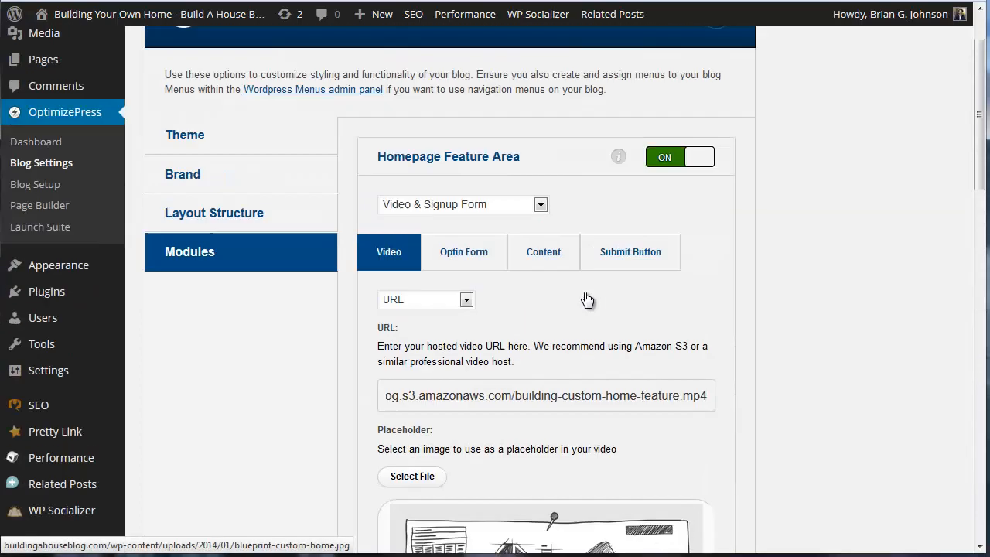
scroll("down", 3)
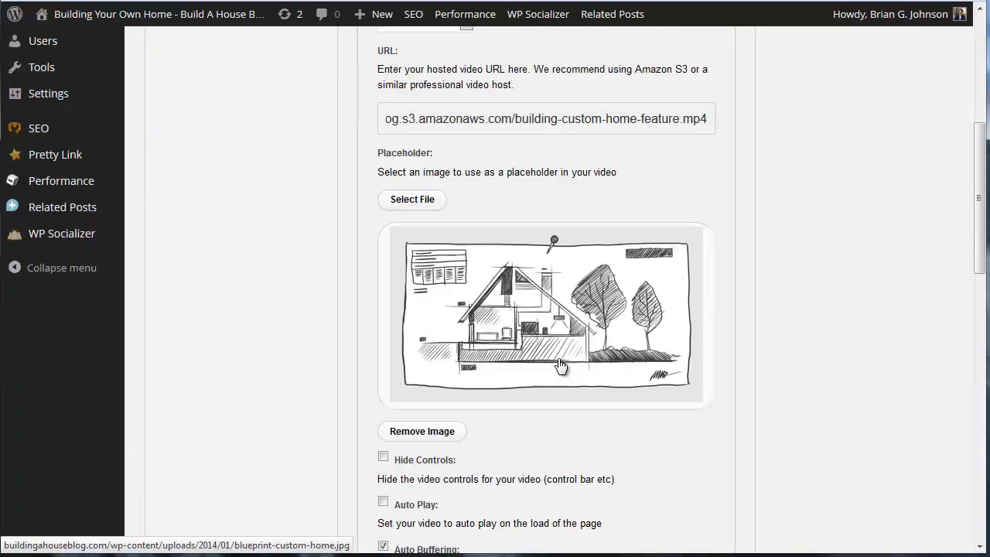
scroll("down", 3)
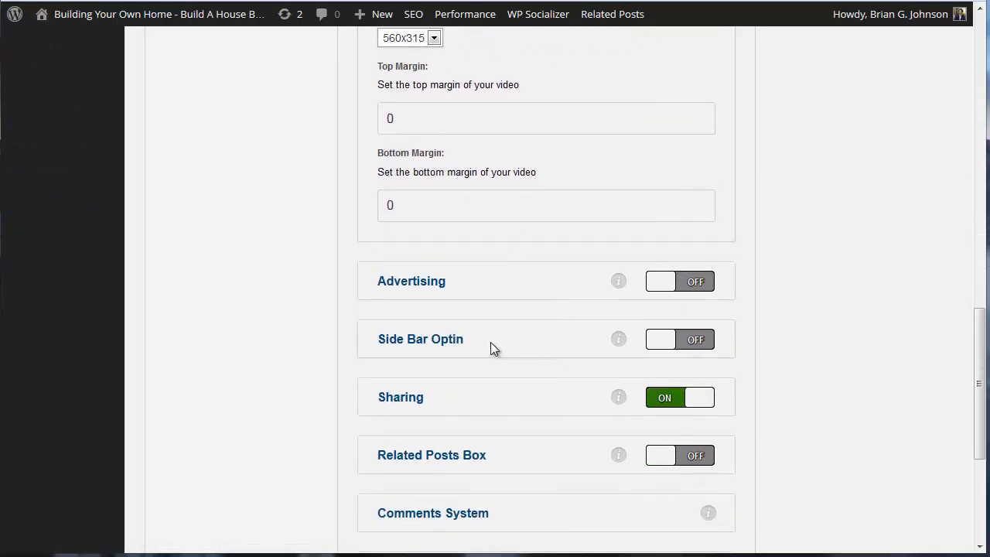
scroll("down", 3)
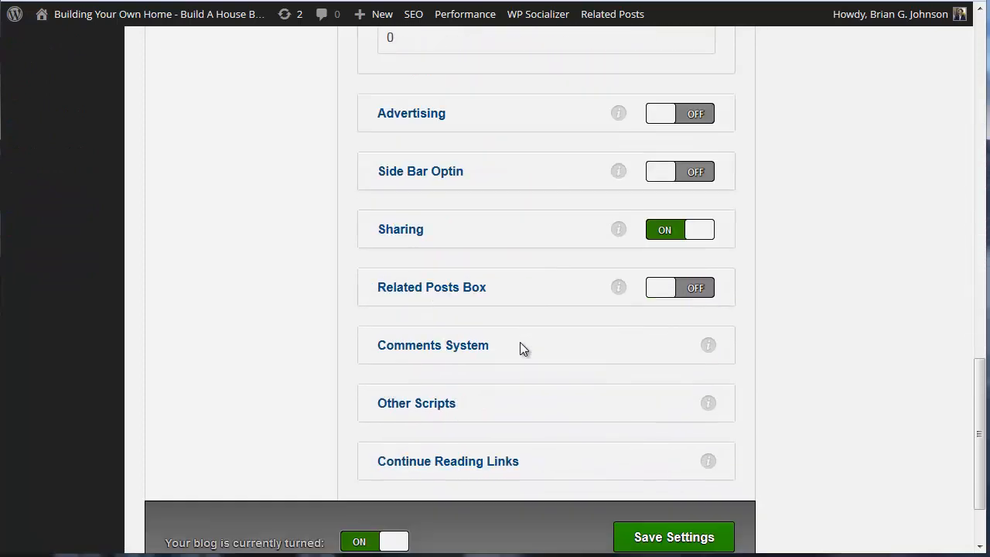
scroll("down", 3)
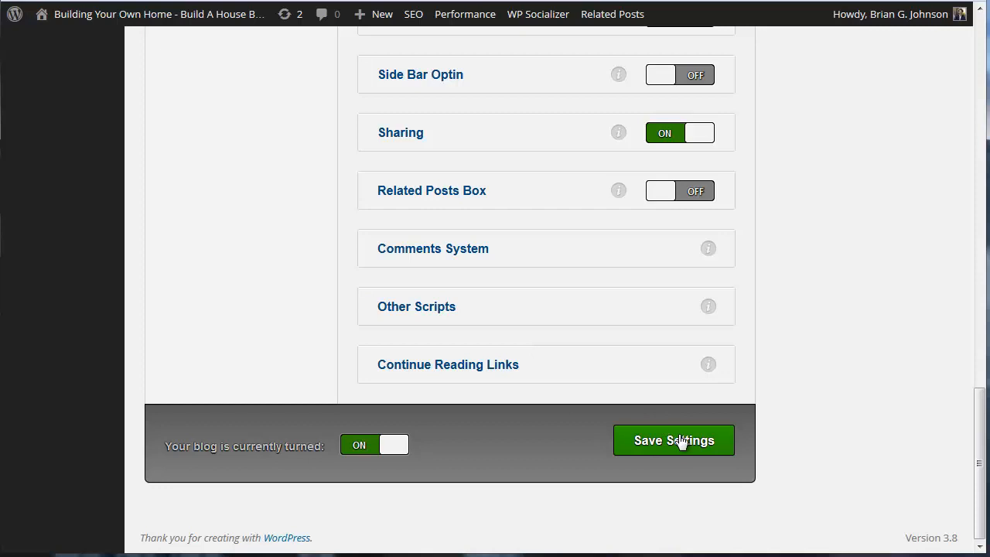
left_click(674, 440)
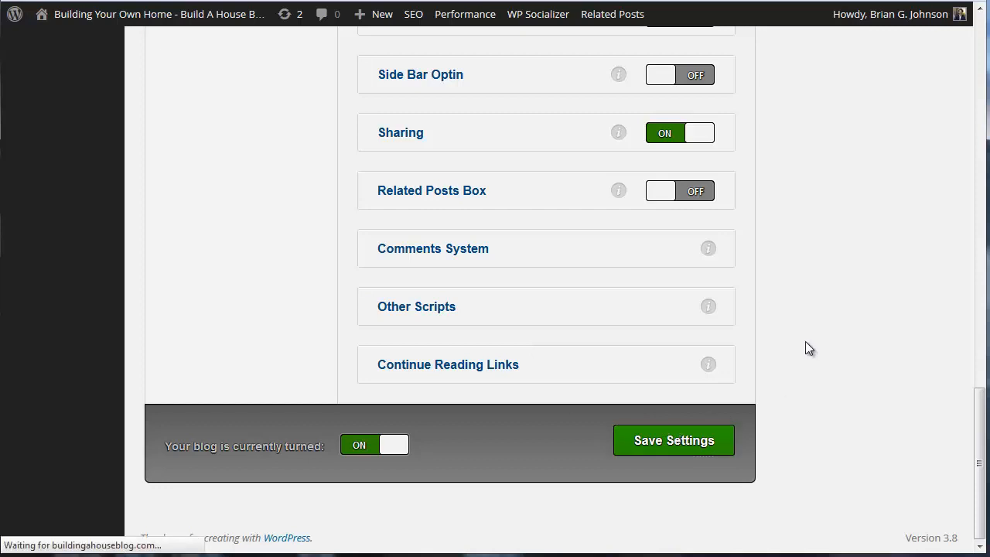
left_click(674, 440)
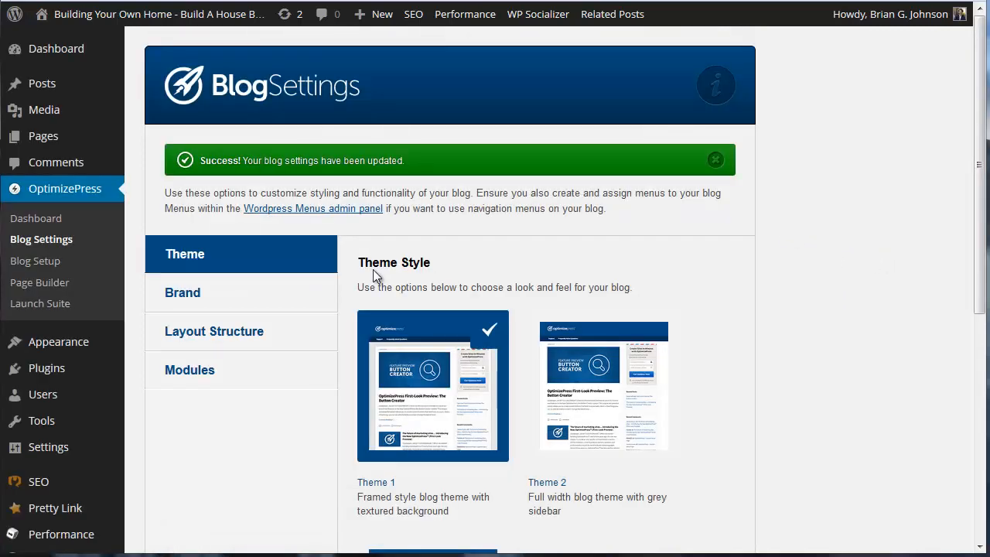
mouse_move(189, 370)
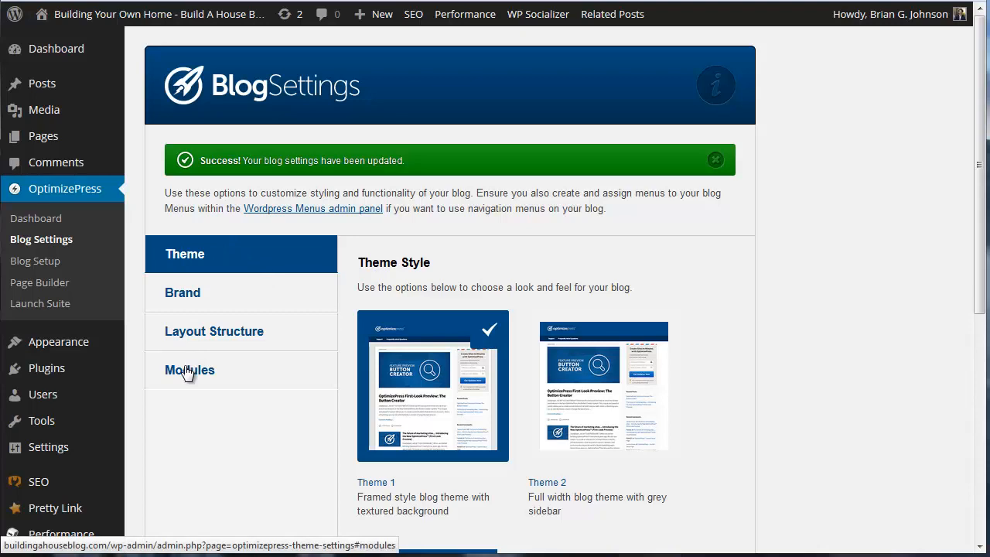
left_click(190, 369)
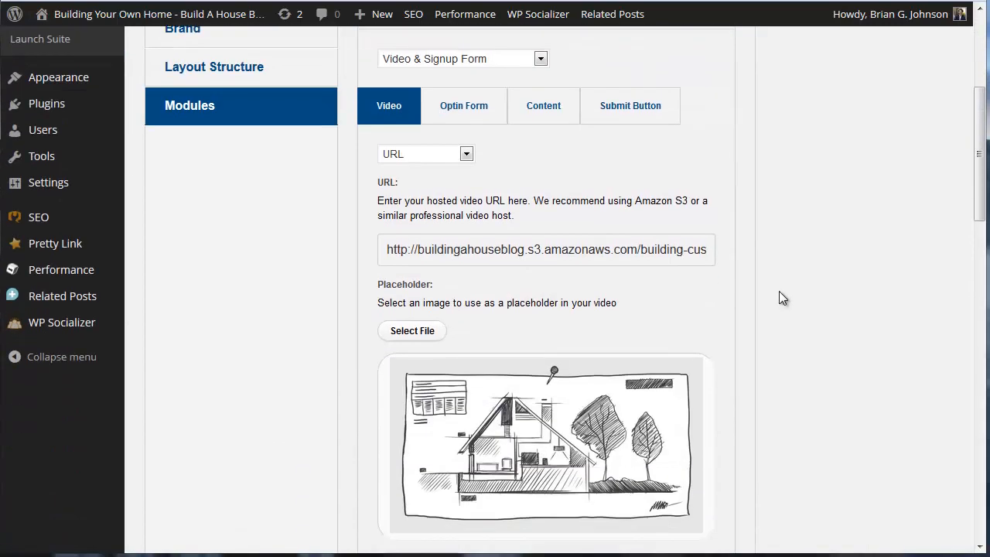
scroll("down", 3)
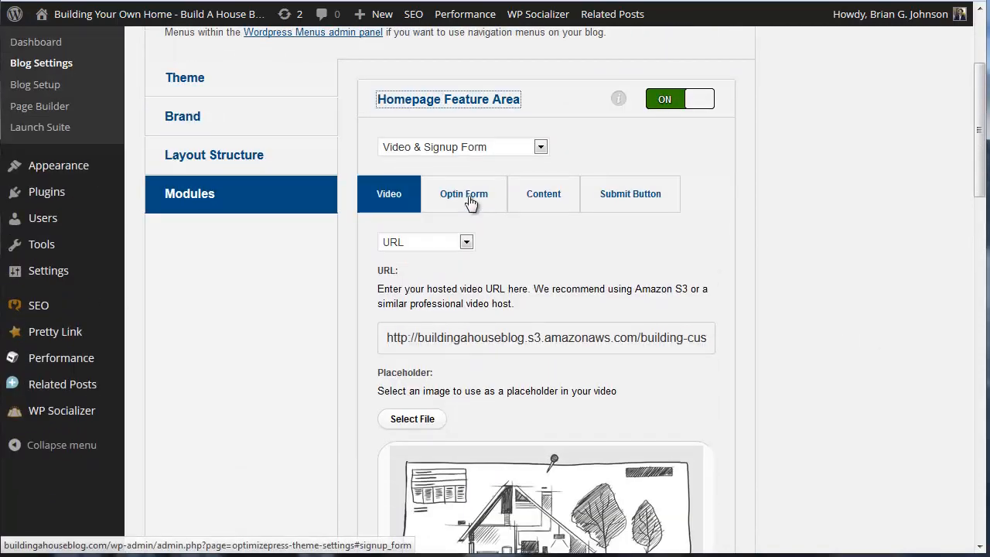
Set the feature area opt-in form's integration type to Aweber
left_click(464, 193)
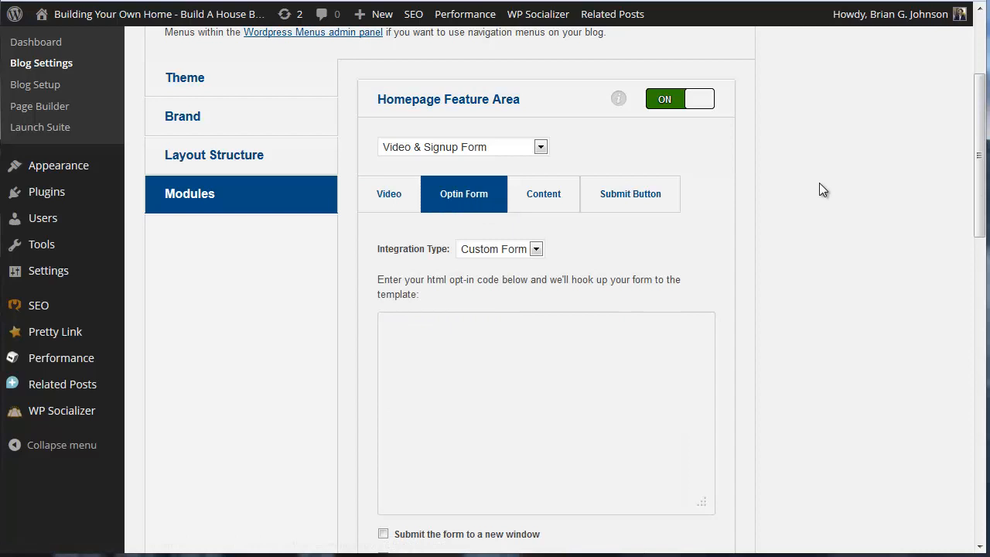
mouse_move(412, 257)
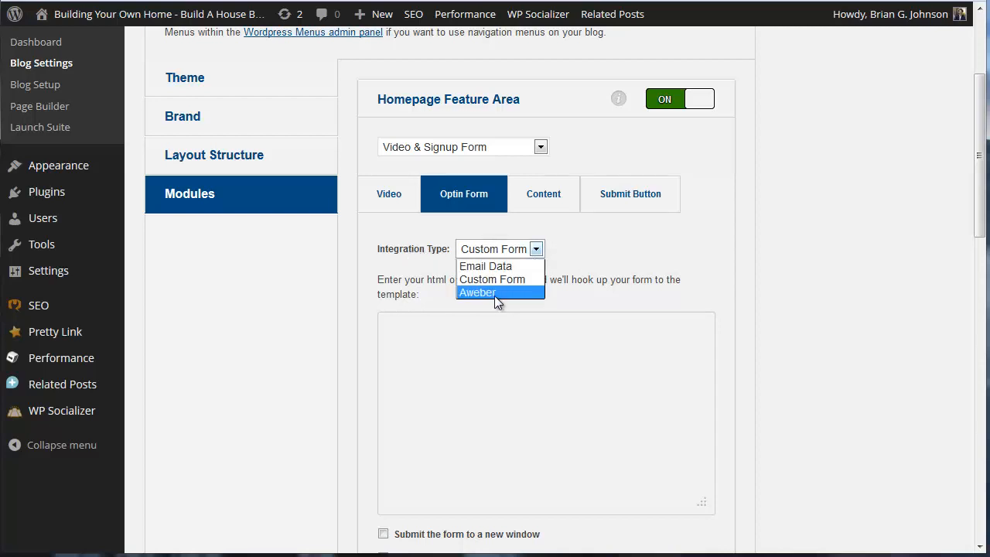
left_click(478, 292)
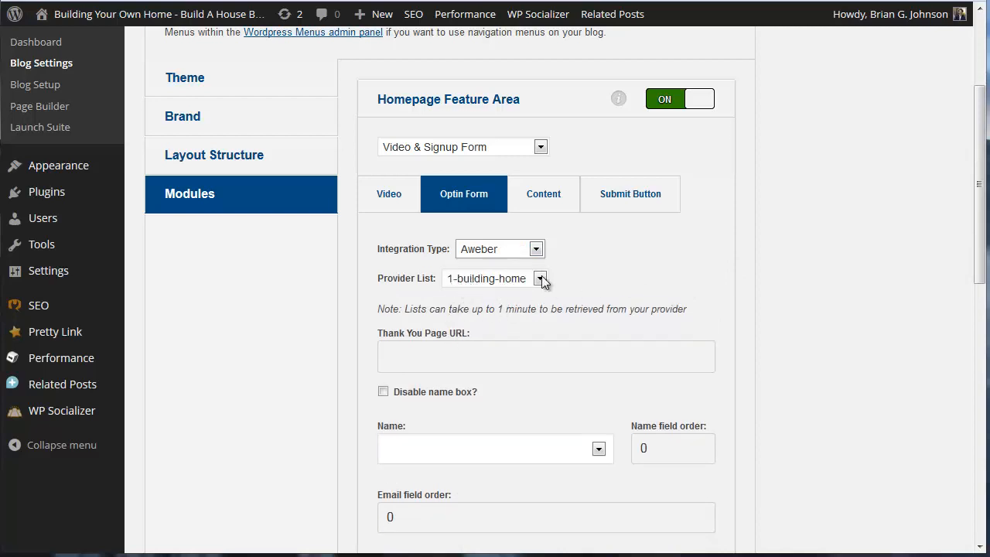
mouse_move(617, 288)
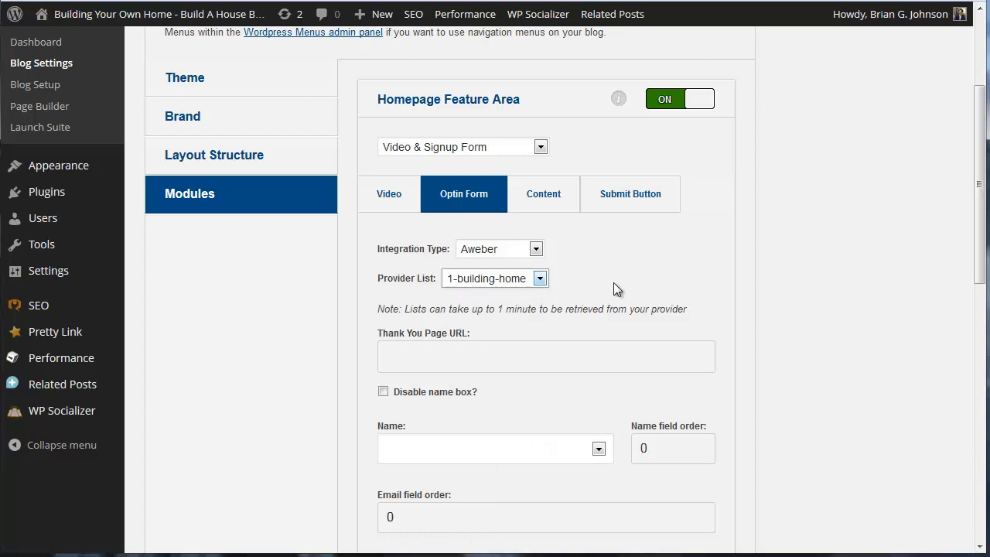
mouse_move(657, 284)
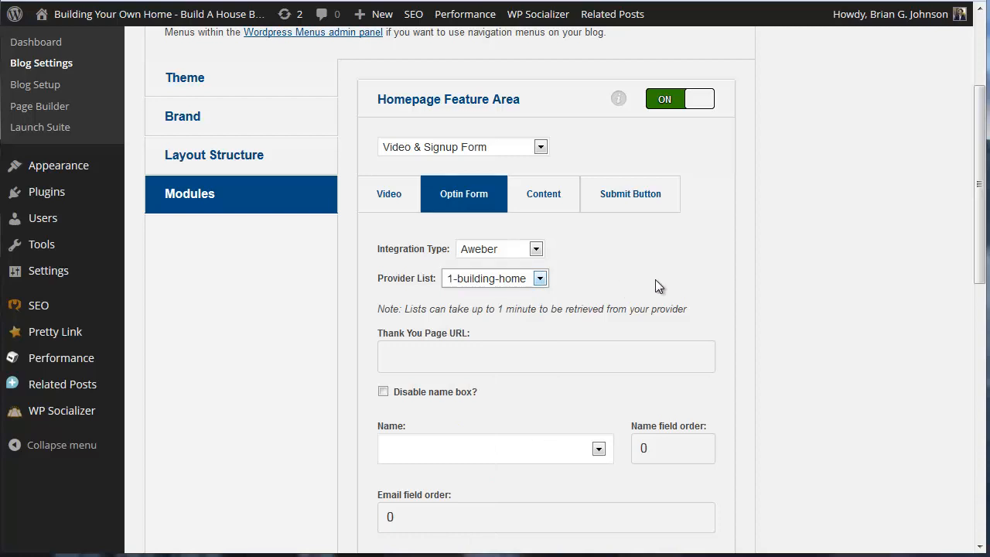
mouse_move(412, 321)
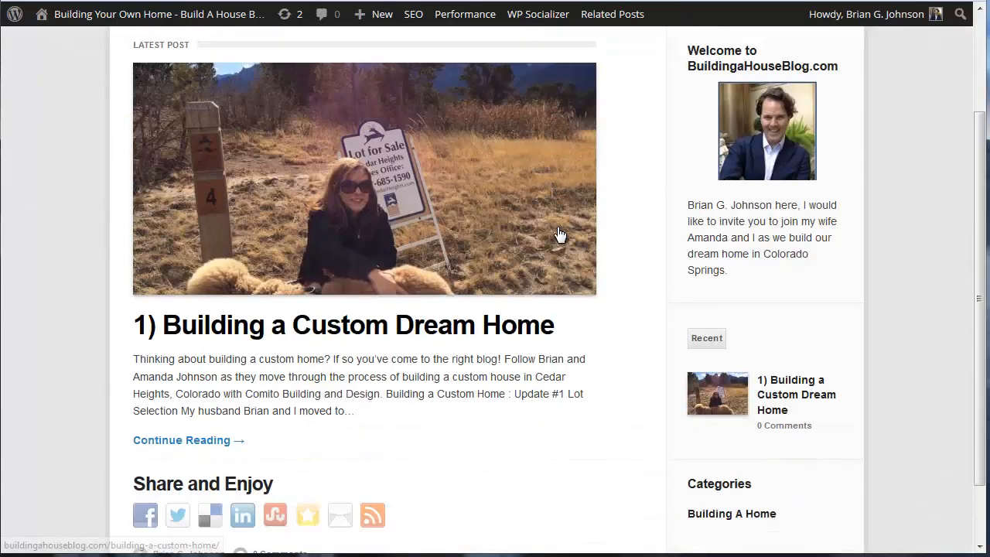
scroll("down", 3)
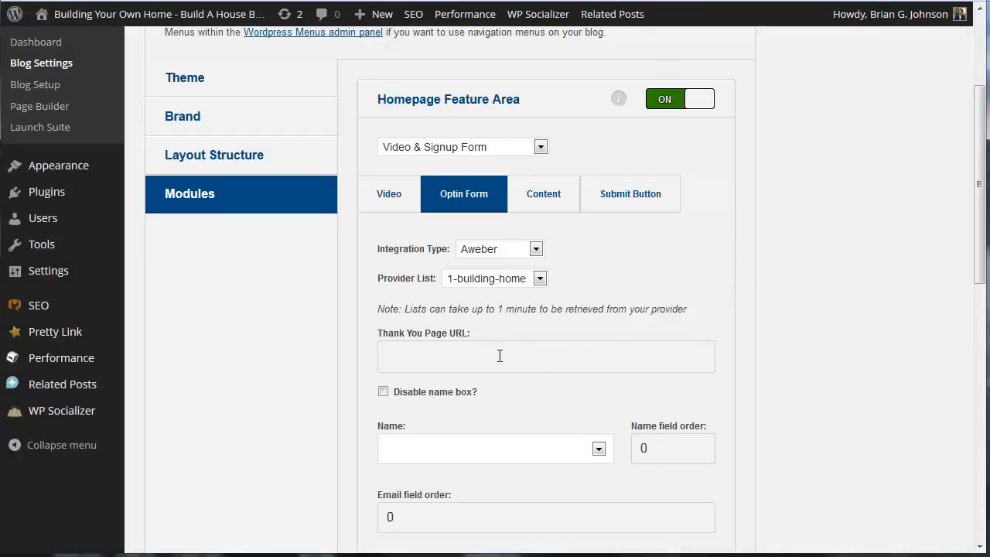
type("http://buildingahouseblog.com/building-a-custom-home/")
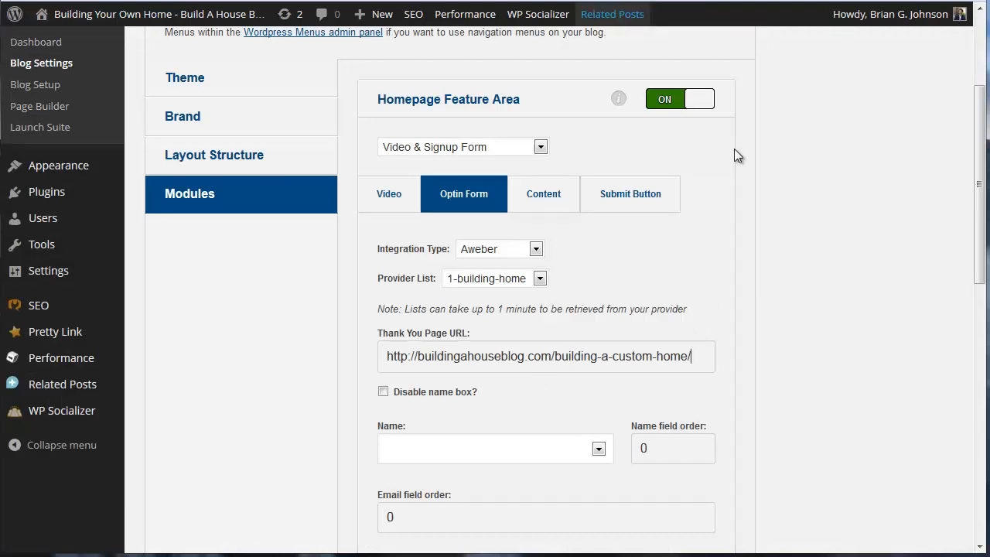
scroll("down", 3)
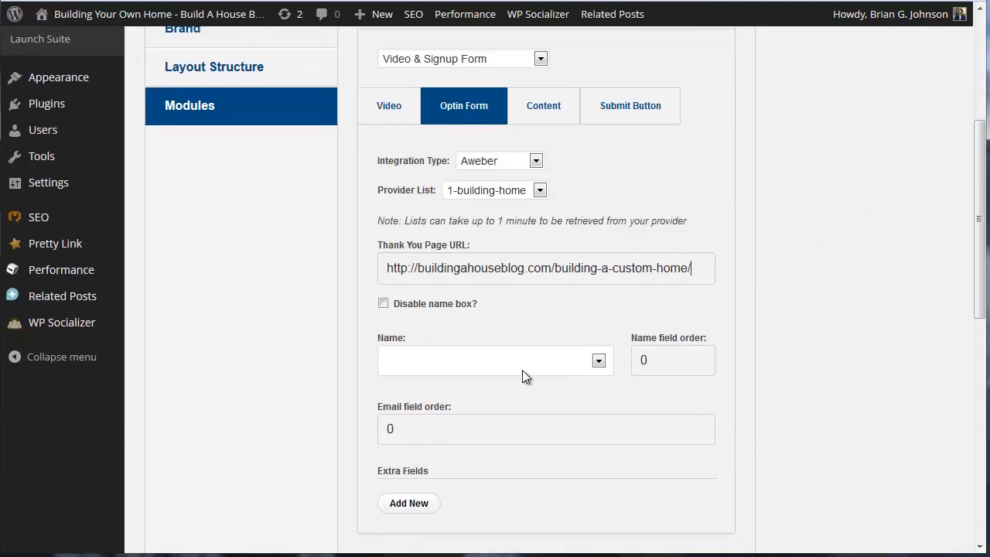
scroll("down", 3)
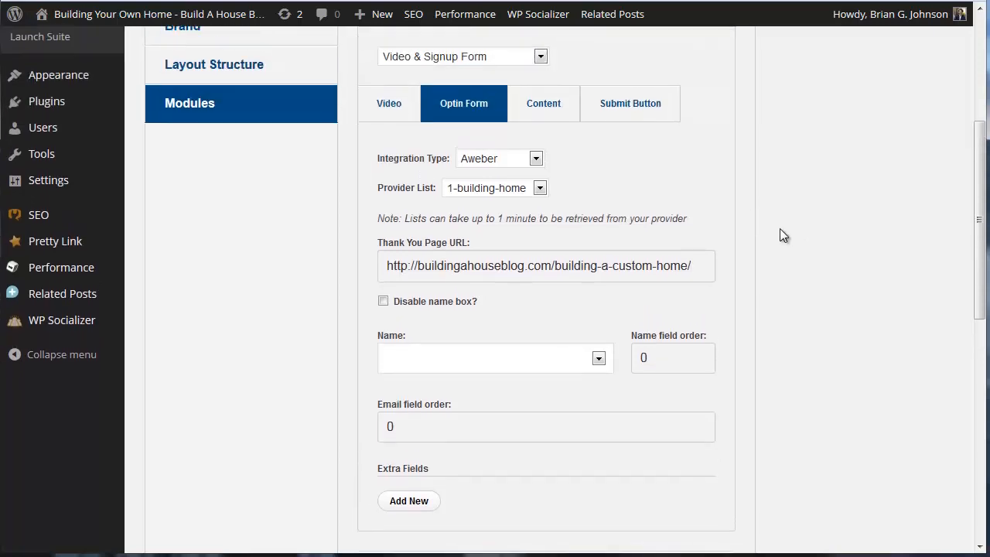
scroll("down", 3)
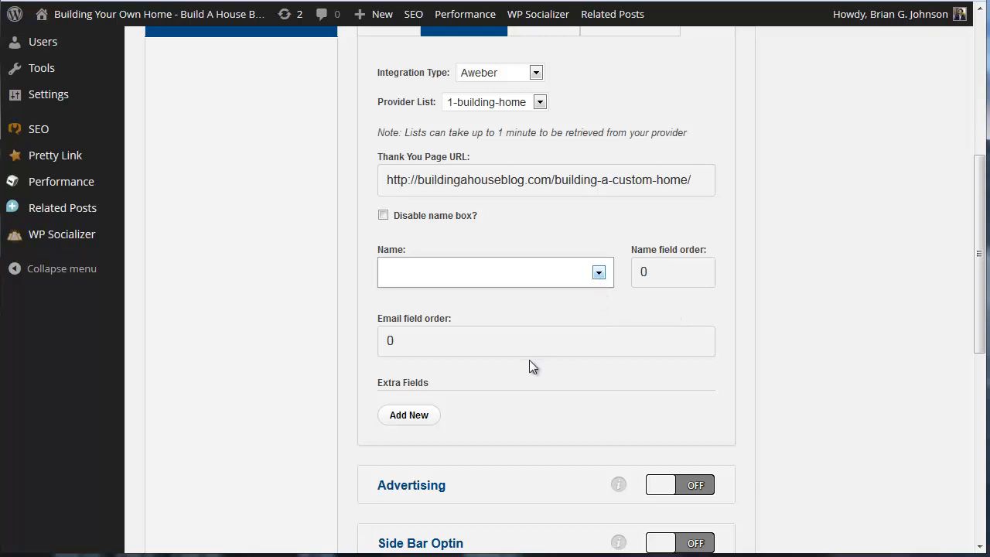
mouse_move(418, 368)
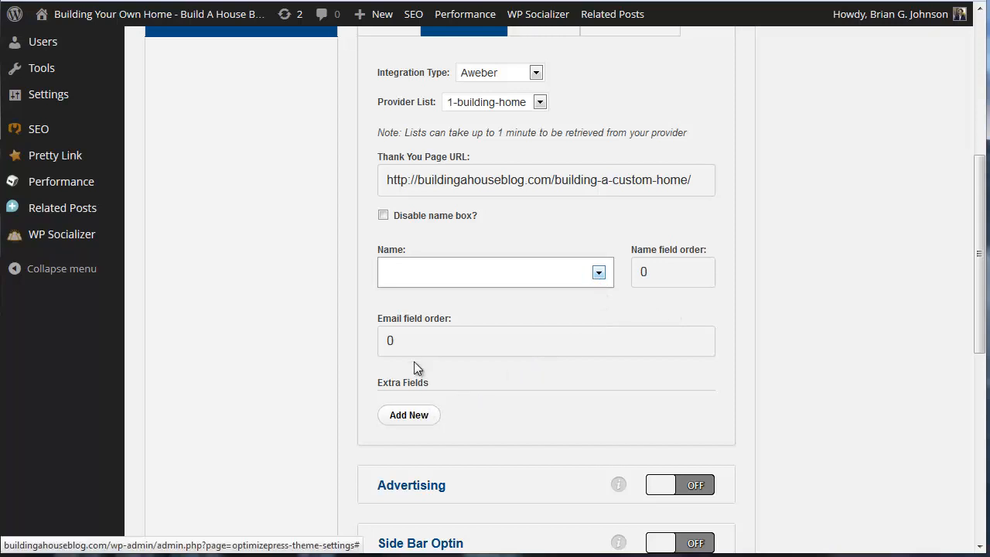
mouse_move(532, 381)
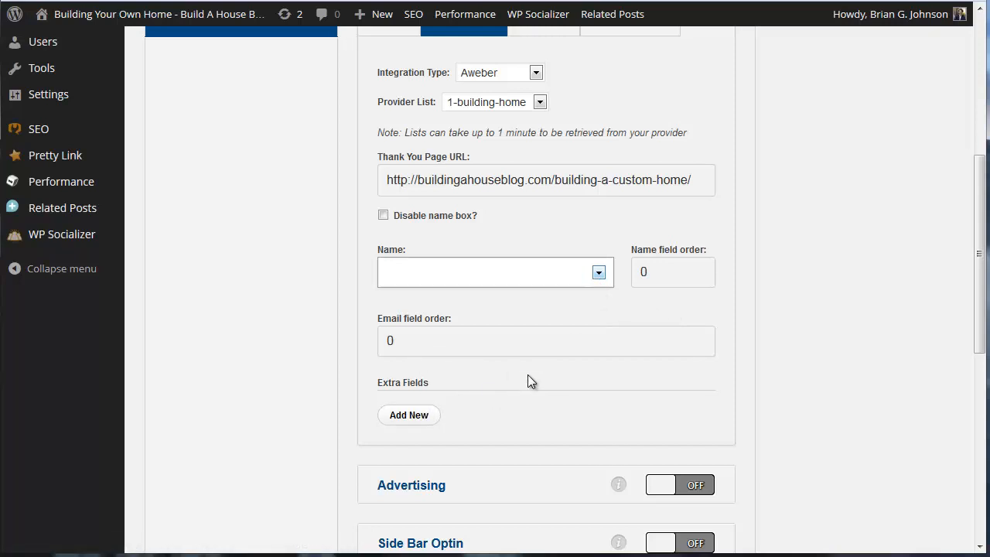
scroll("down", 3)
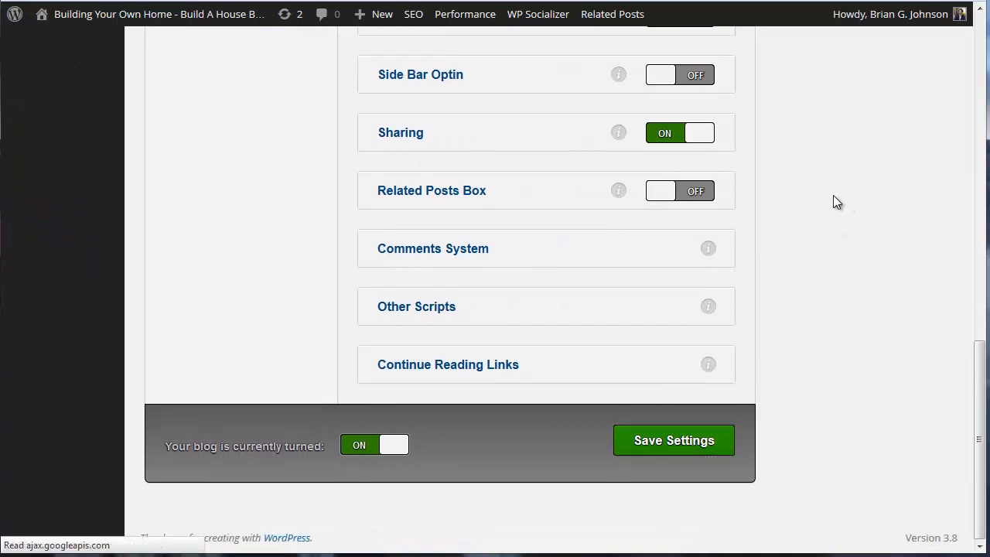
Save the blog settings and reopen the Homepage Feature Area's Optin Form and Content settings
left_click(674, 440)
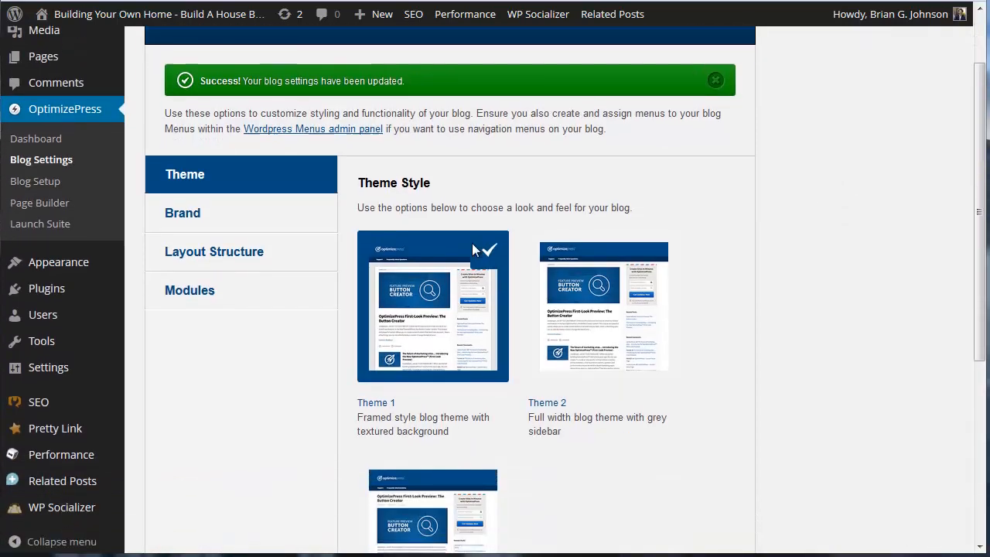
left_click(190, 291)
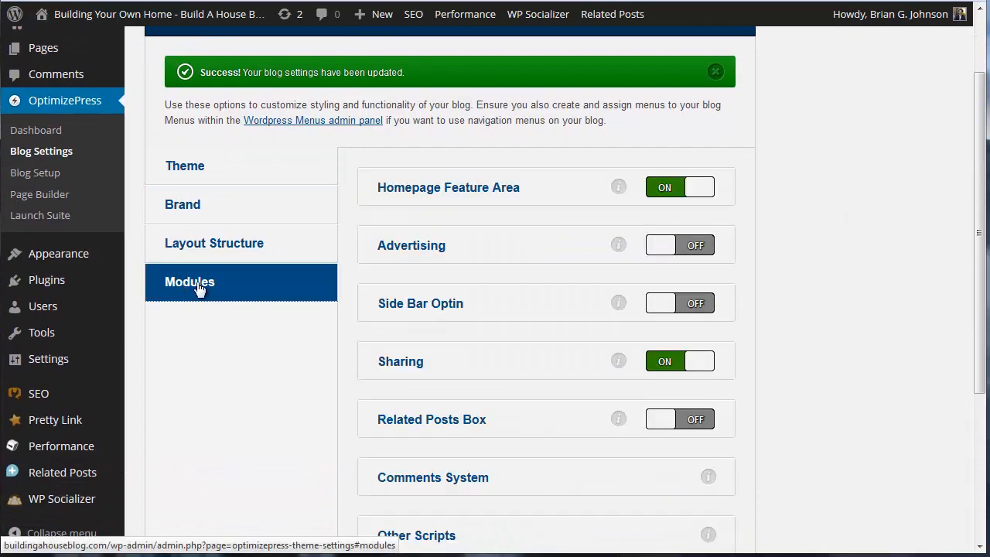
left_click(448, 187)
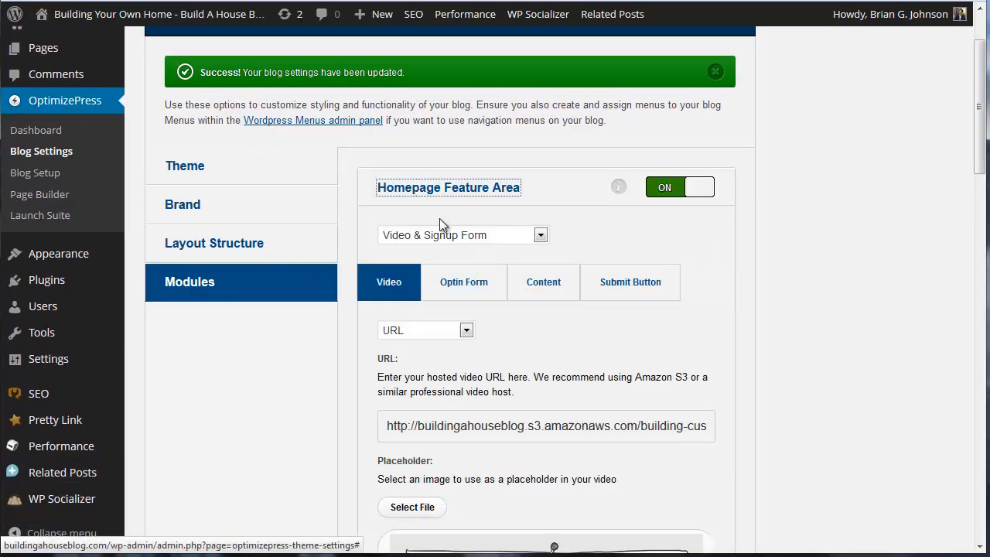
left_click(464, 282)
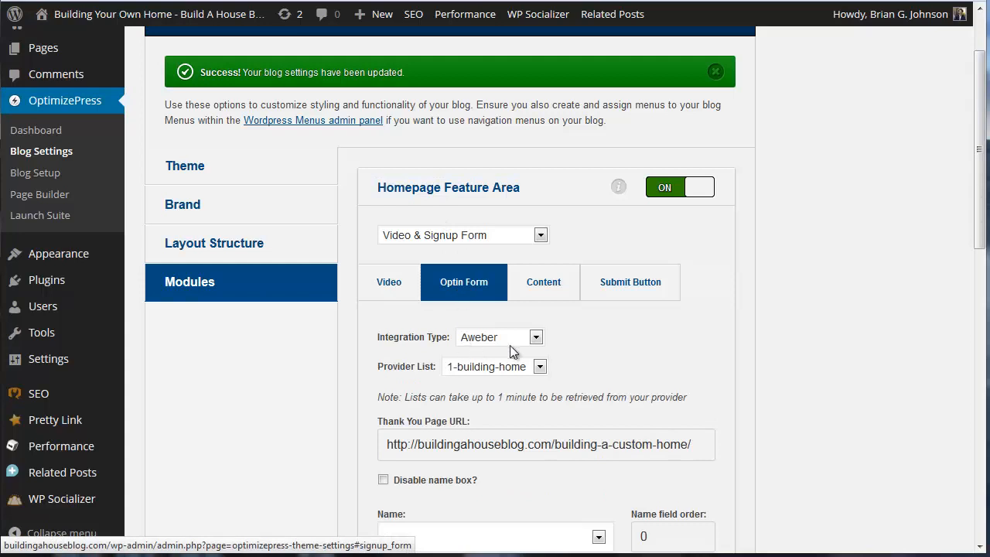
left_click(543, 282)
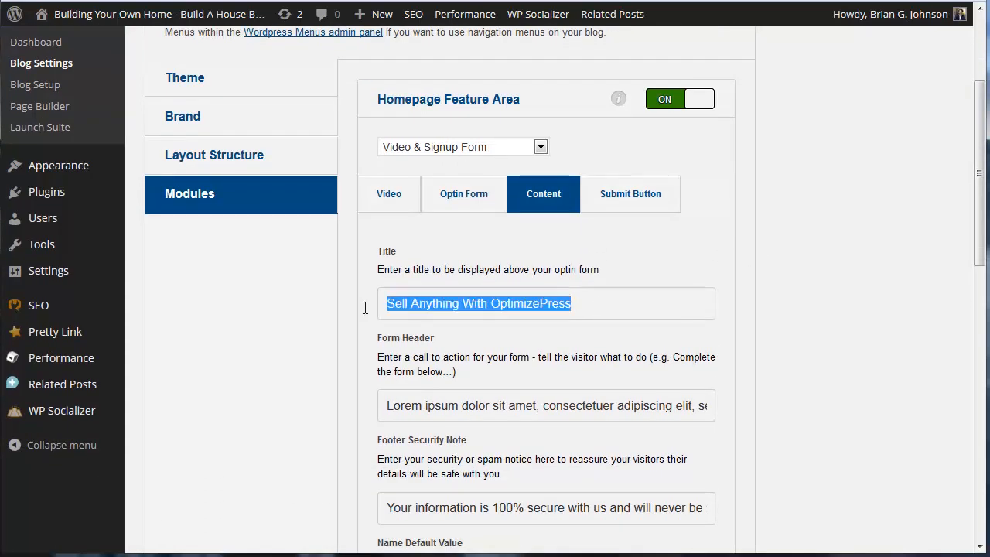
Enter 'Stay Up To Date On Our Progress!' in the feature area content
type("S")
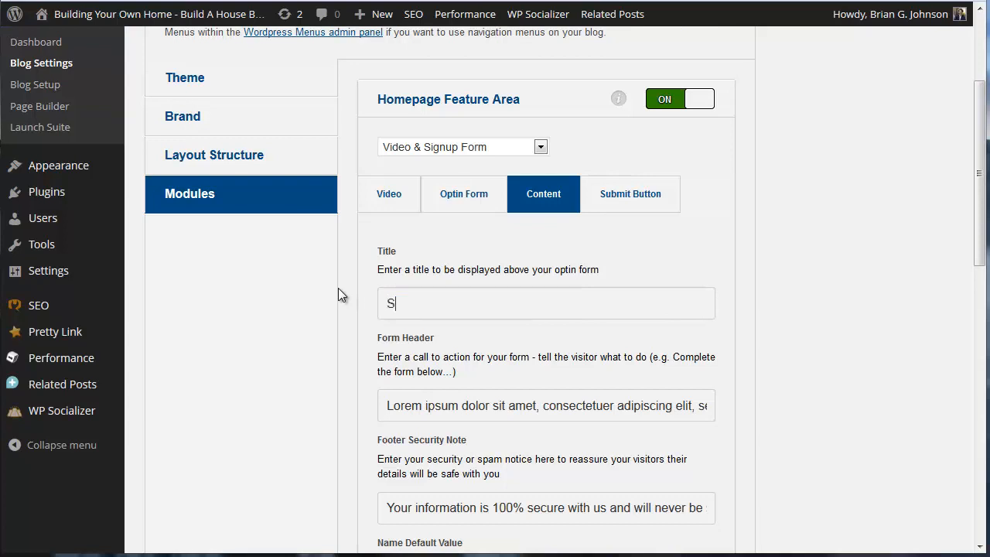
type("tay Up")
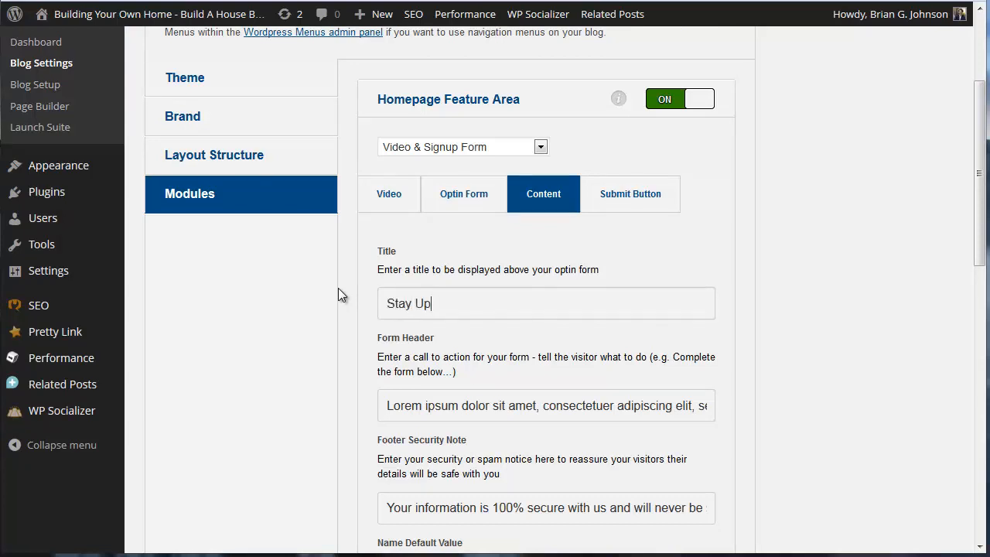
type("To Date")
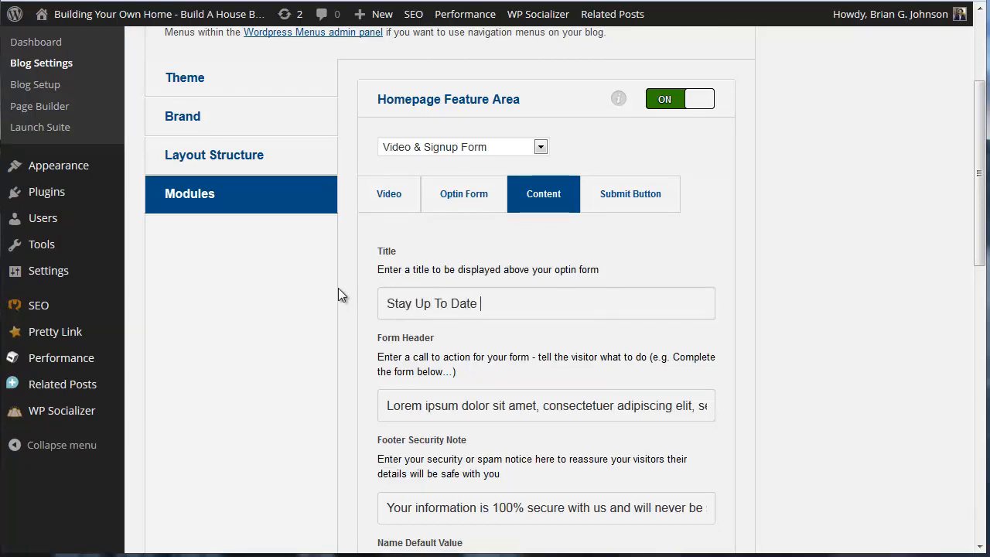
type("On Our Prog")
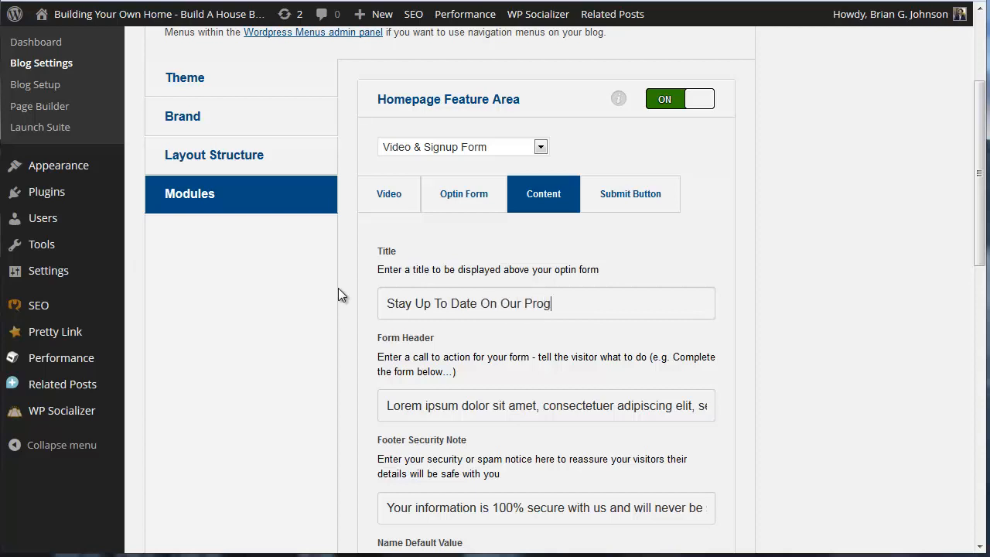
type("ress!")
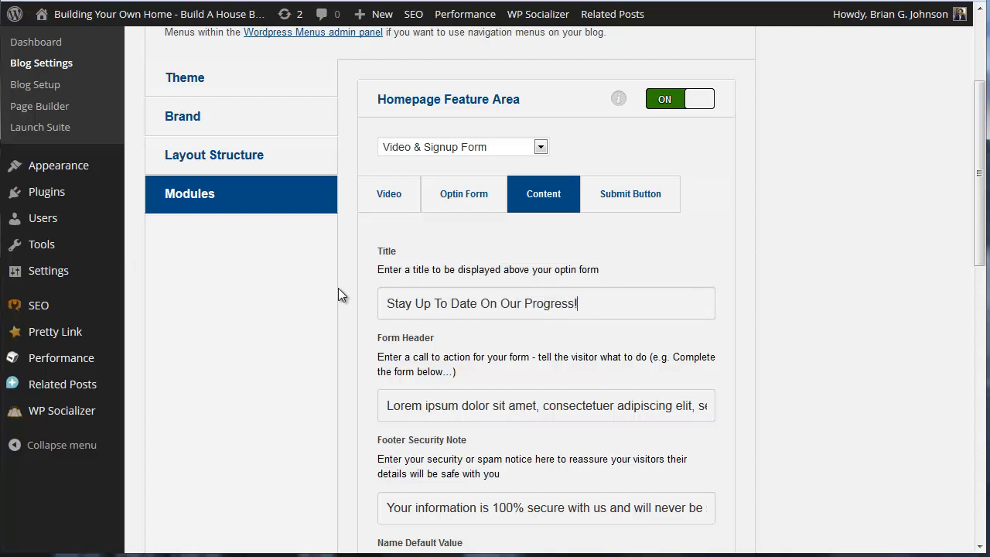
mouse_move(707, 378)
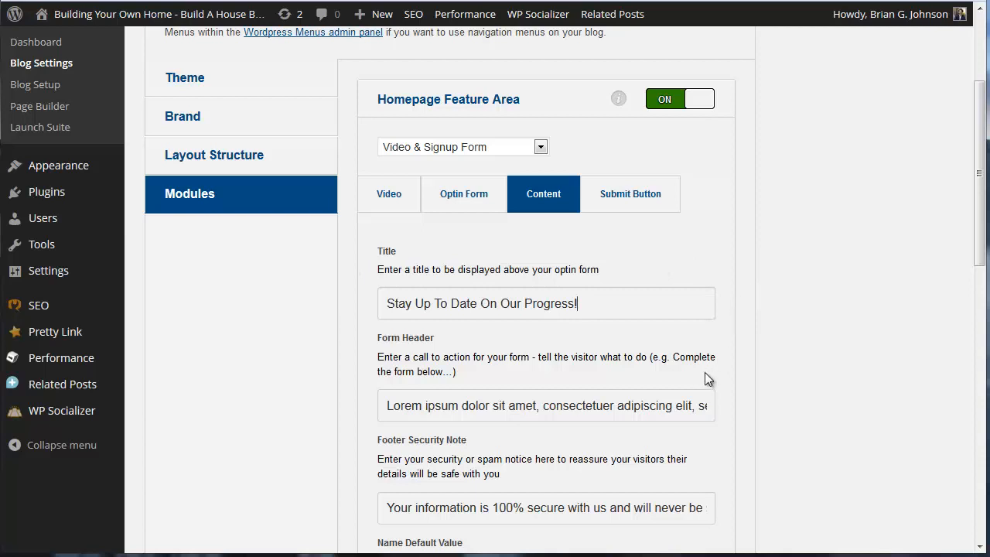
Replace the form header with 'Simply add your name and email and never miss an update!'
triple_click(545, 405)
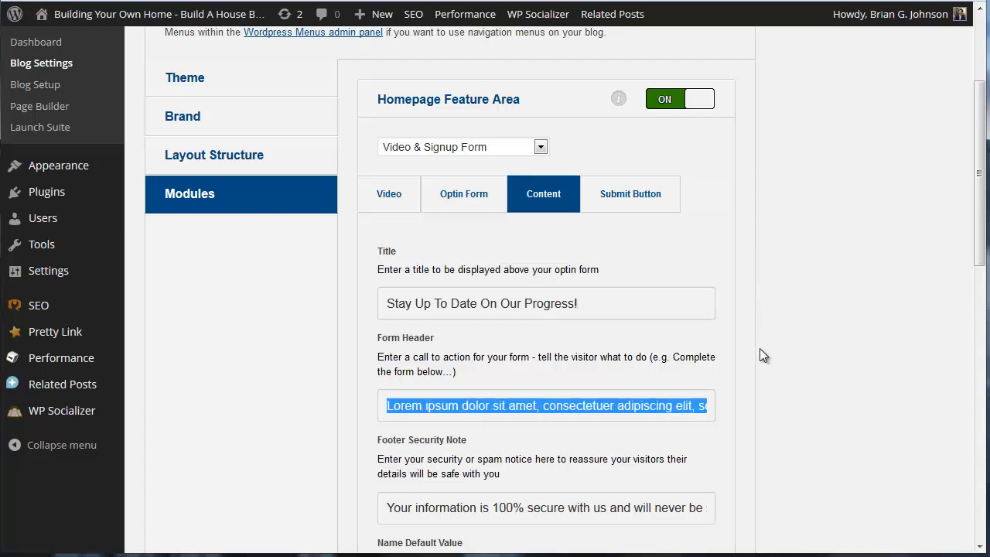
type("Simply")
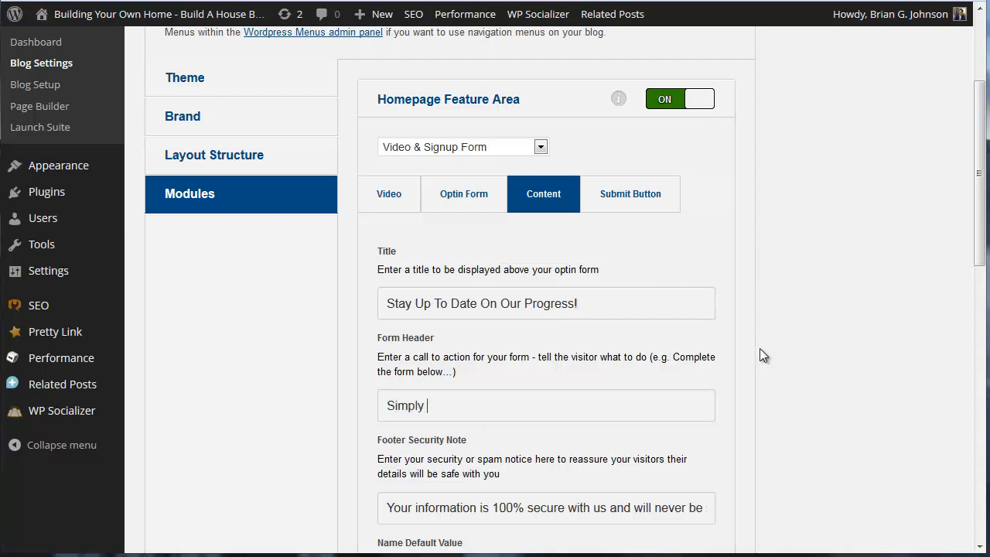
type("add your an")
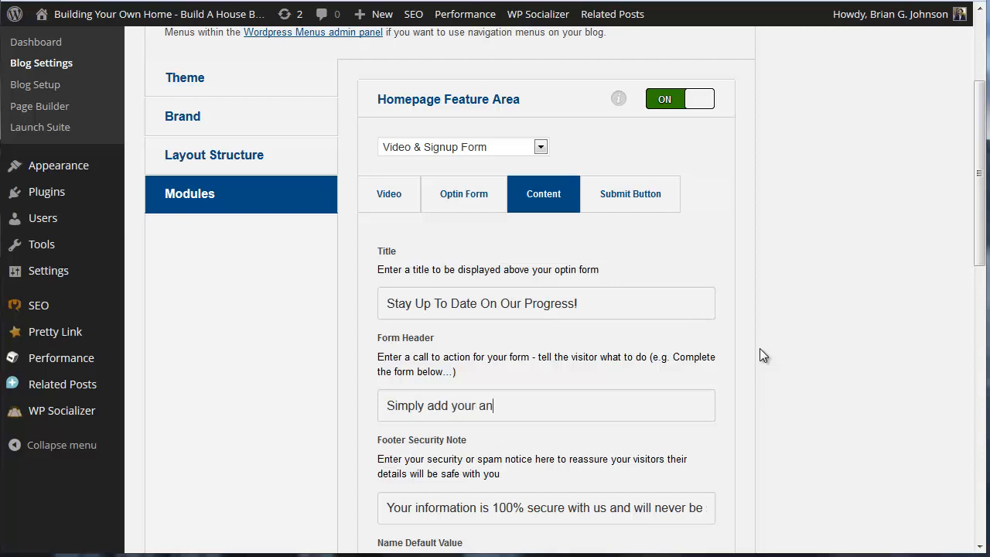
type("name and m")
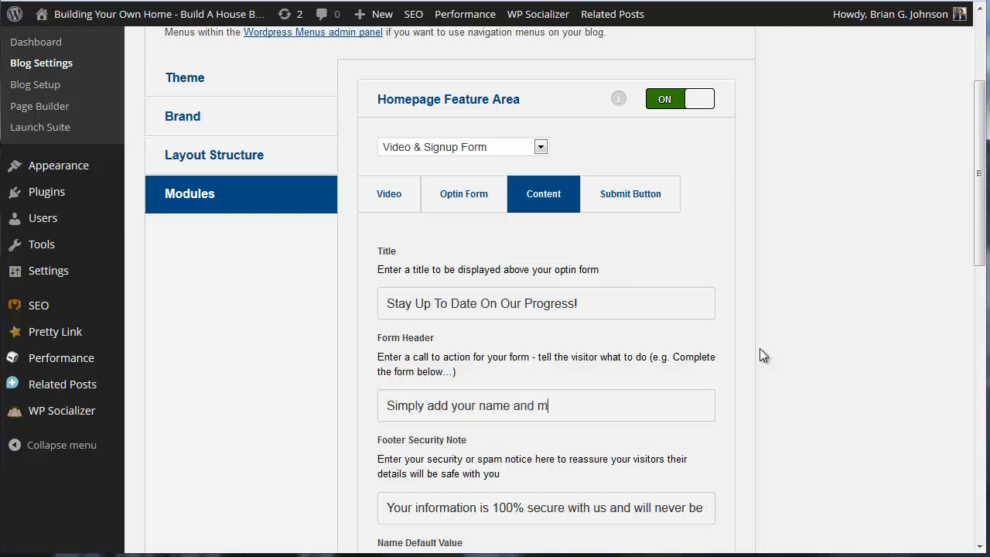
type("email")
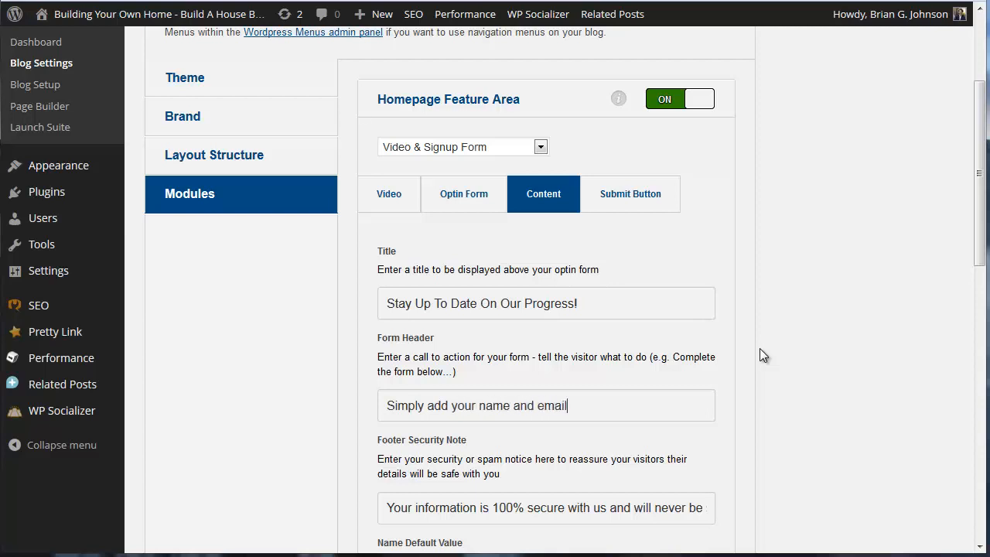
type("and")
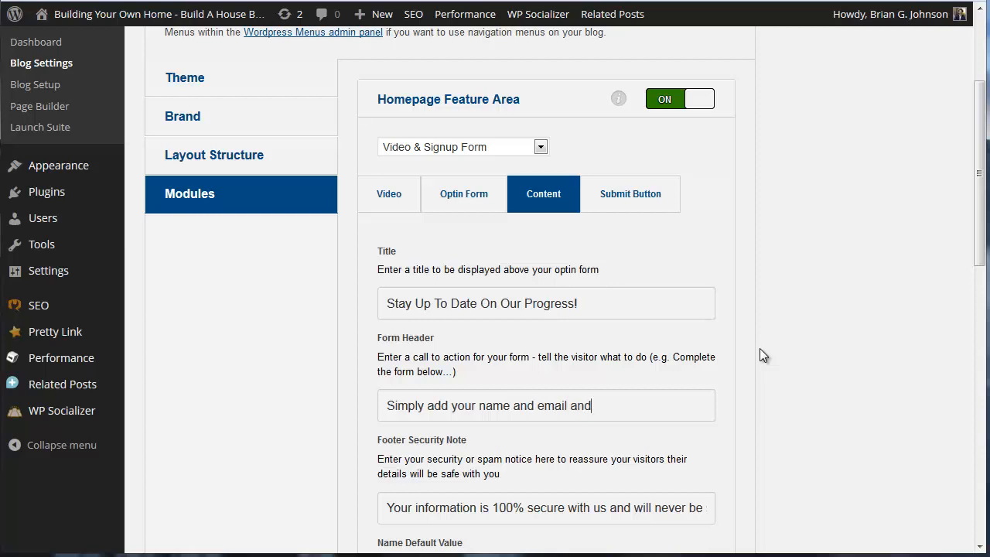
type("ne")
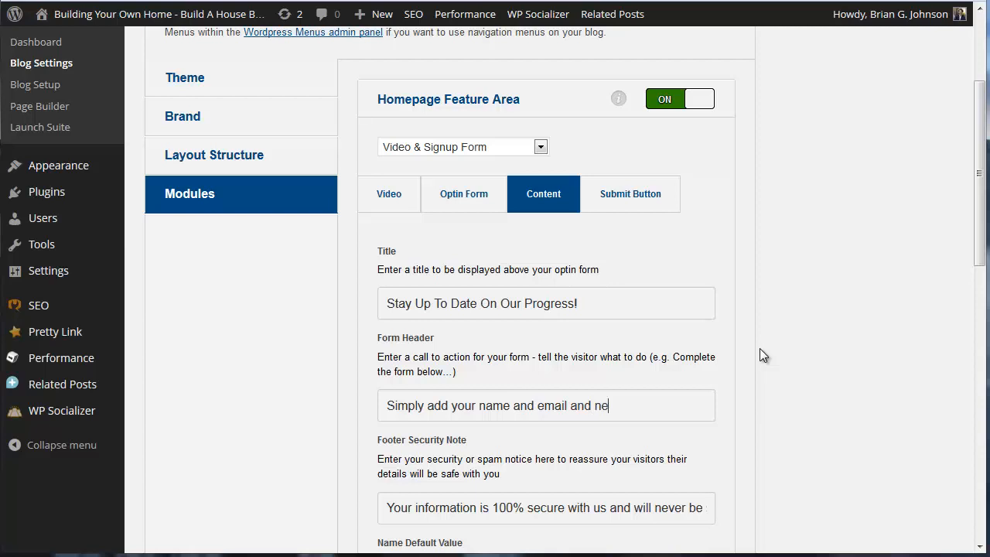
type("ver miss a")
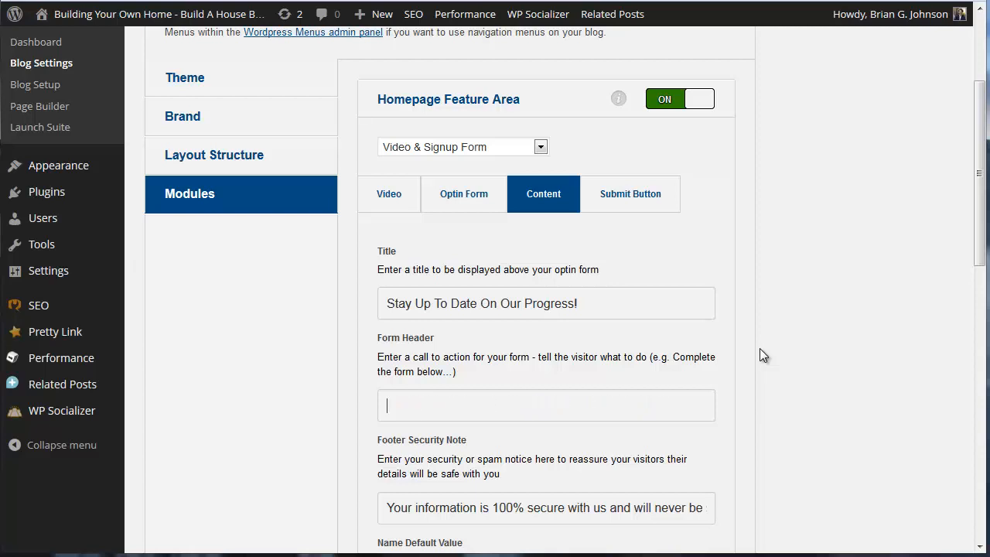
type("Simply add your na")
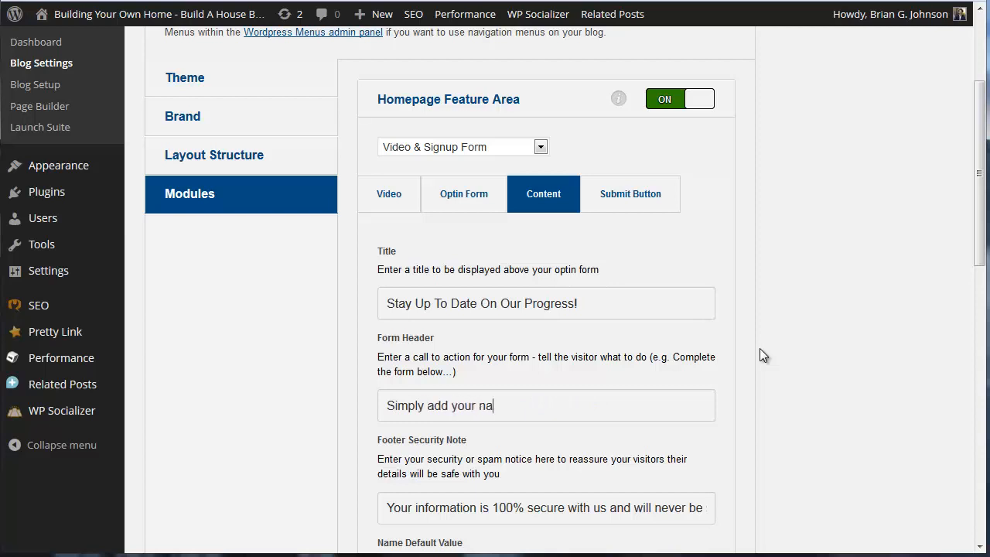
type("me and email and never mi")
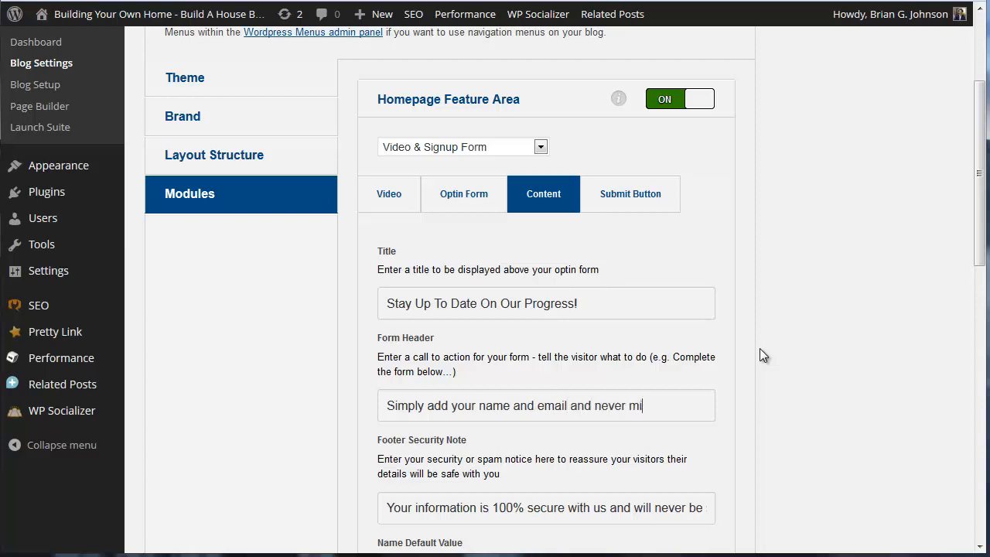
type("ss an update")
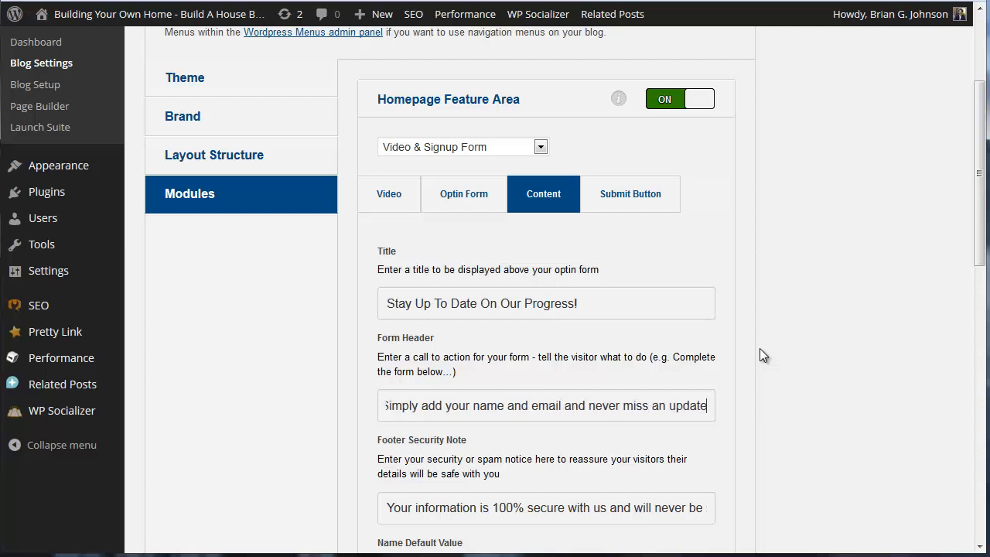
scroll("down", 3)
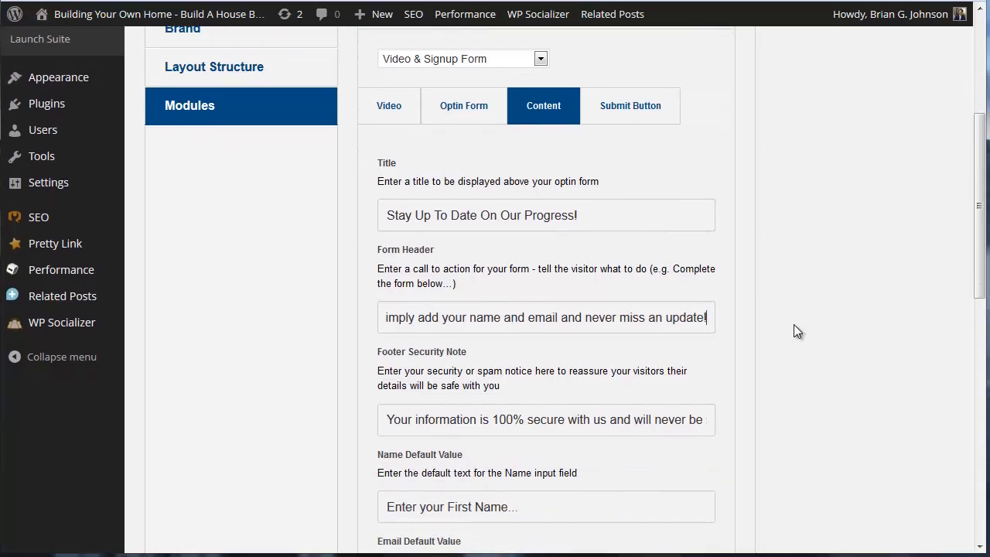
scroll("down", 3)
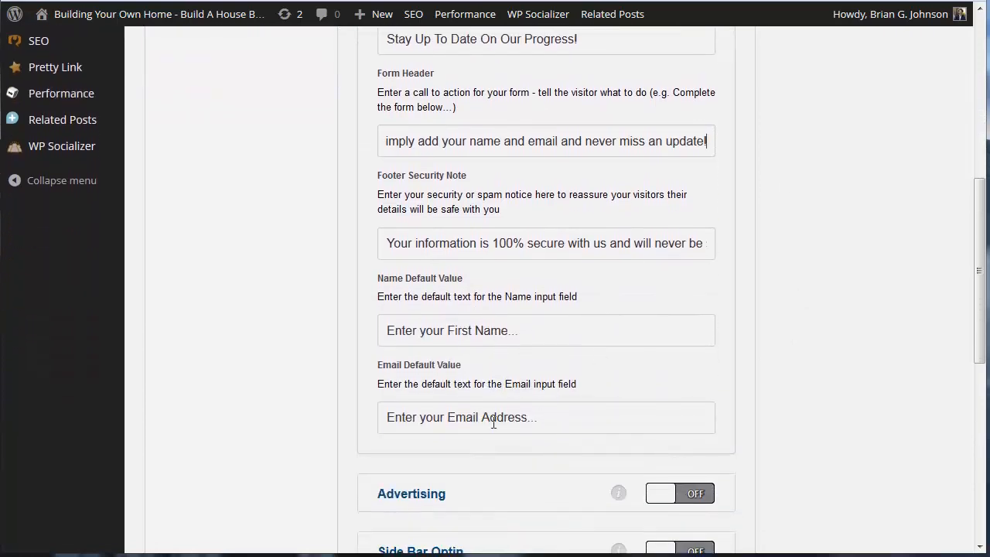
scroll("down", 3)
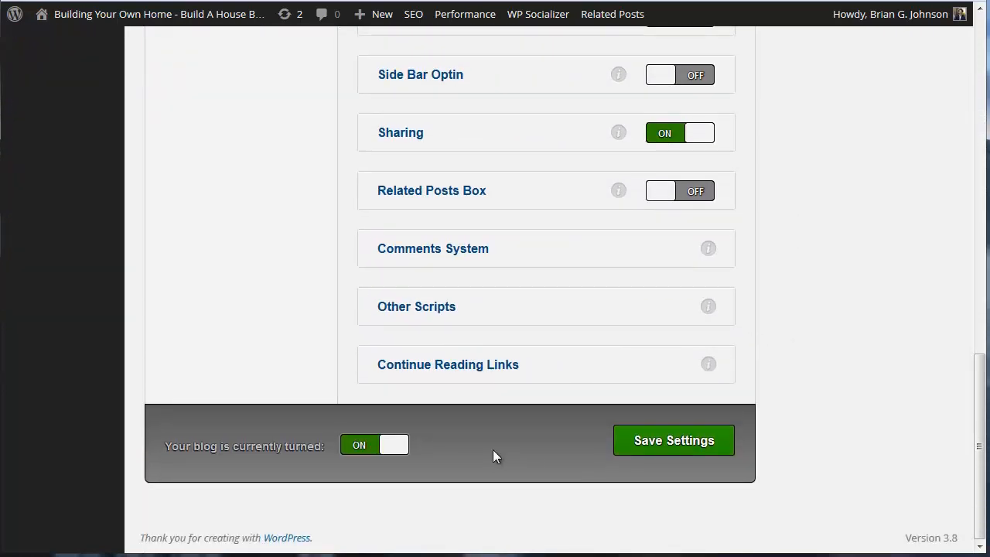
Save the blog settings and reopen the Homepage Feature Area module options
left_click(673, 440)
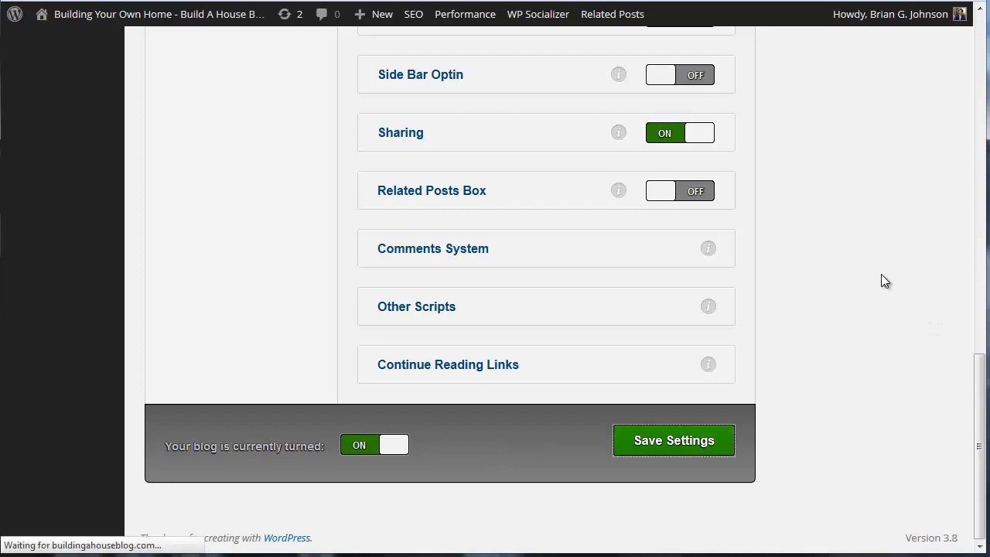
left_click(673, 440)
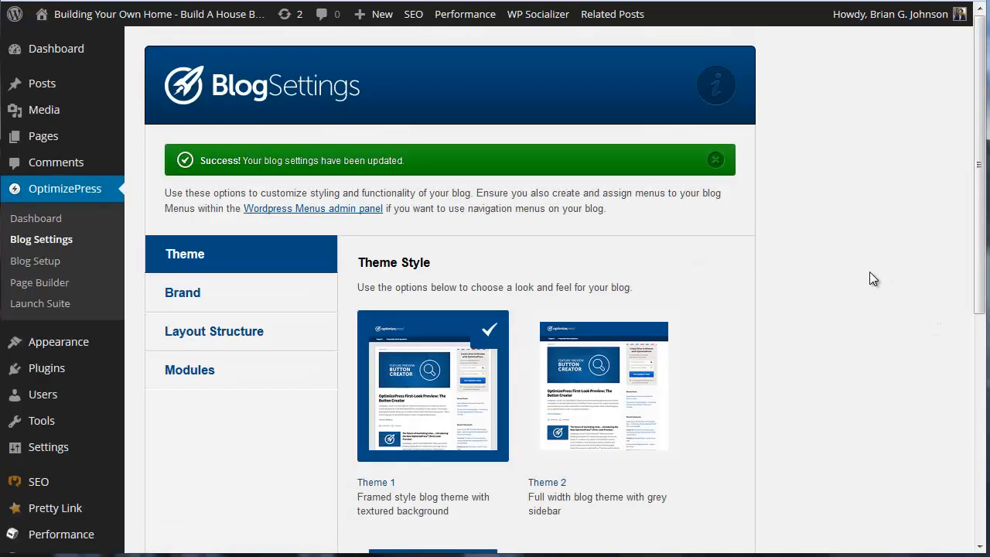
mouse_move(581, 339)
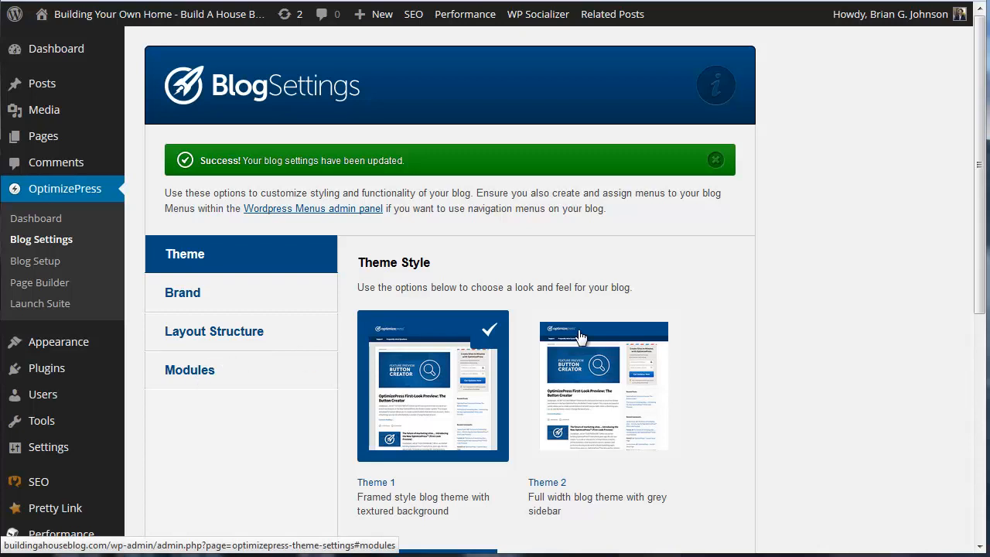
left_click(190, 370)
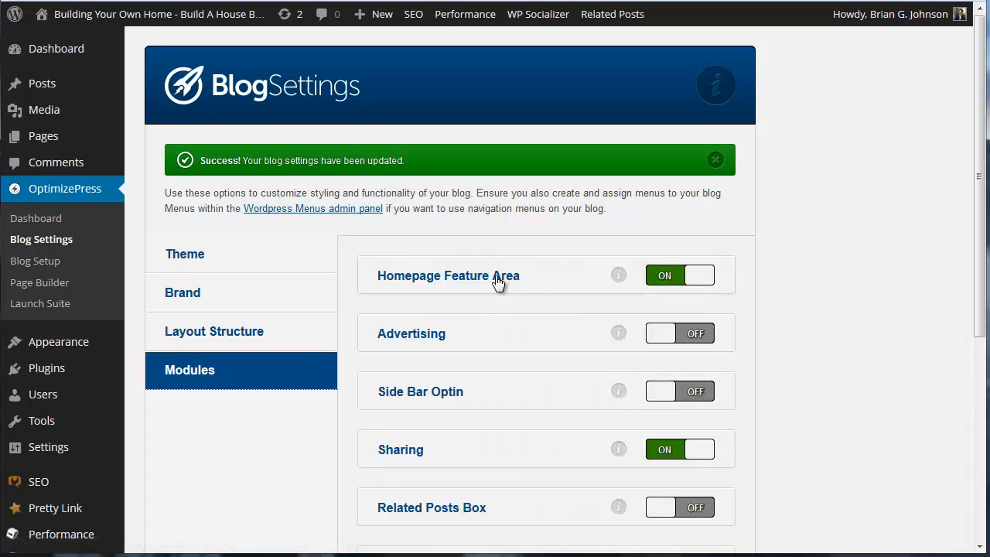
left_click(448, 275)
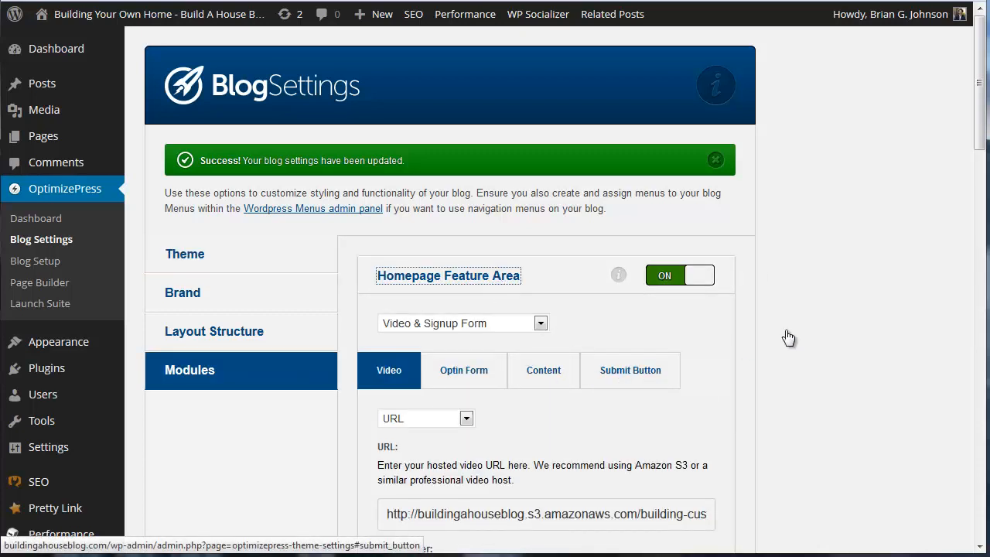
Enter 'Add Me Now!' as the Submit Button text and scroll down to Save Settings
left_click(629, 370)
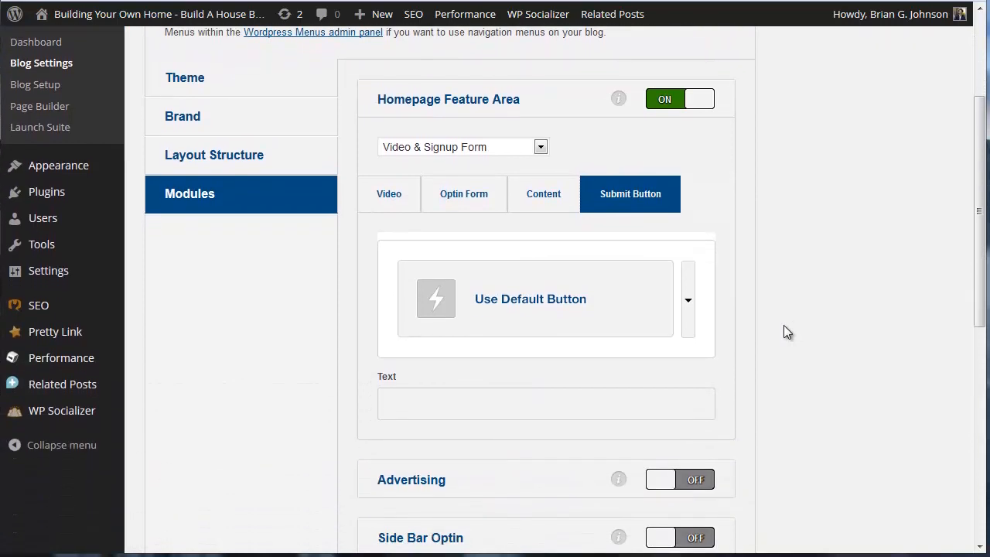
scroll("down", 3)
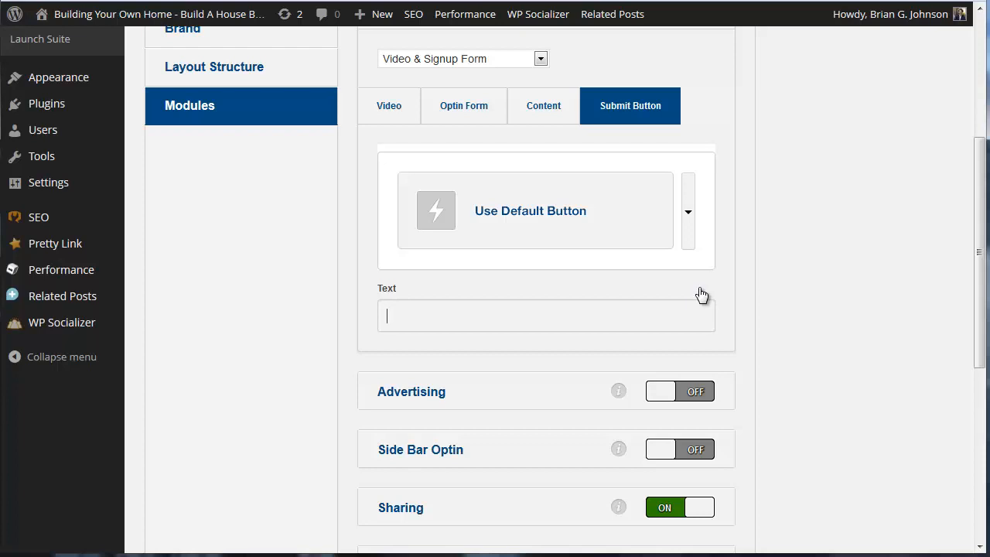
type("Add Me Now!")
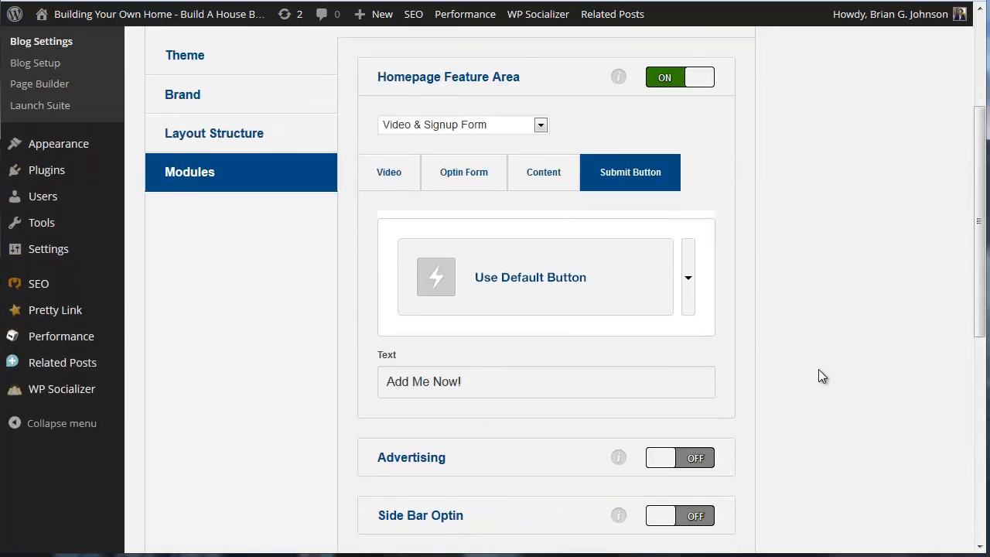
scroll("down", 3)
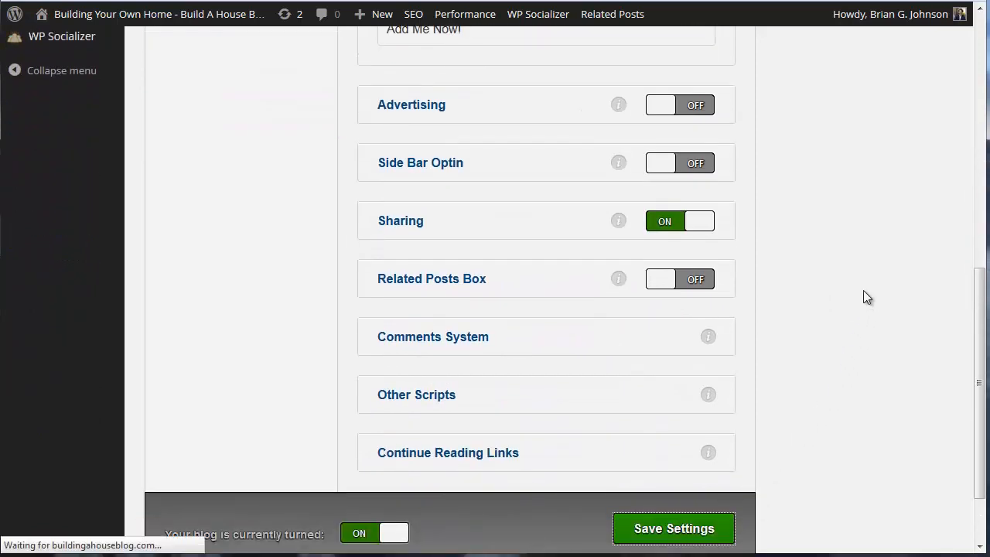
mouse_move(883, 143)
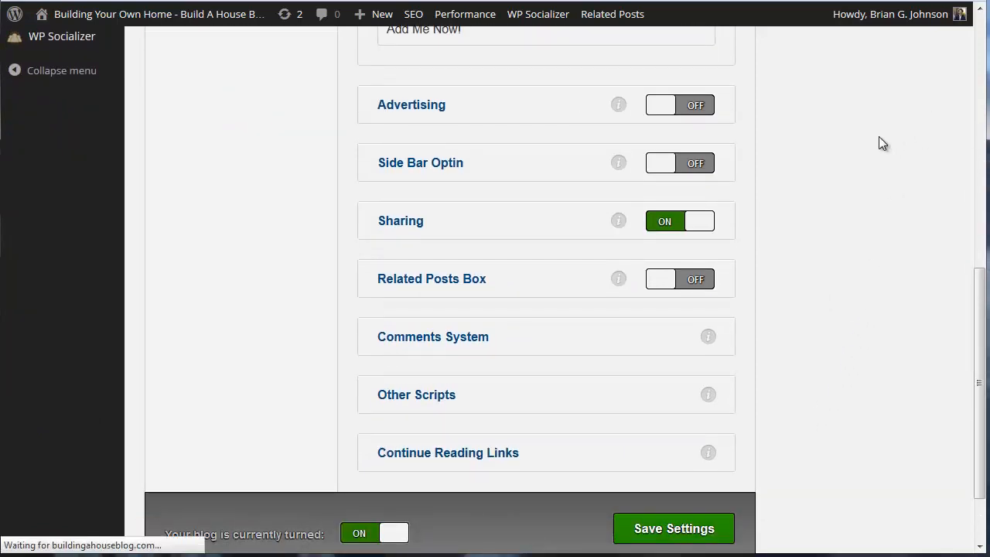
Save and view the homepage's grey feature band, then stop the playing video
left_click(674, 528)
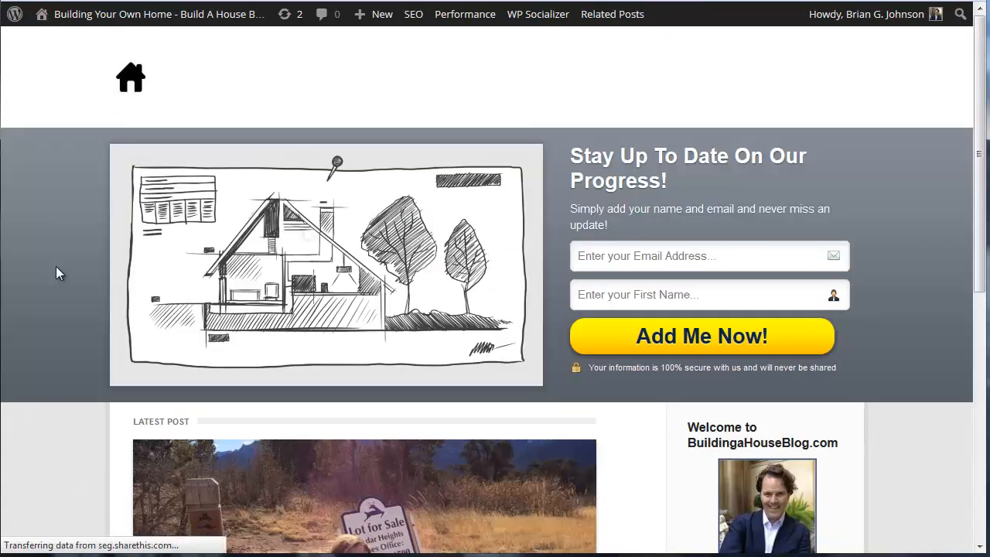
mouse_move(331, 268)
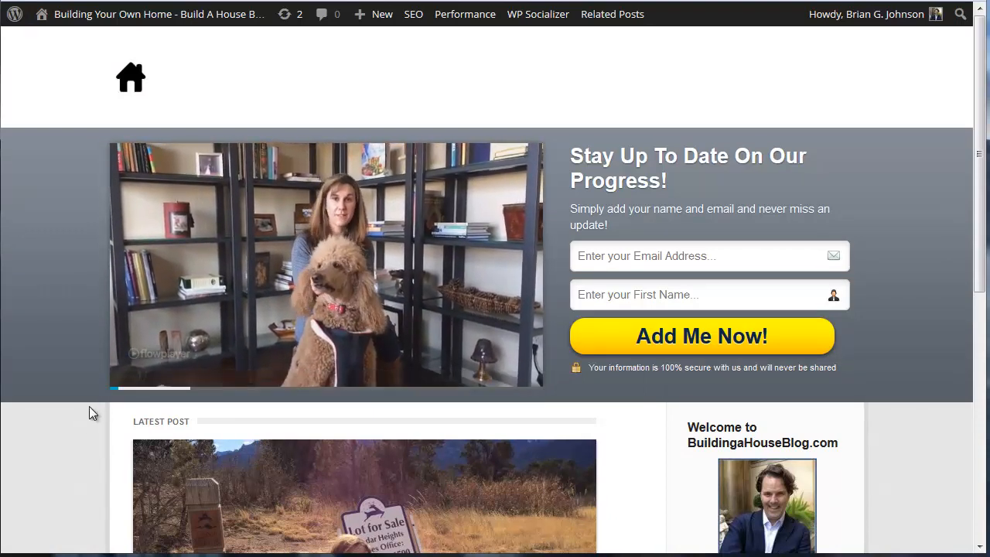
left_click(324, 263)
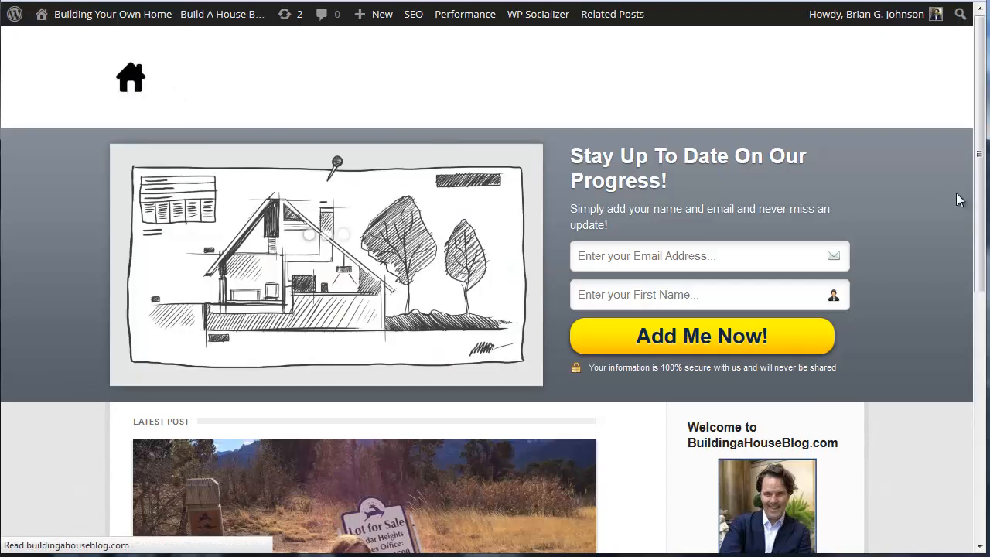
mouse_move(426, 196)
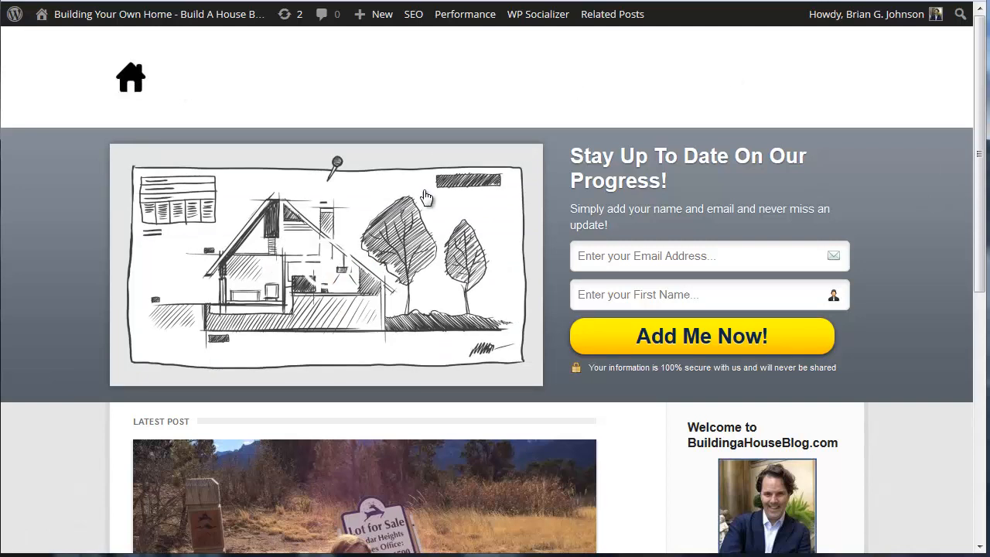
mouse_move(361, 260)
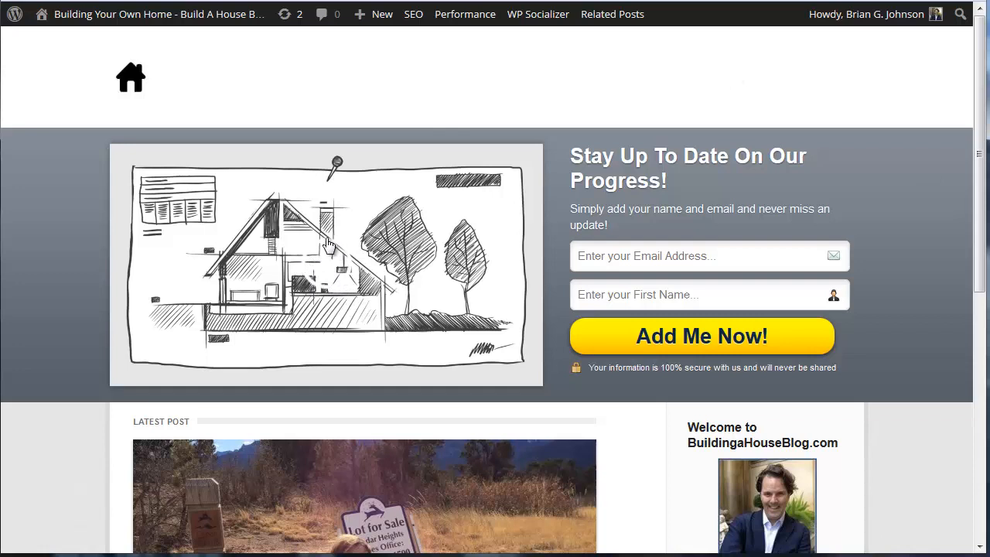
mouse_move(278, 337)
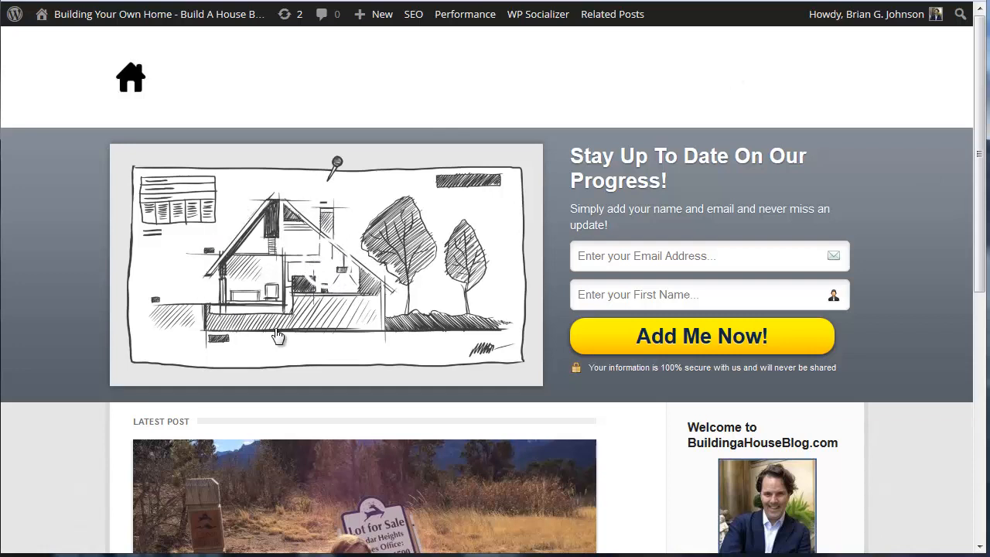
mouse_move(447, 307)
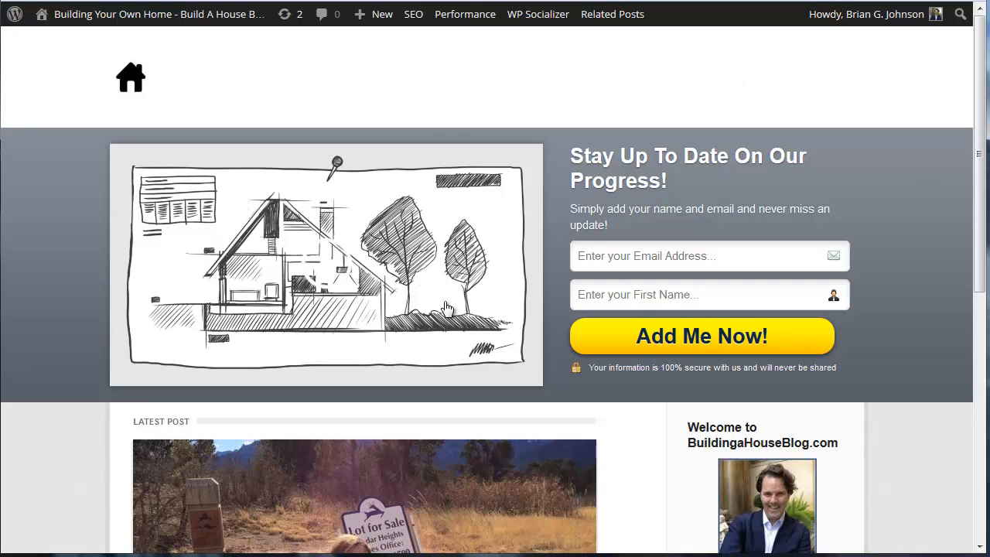
mouse_move(394, 262)
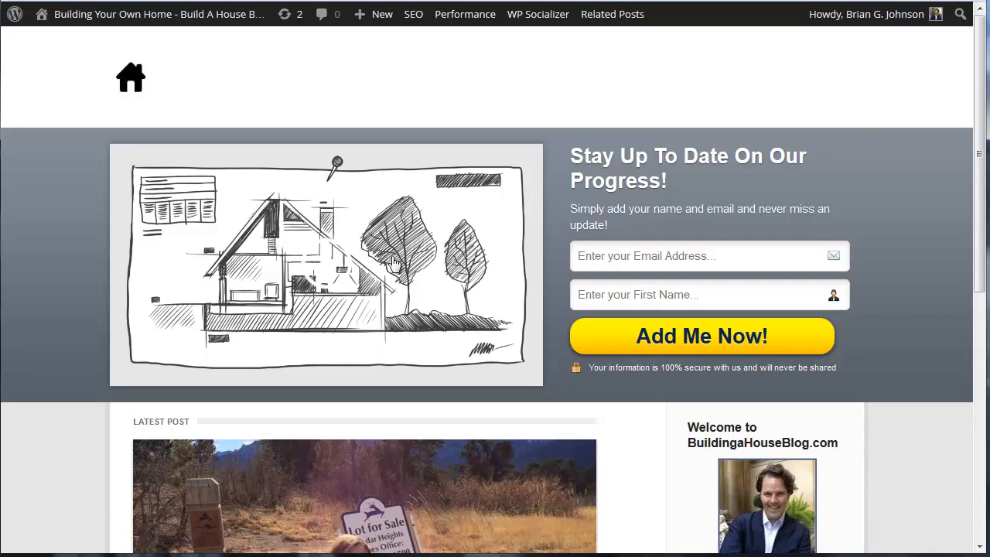
mouse_move(414, 297)
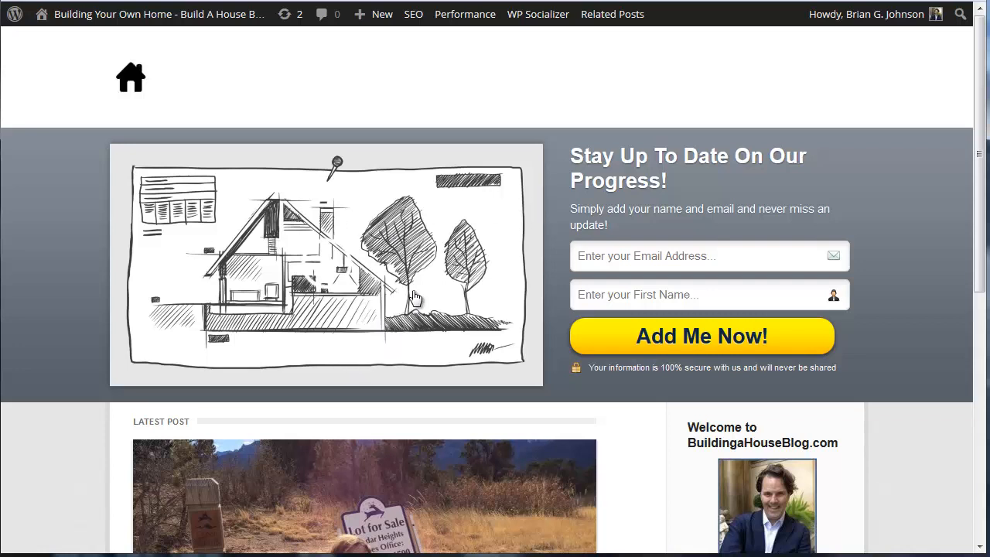
mouse_move(439, 278)
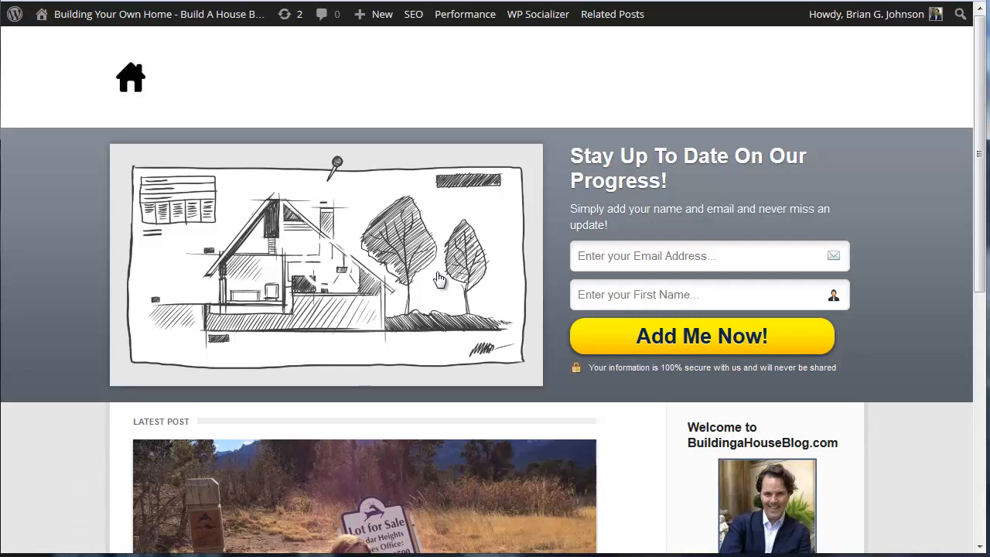
mouse_move(346, 276)
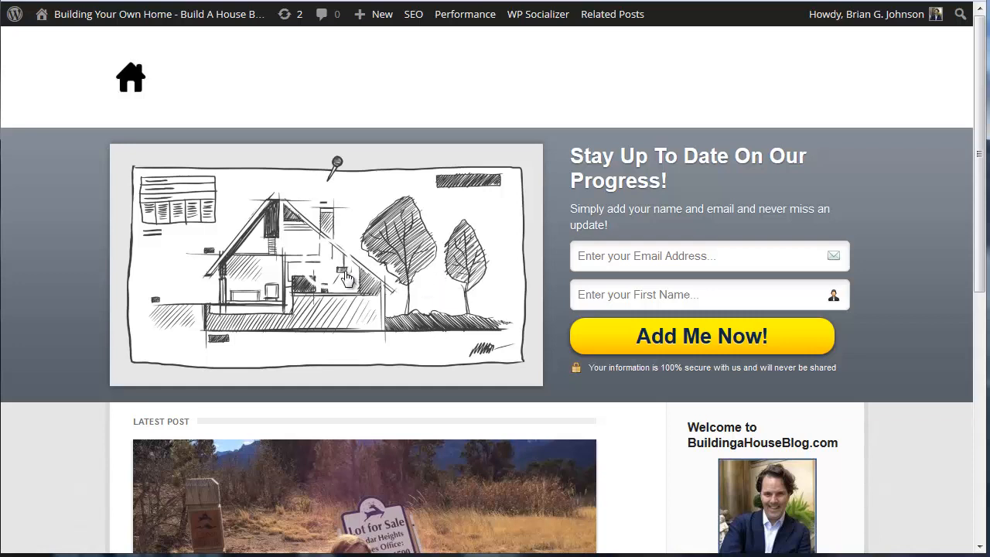
mouse_move(445, 255)
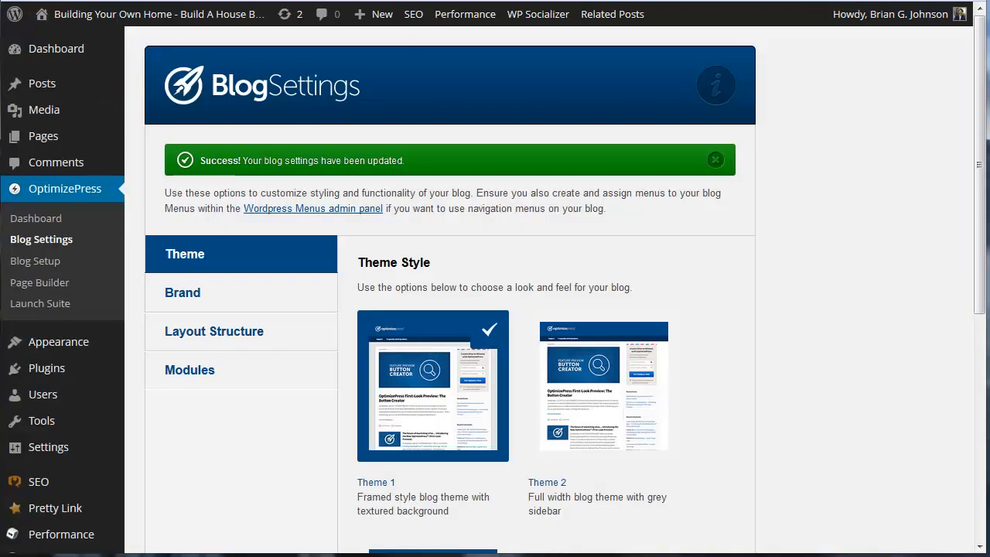
mouse_move(192, 372)
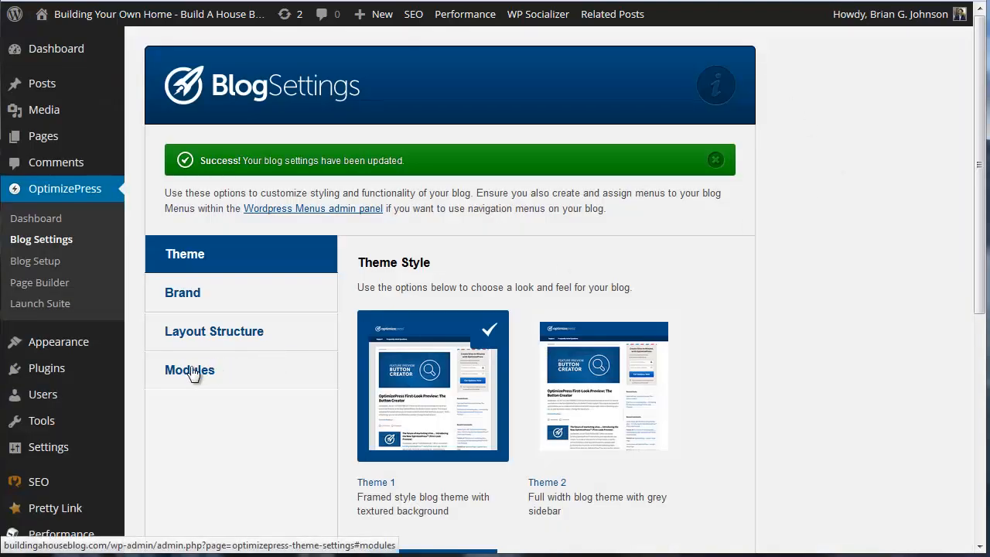
Enable Auto Play for the feature video in the blog Modules settings and save
left_click(189, 370)
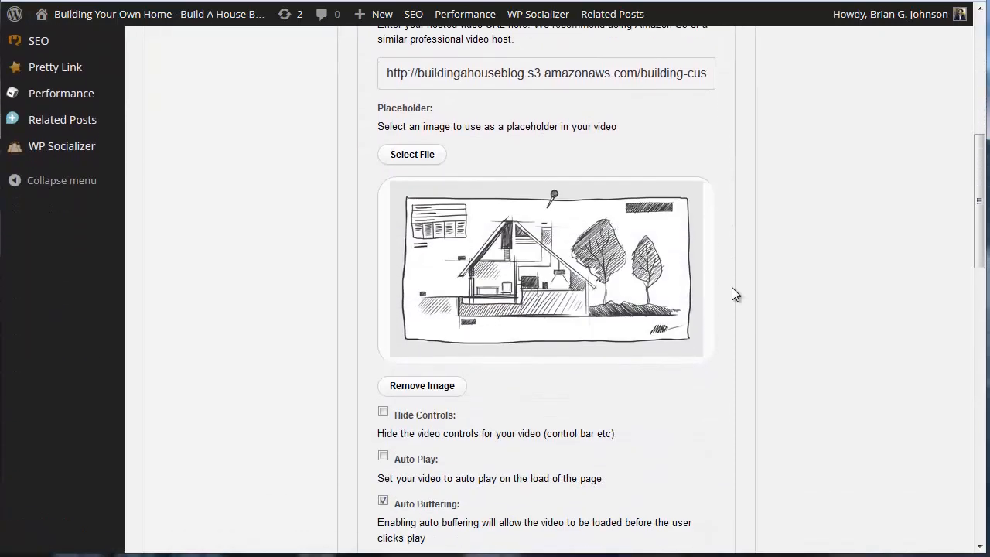
scroll("down", 3)
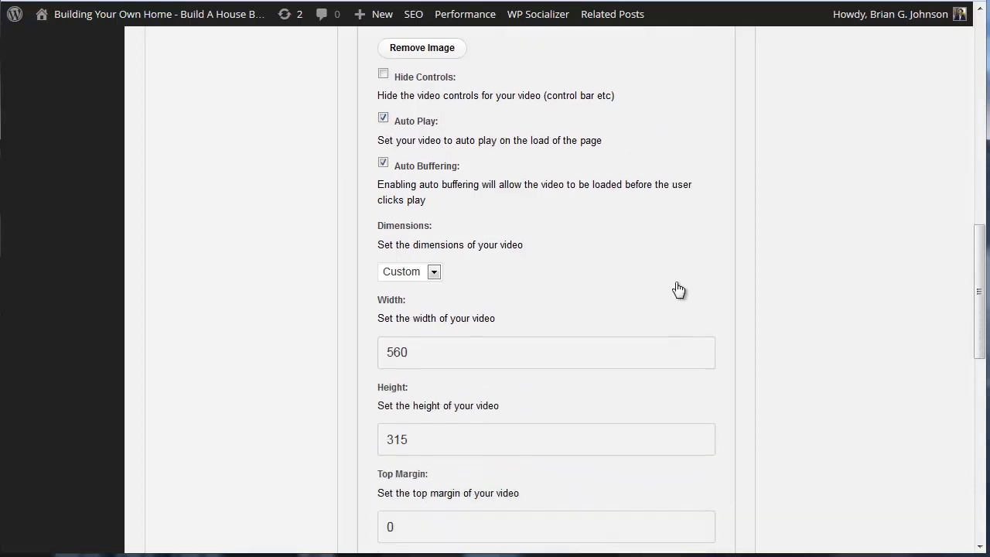
scroll("down", 3)
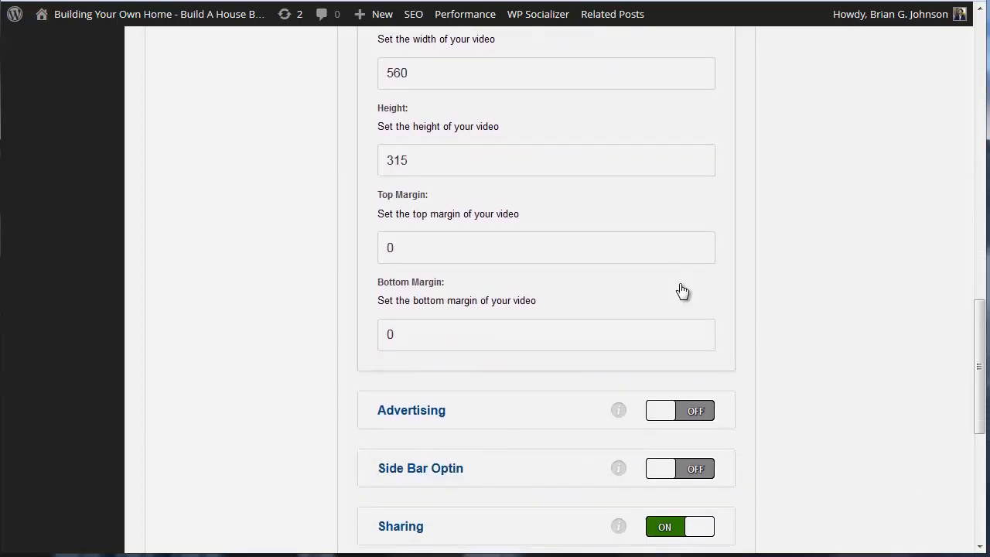
scroll("down", 3)
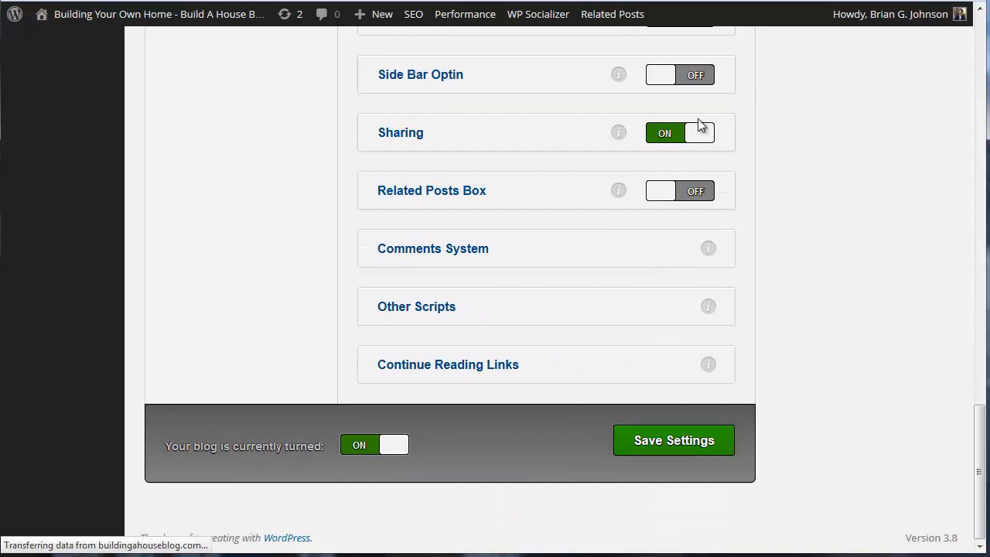
left_click(673, 439)
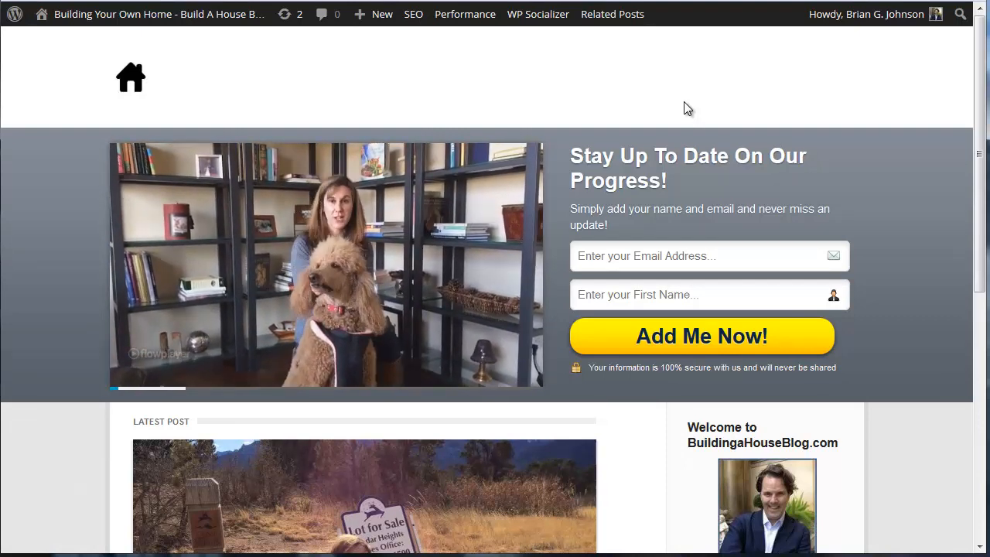
Pause the autoplaying homepage feature video at twelve seconds
left_click(325, 263)
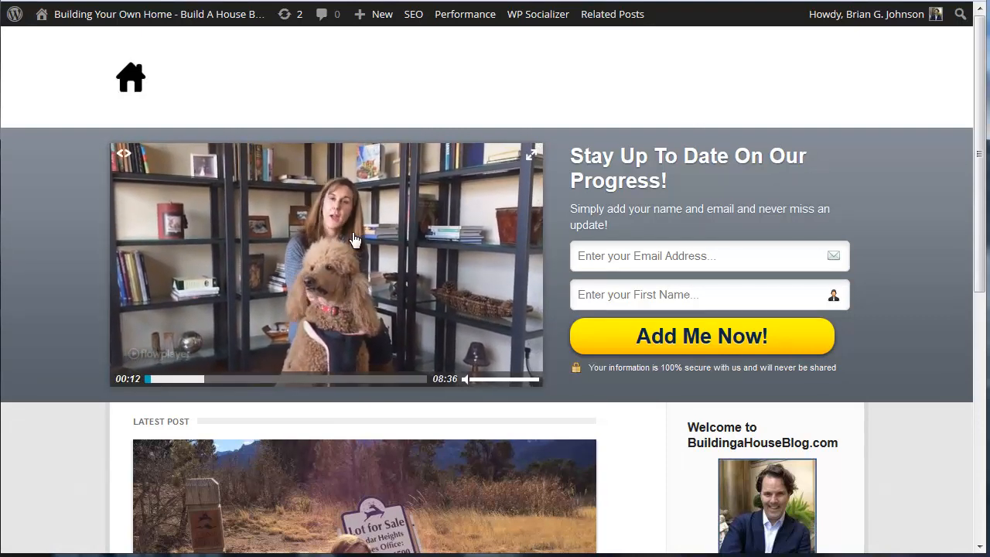
scroll("down", 3)
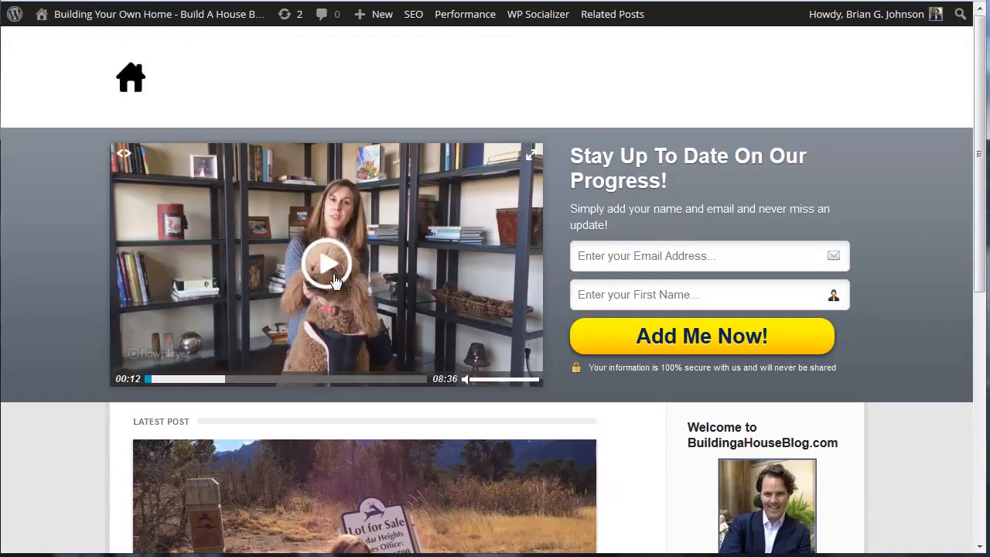
mouse_move(332, 296)
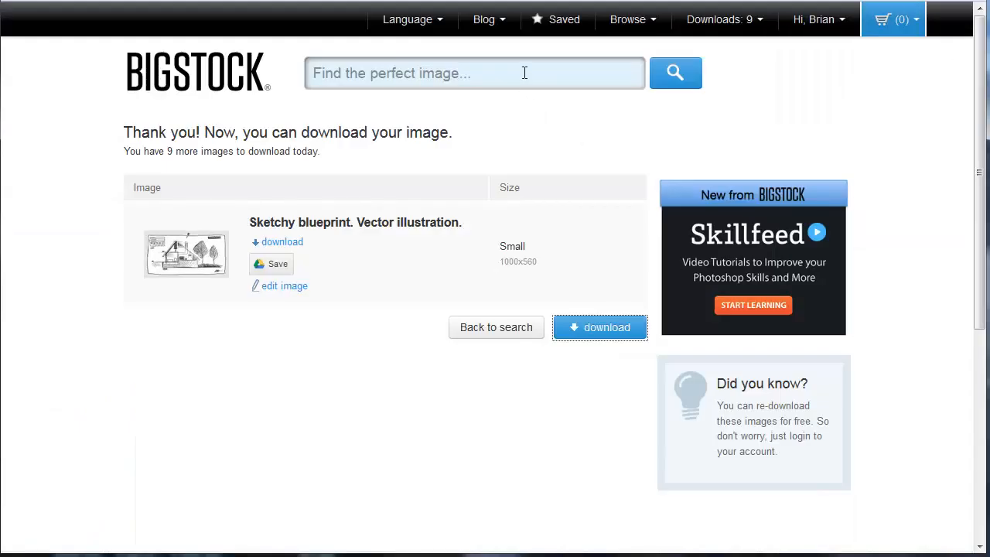
Search Bigstock for 'home blueprint' and scroll through the image results
type("home blueprint")
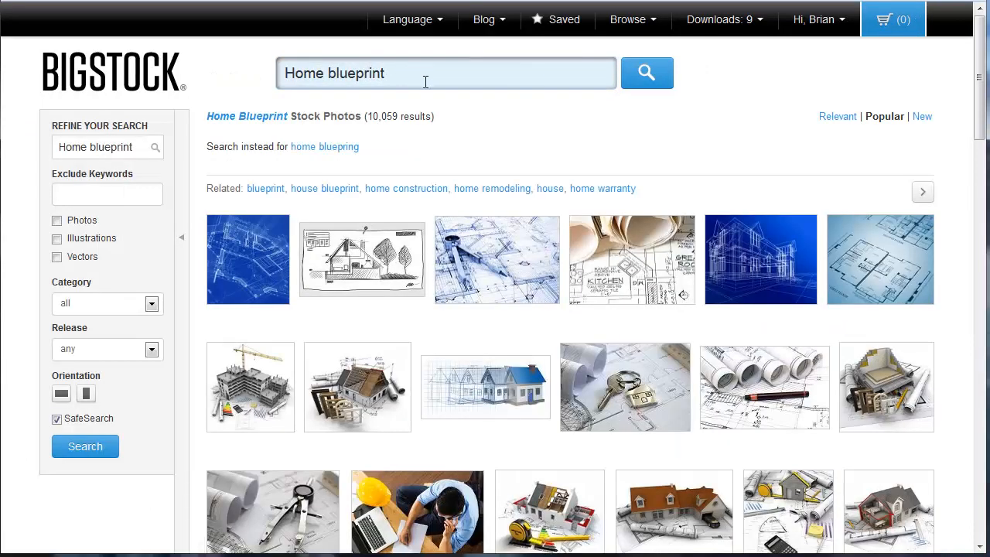
mouse_move(706, 97)
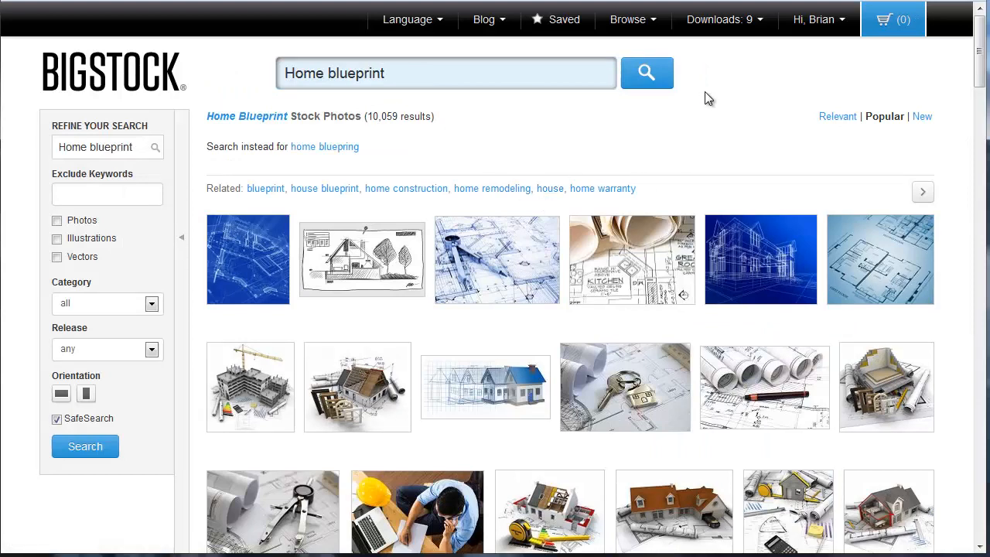
mouse_move(298, 292)
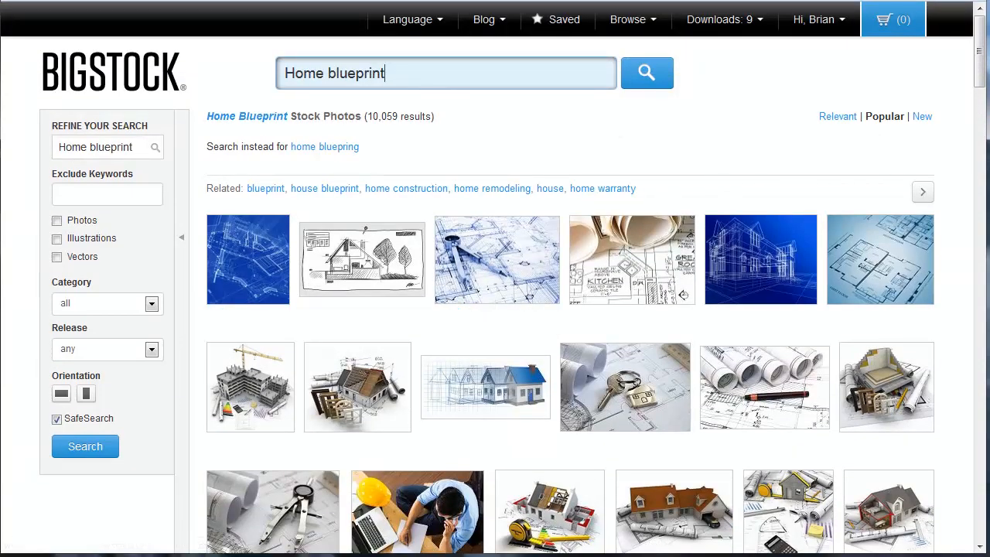
scroll("down", 3)
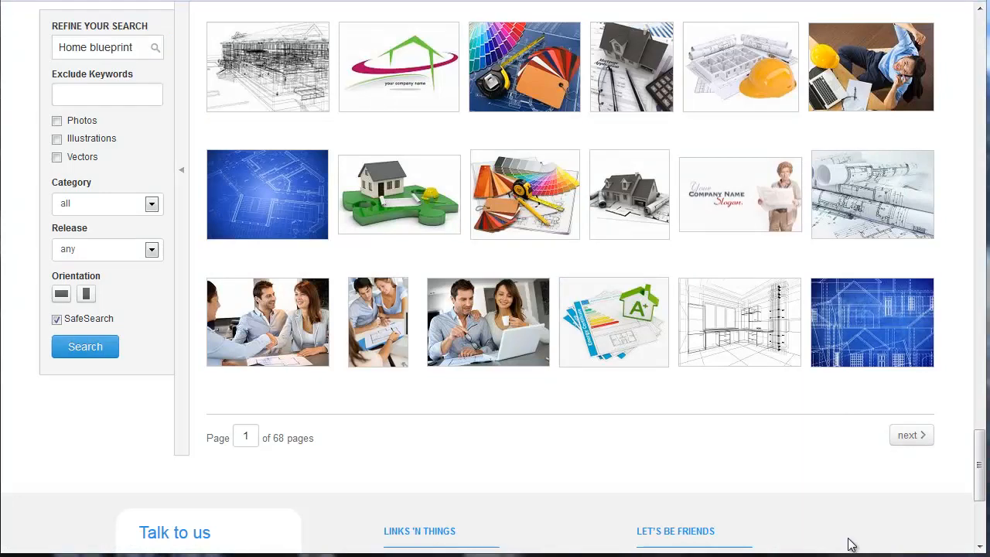
mouse_move(834, 501)
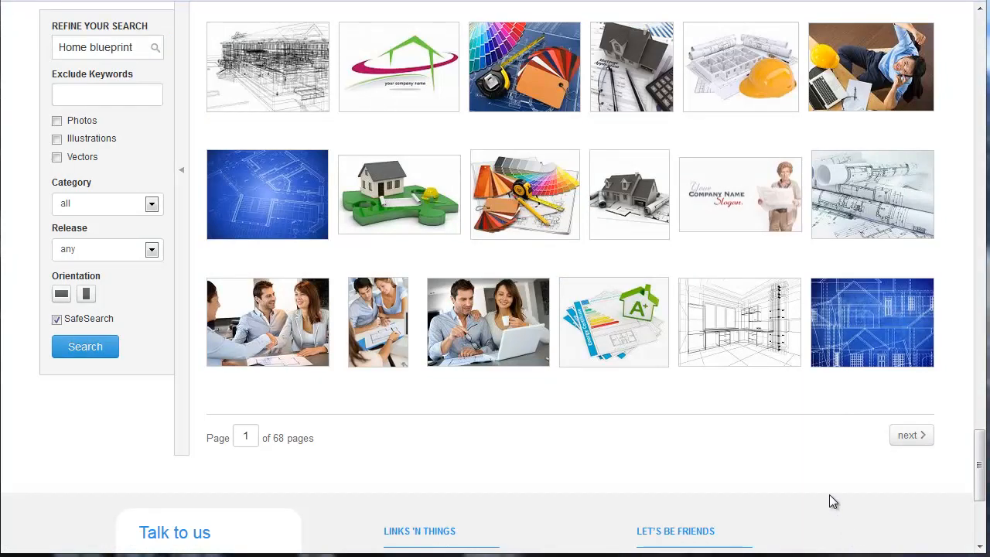
mouse_move(473, 315)
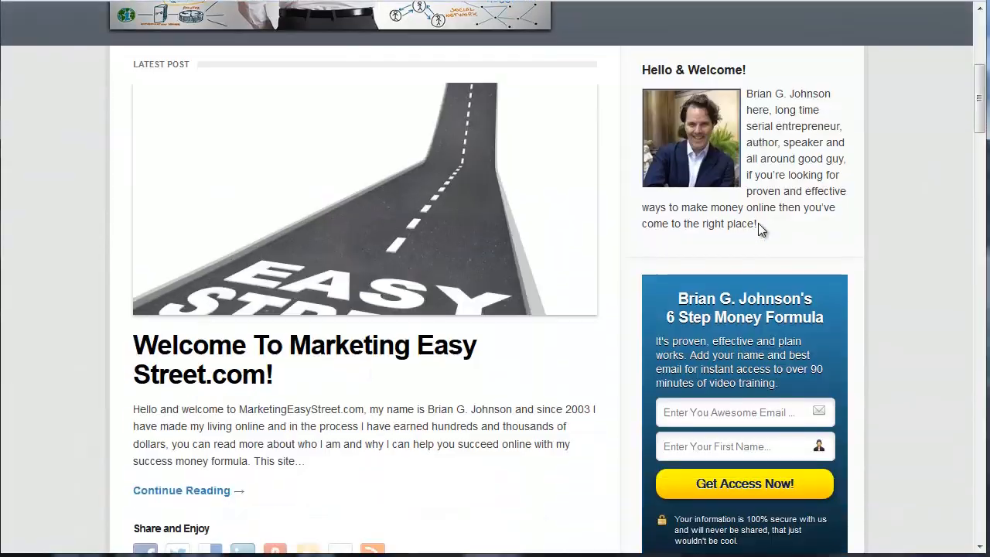
Open the 'WordPress Tutorial: Installation & Optimization for SEO' post from the blog homepage
scroll("up", 3)
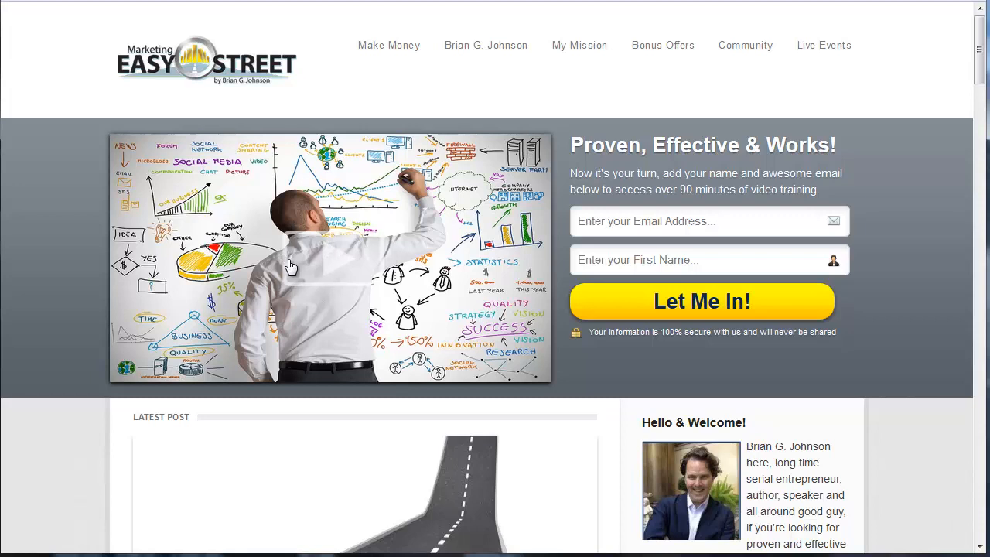
mouse_move(406, 283)
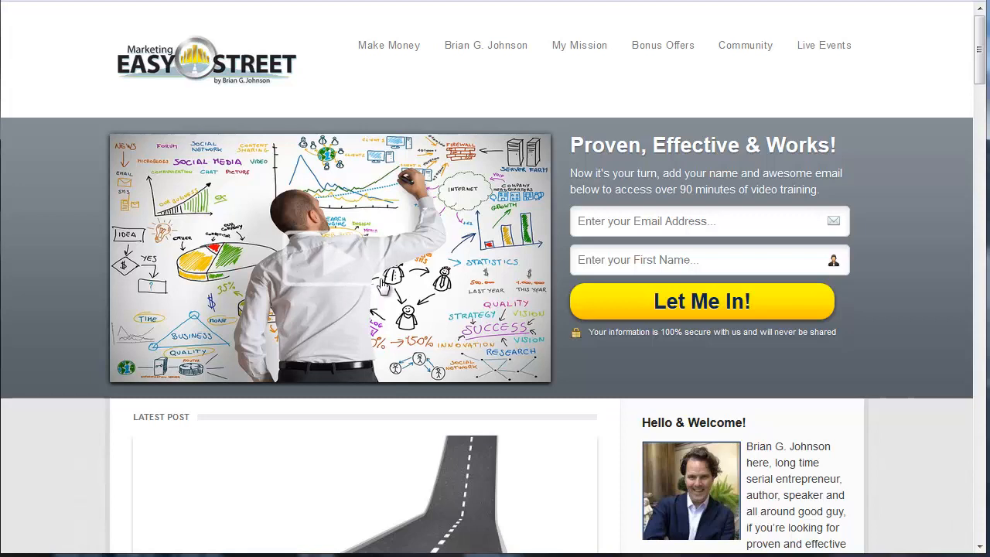
mouse_move(329, 285)
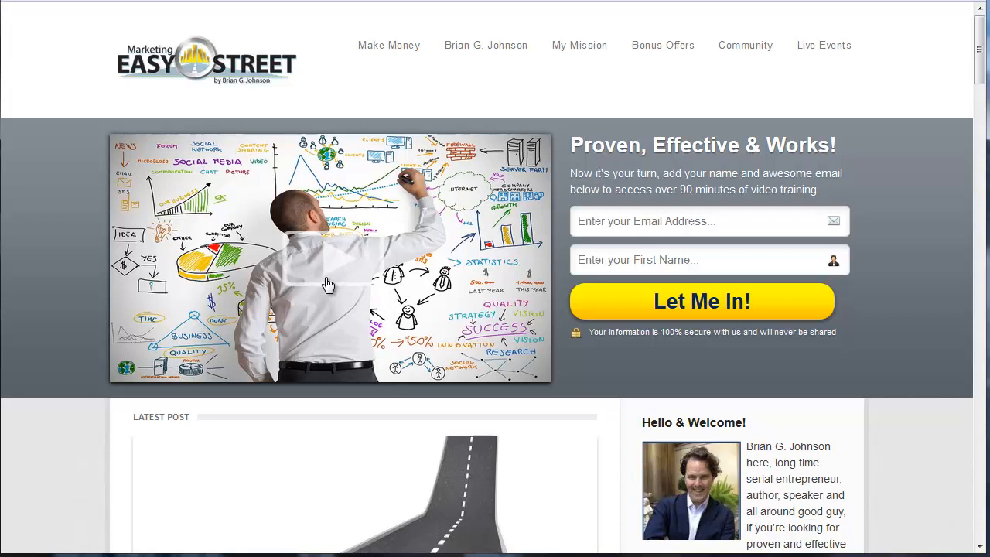
mouse_move(392, 215)
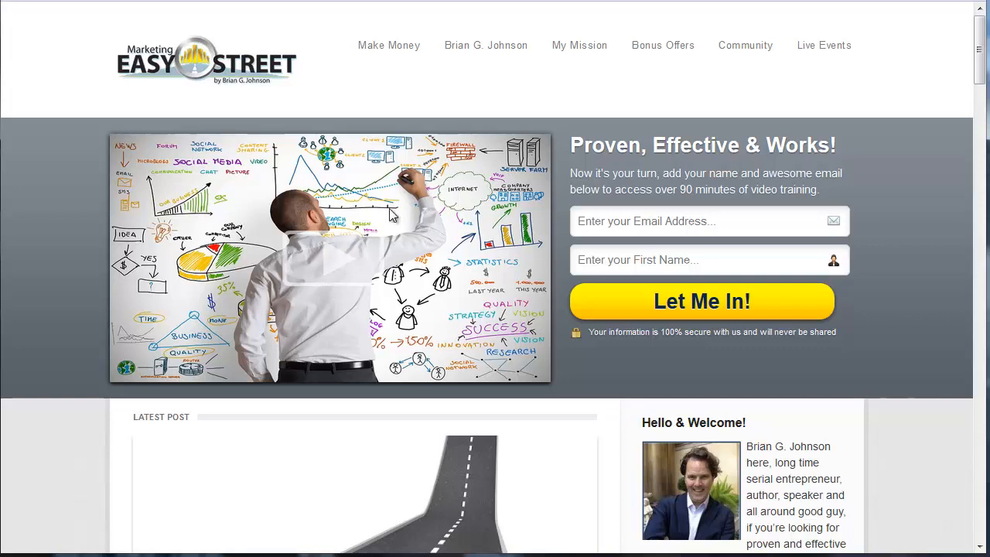
scroll("down", 3)
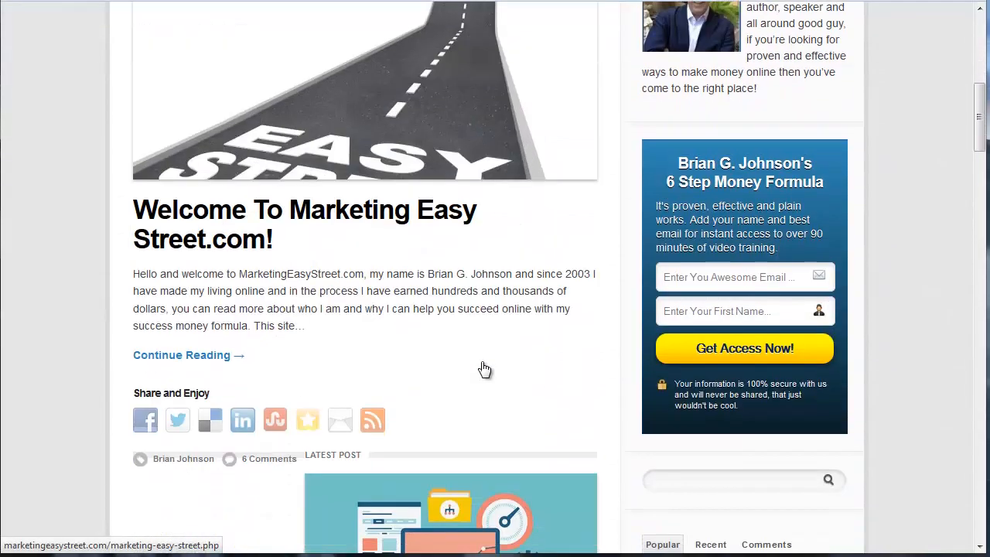
scroll("down", 3)
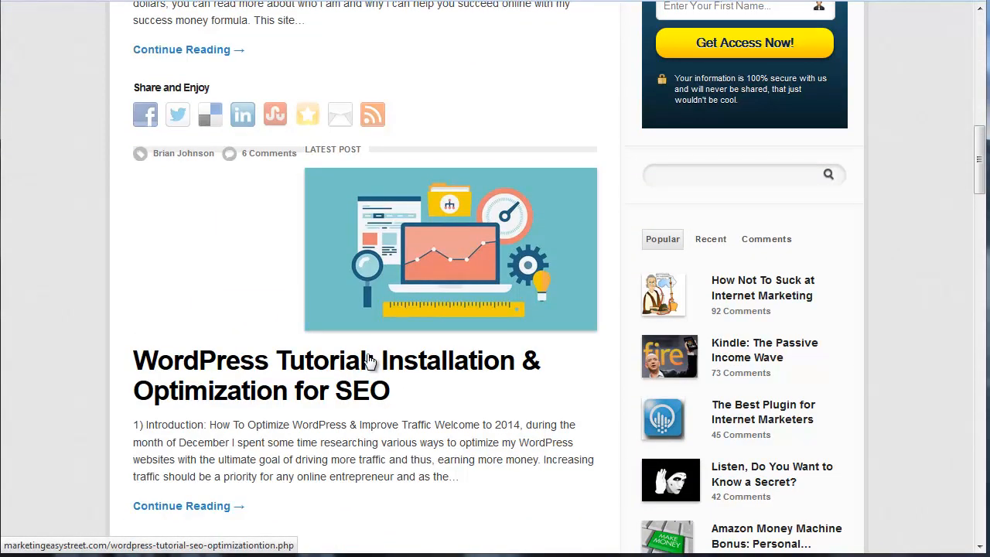
left_click(366, 361)
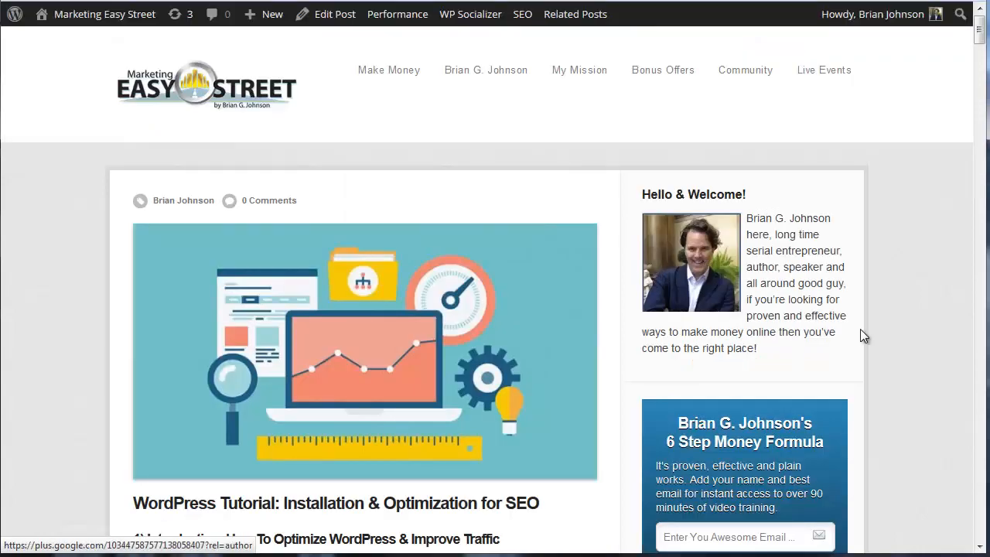
scroll("down", 3)
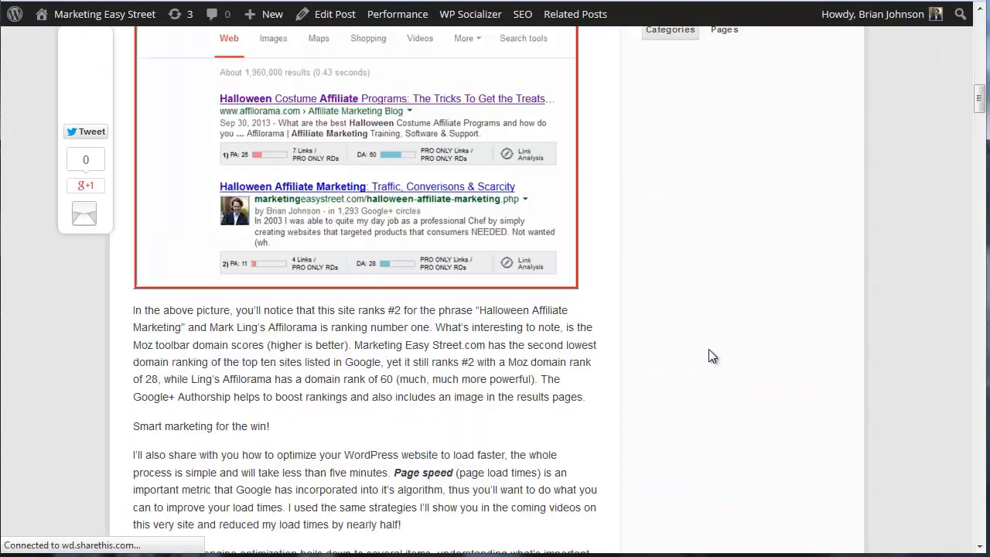
scroll("down", 3)
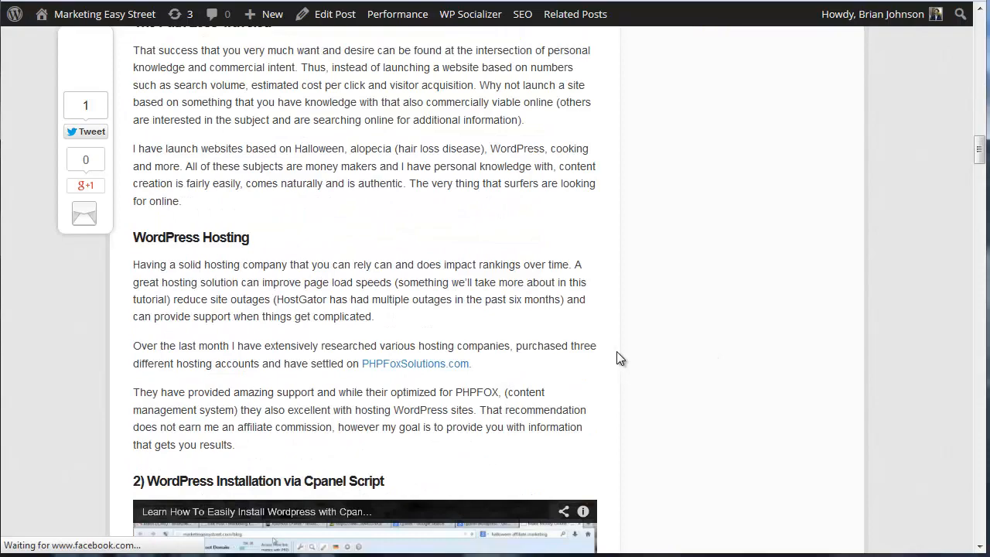
scroll("down", 3)
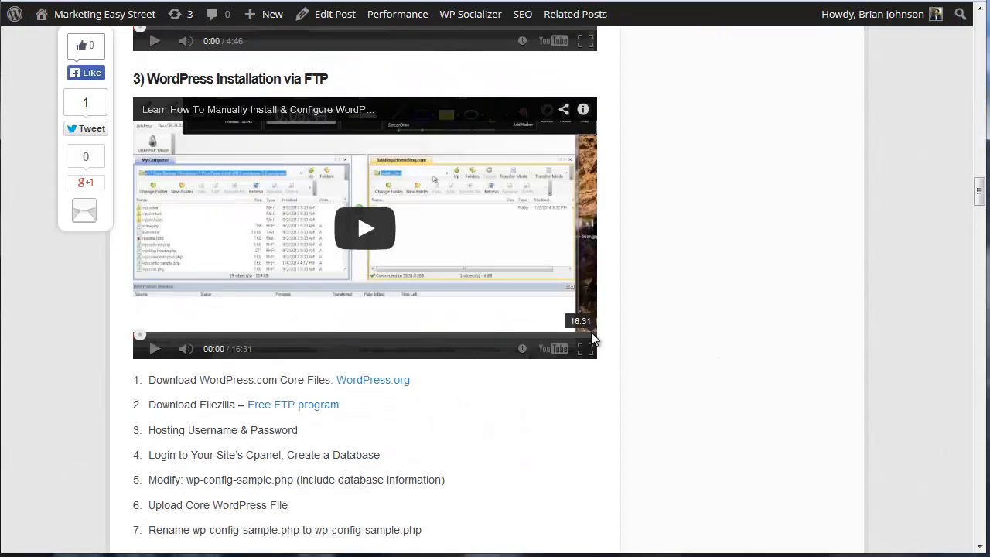
scroll("down", 3)
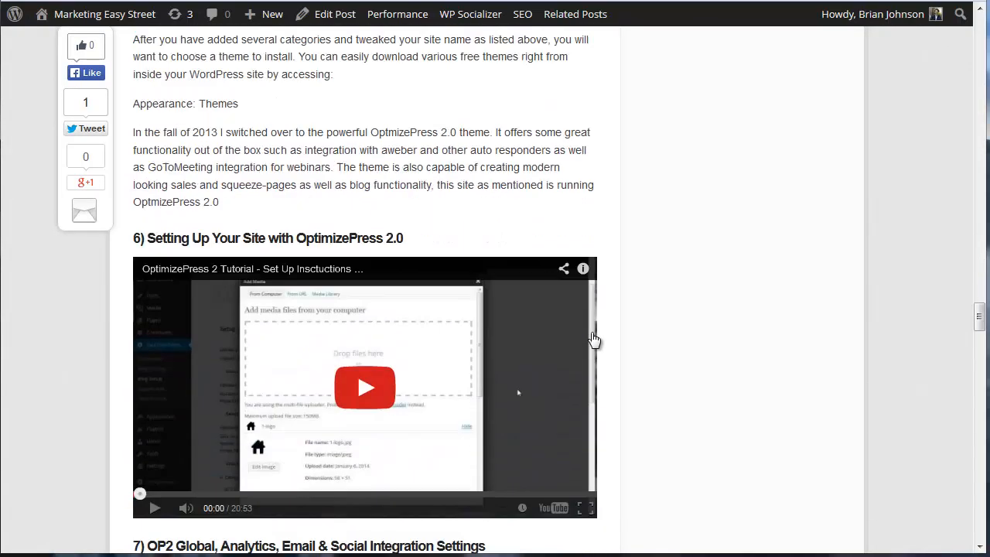
scroll("down", 3)
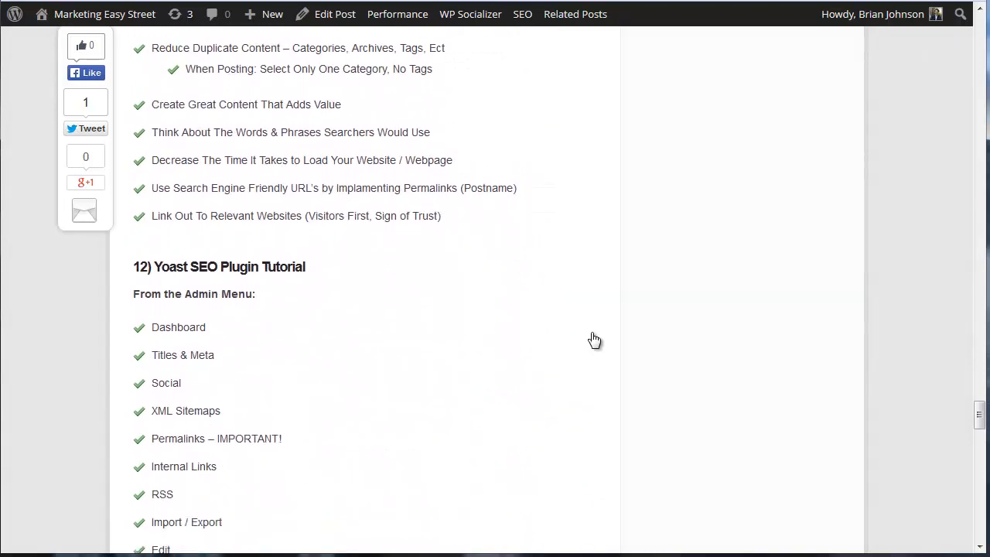
scroll("down", 3)
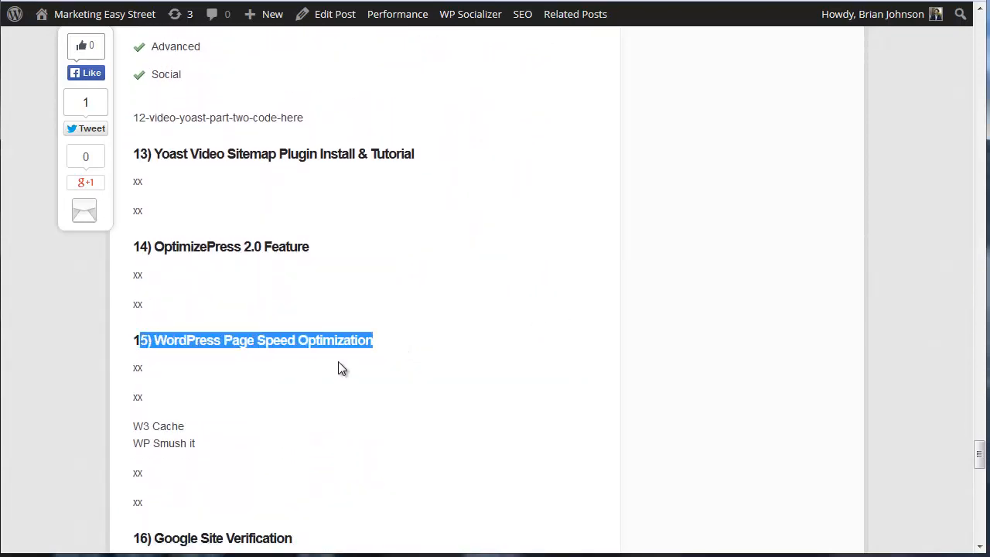
left_click(341, 368)
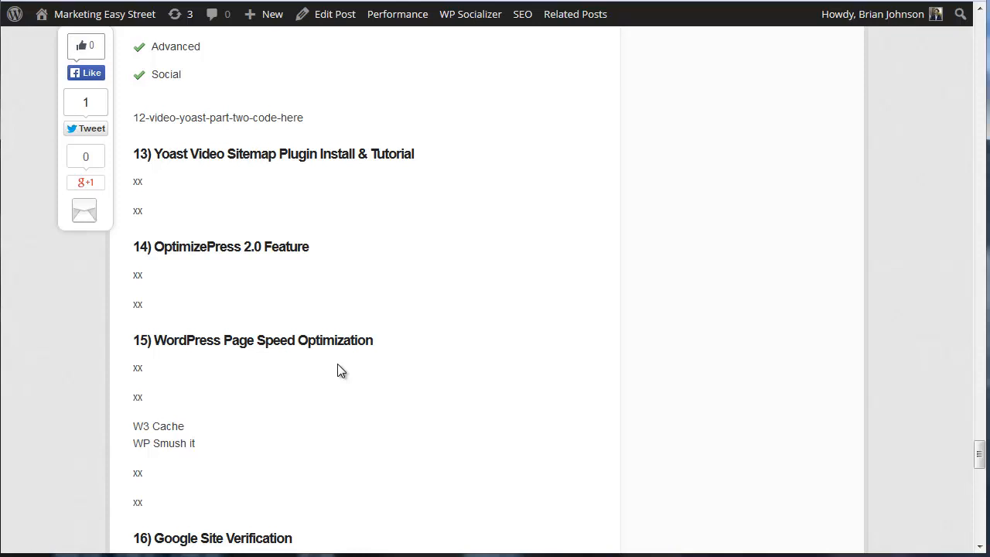
mouse_move(361, 343)
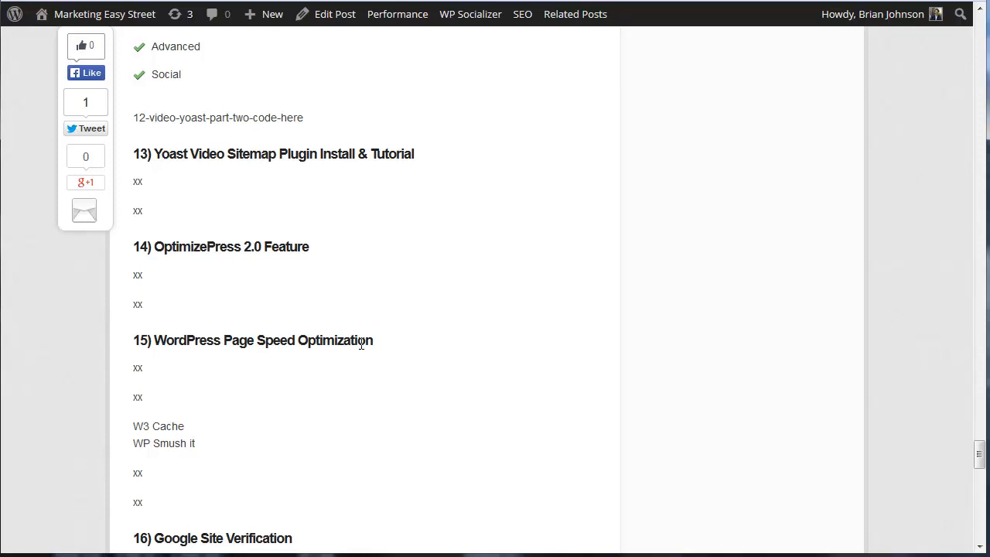